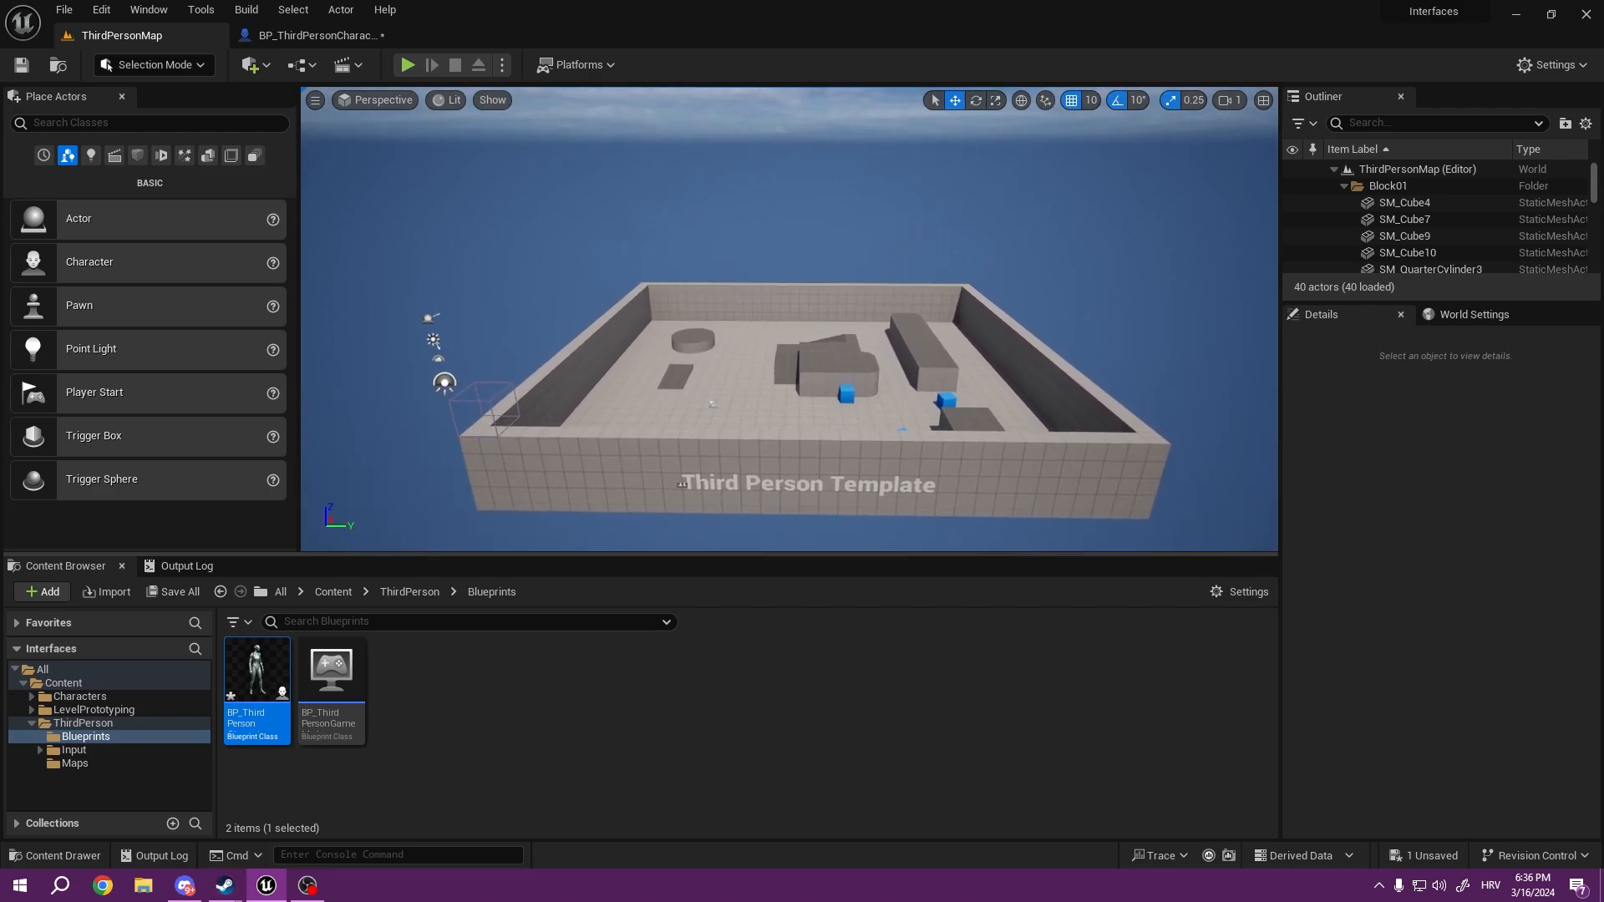
{"action": "mouse_move", "coordinate": [256, 670]}
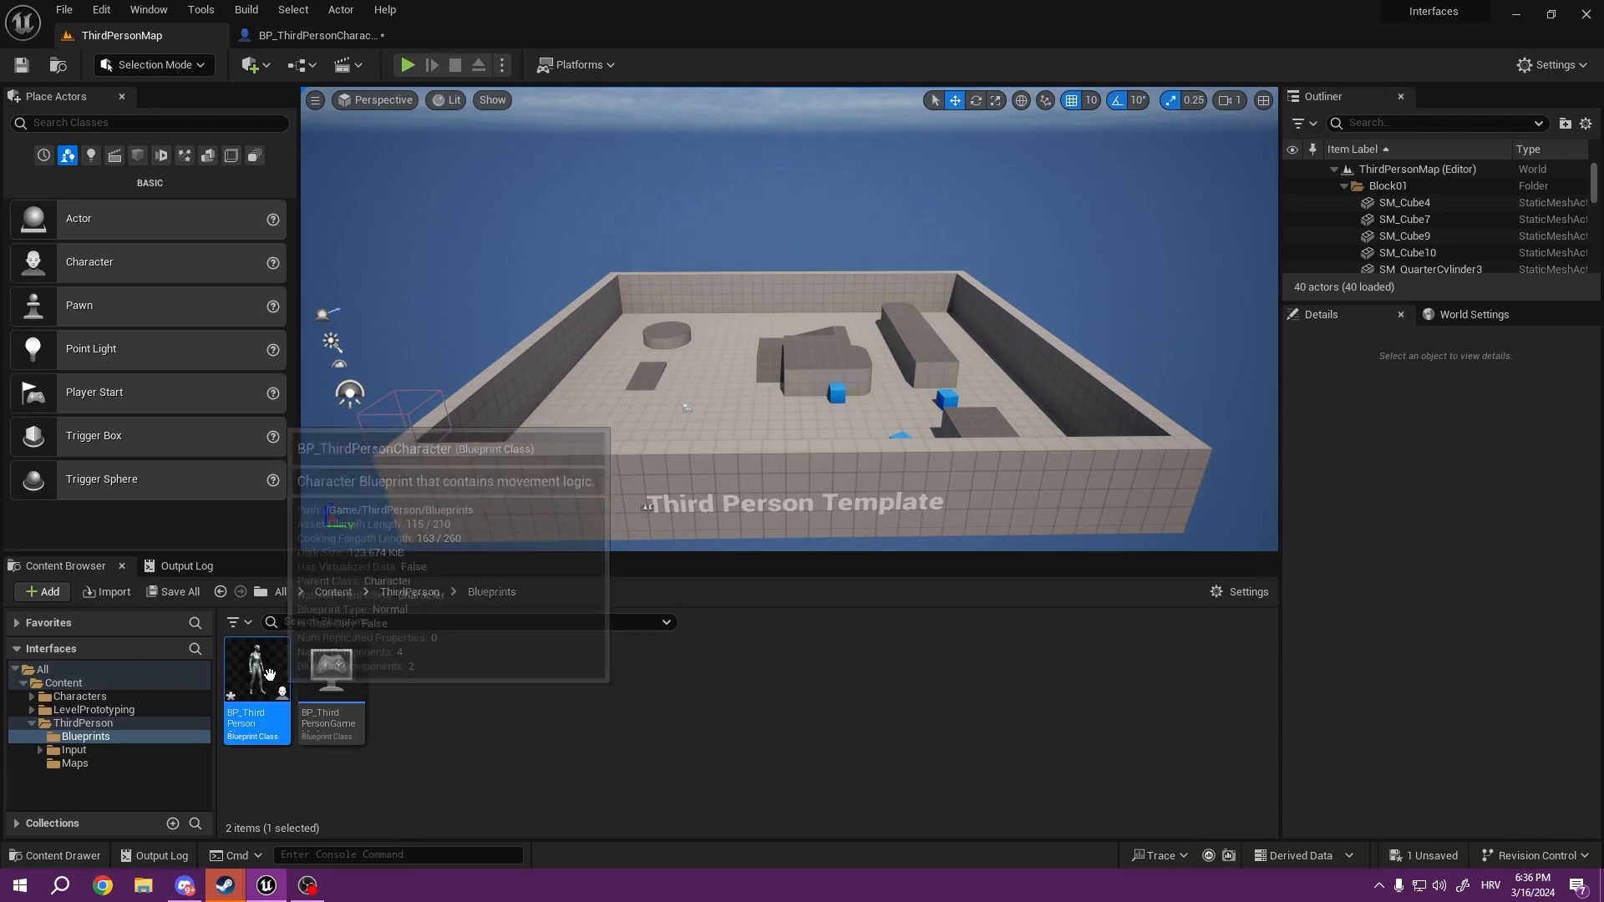
Step: Show the Reference Viewer for BP_ThirdPersonCharacter as a full editor tab
{"action": "right_click", "coordinate": [255, 665]}
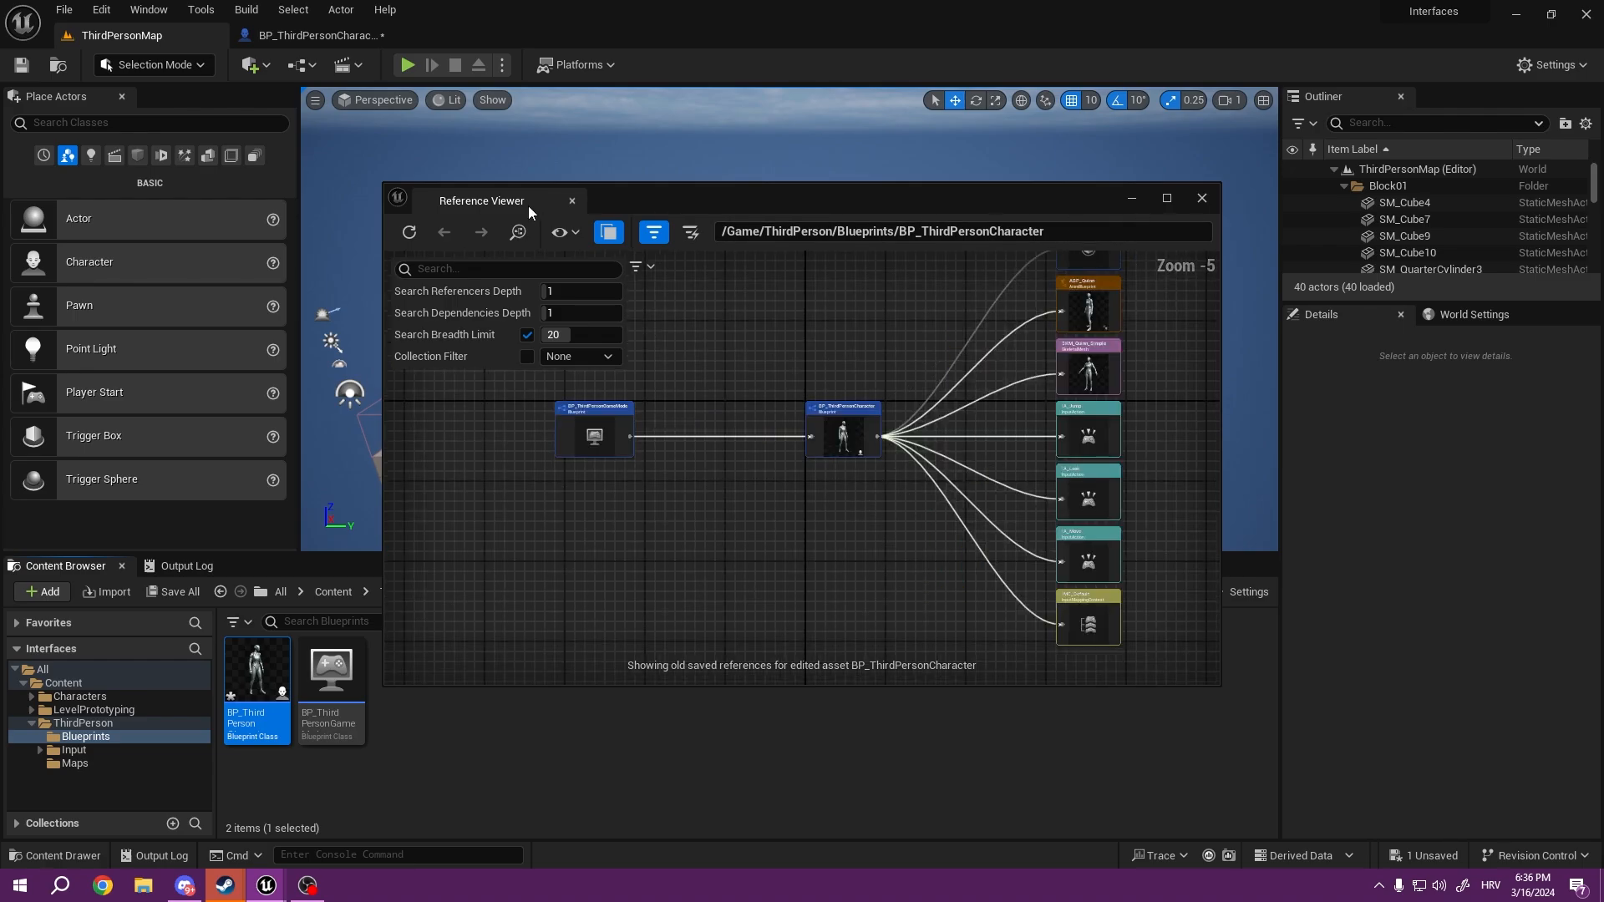
{"action": "left_click", "coordinate": [1165, 197]}
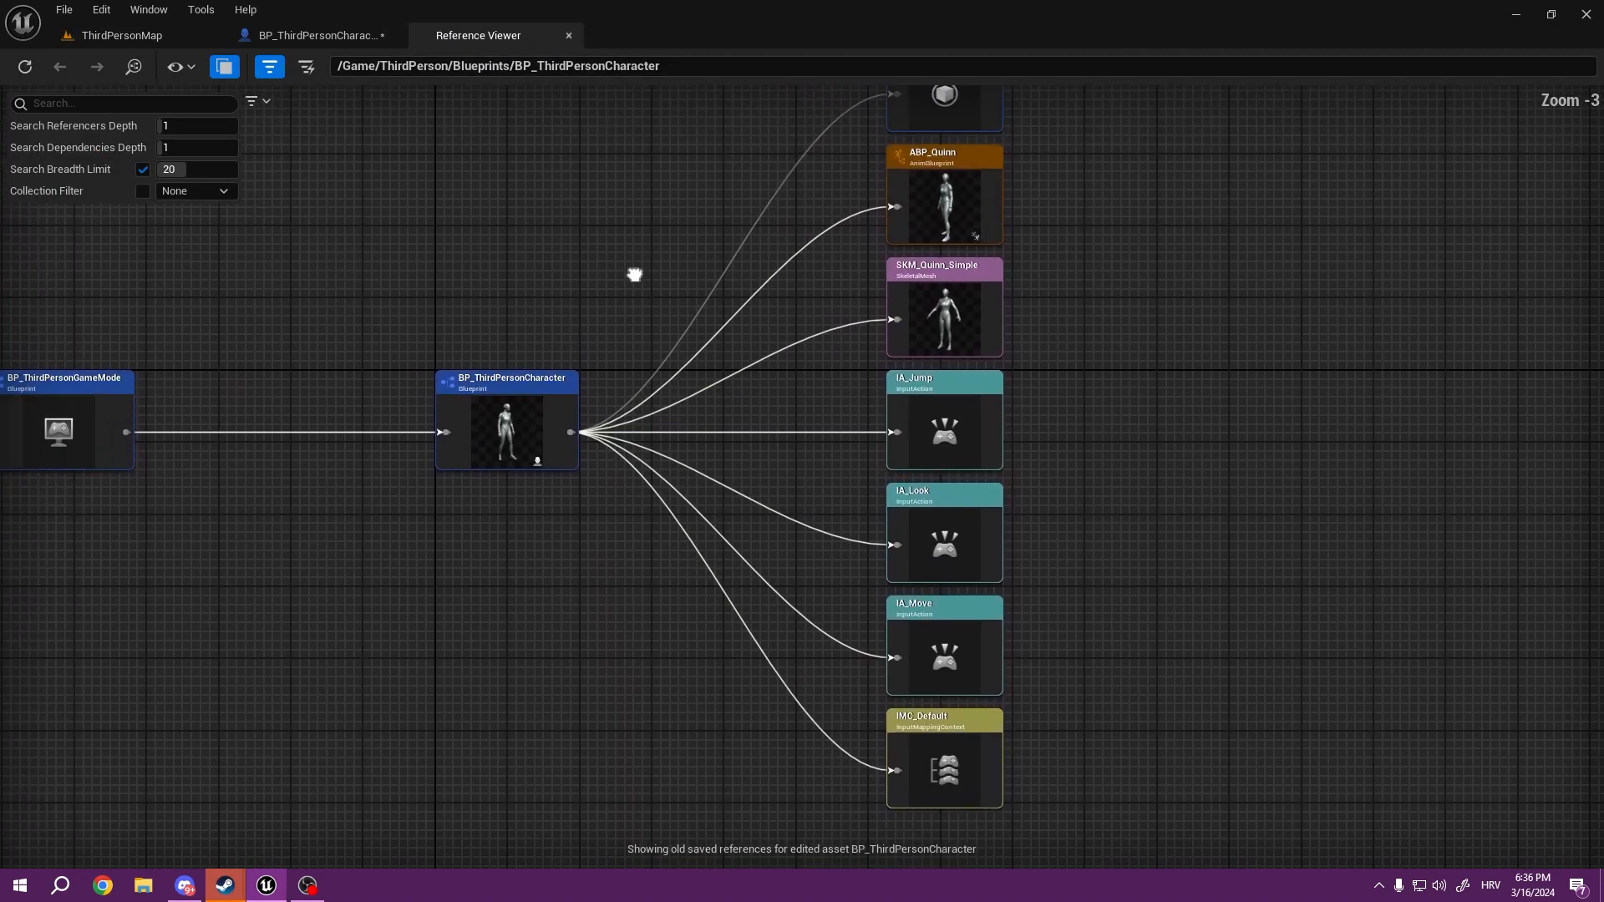
{"action": "scroll", "scroll_direction": "down", "scroll_amount": 3}
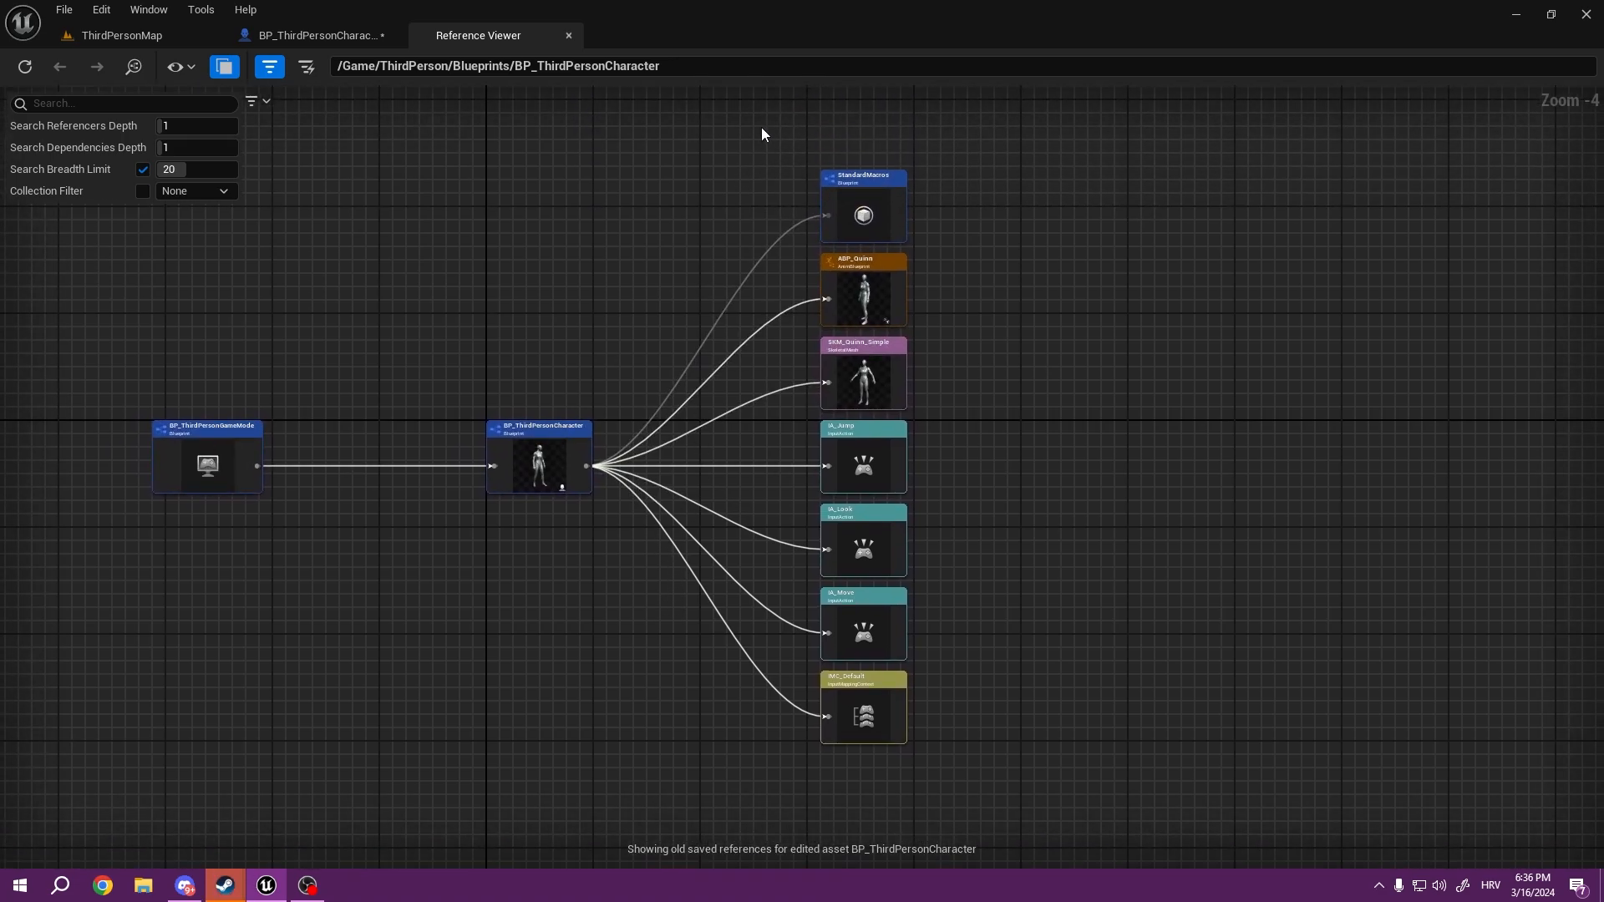
{"action": "mouse_move", "coordinate": [961, 639]}
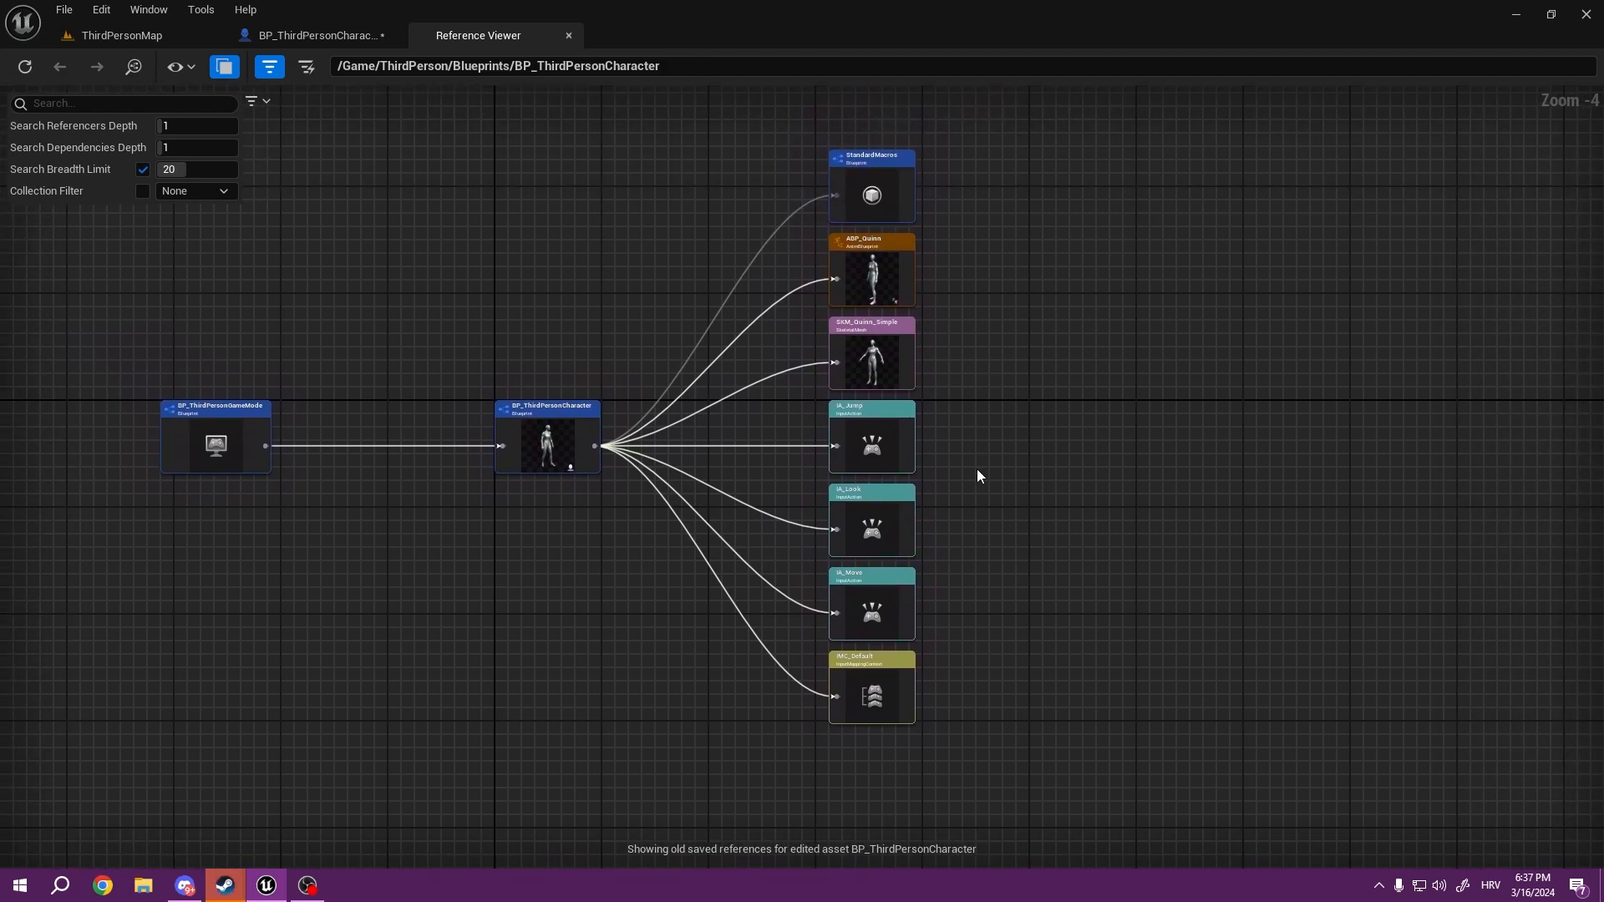
{"action": "mouse_move", "coordinate": [947, 774]}
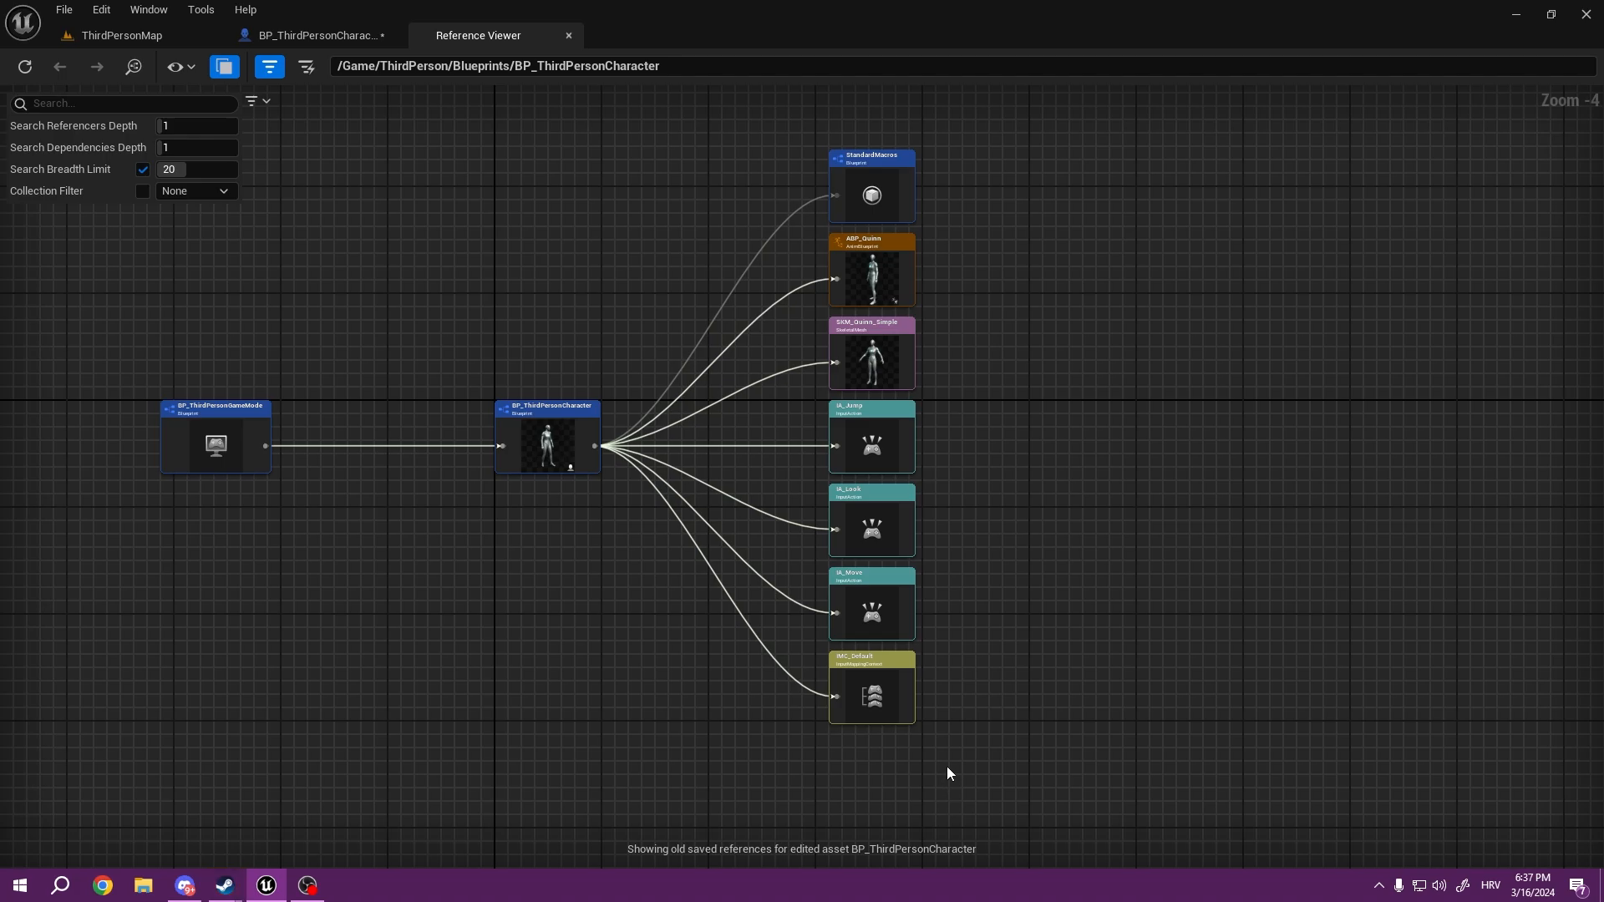
Step: From the ThirdPersonMap level editor, add a Blueprint Interface asset BPI_Tutorial in the ThirdPerson folder
{"action": "left_click", "coordinate": [317, 35]}
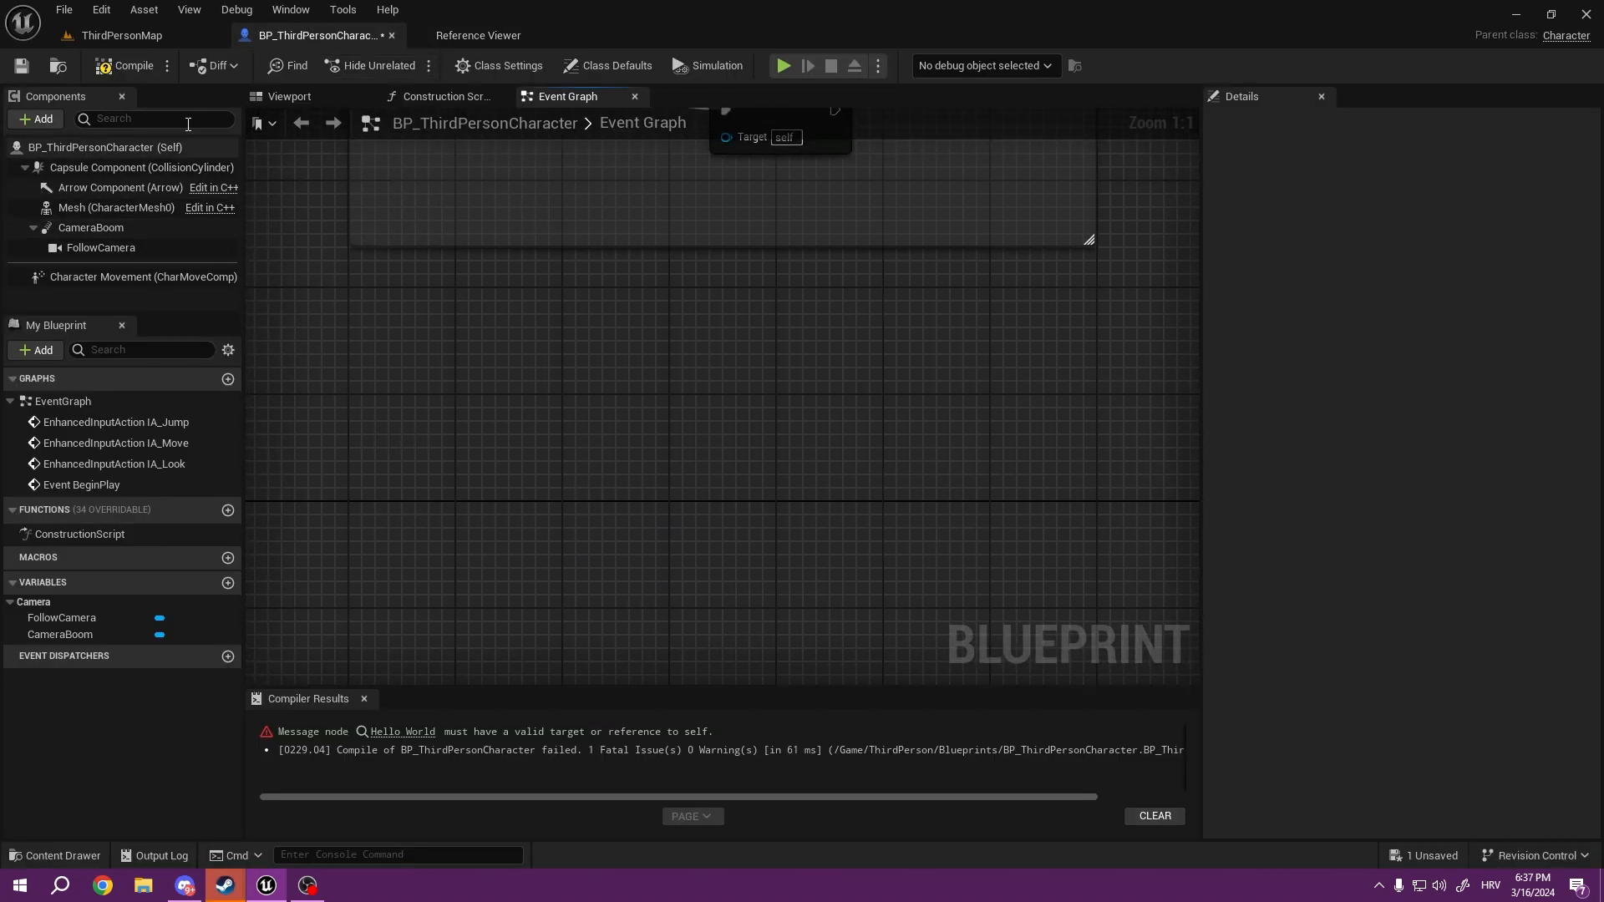
{"action": "left_click", "coordinate": [119, 35]}
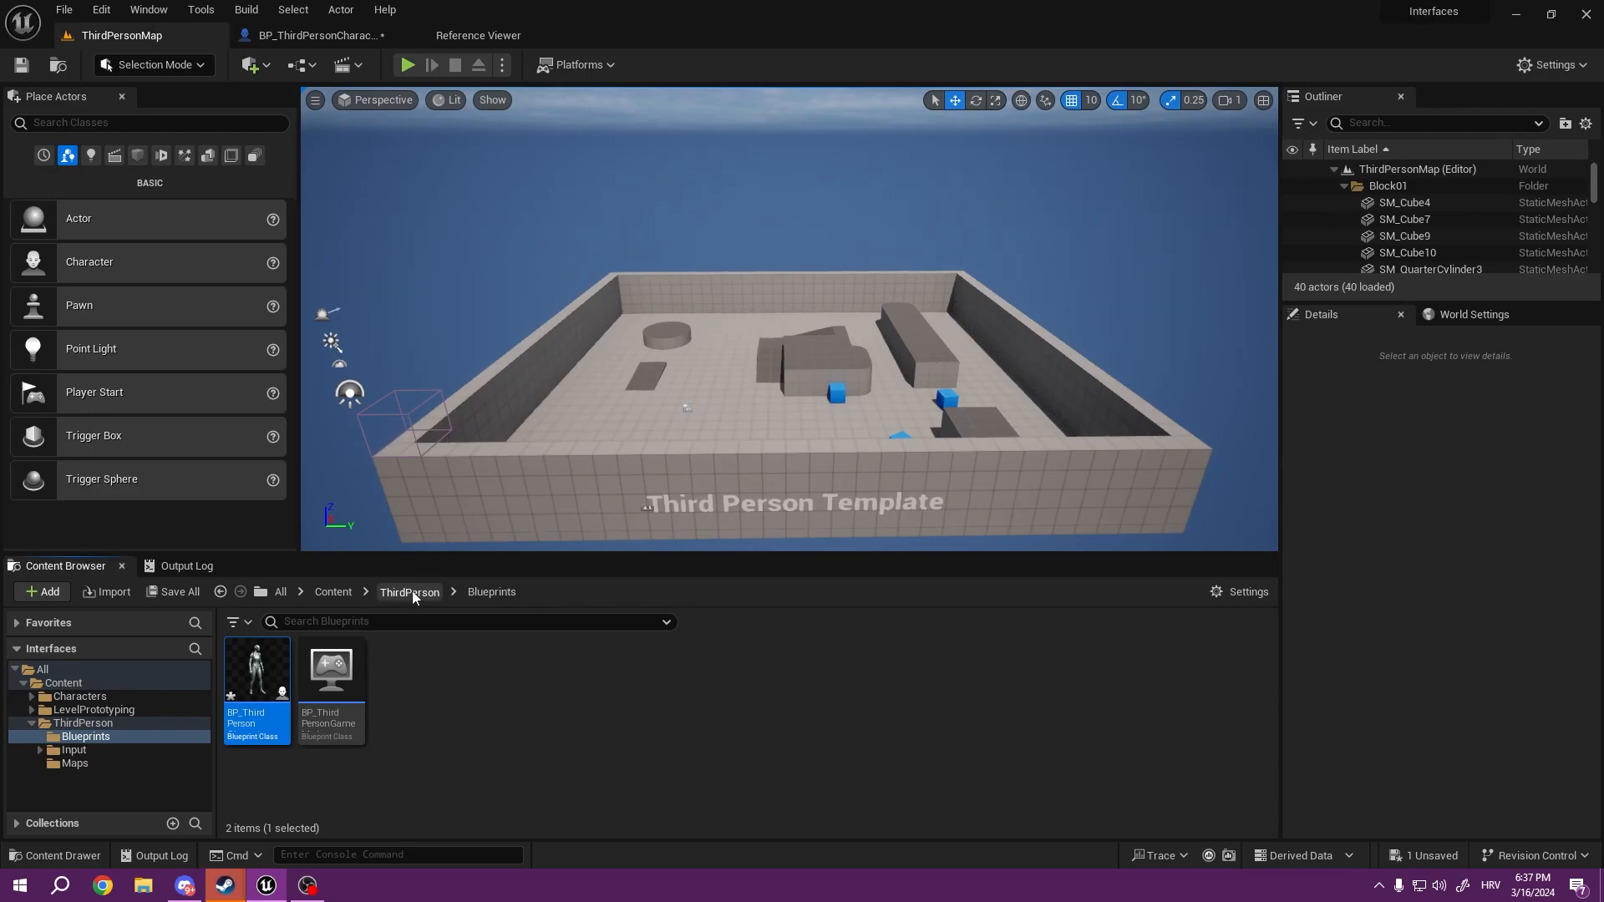
{"action": "left_click", "coordinate": [408, 592]}
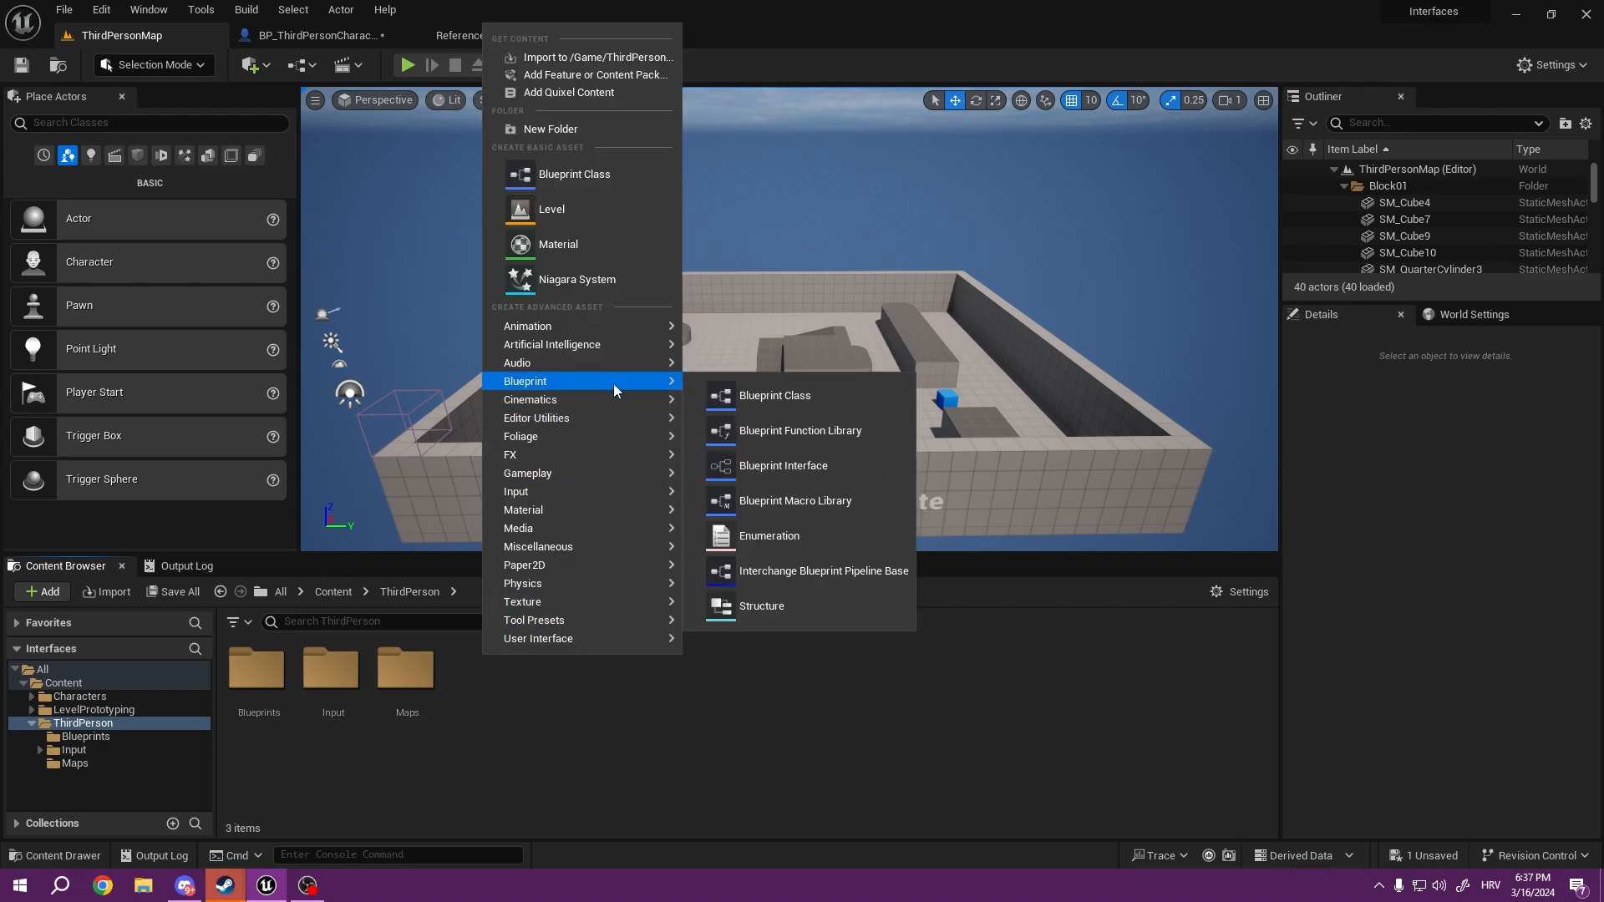
{"action": "left_click", "coordinate": [783, 465]}
{"action": "type", "text": "BPI_Tutorial"}
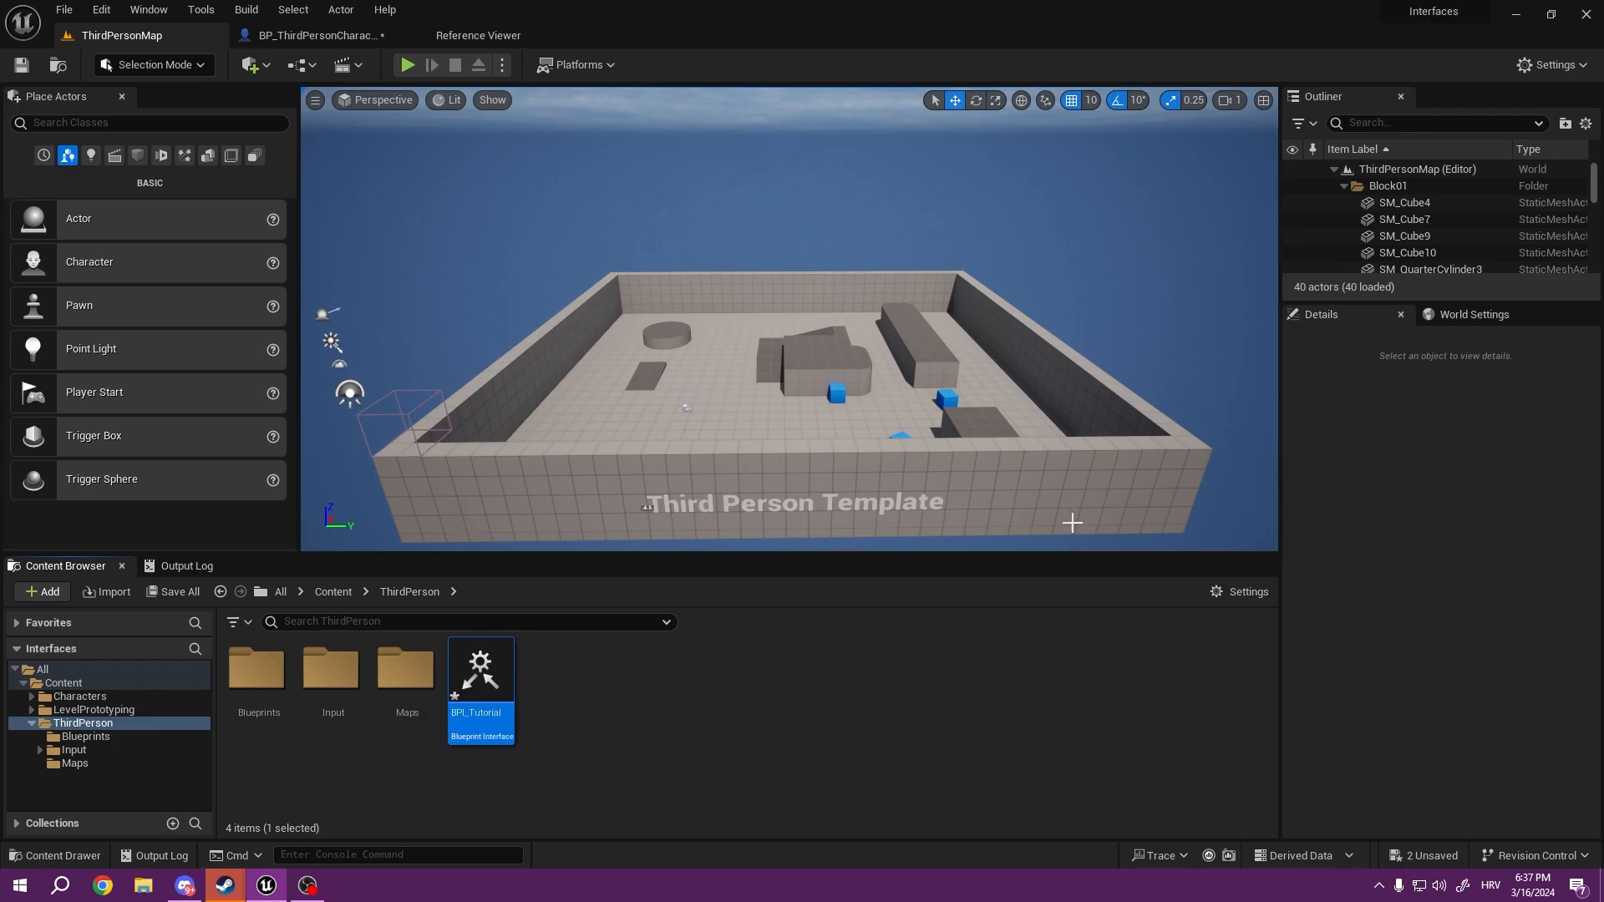
Step: Rename NewFunction to HelloWorld and add a second function RemoveHealth in BPI_Tutorial
{"action": "double_click", "coordinate": [481, 675]}
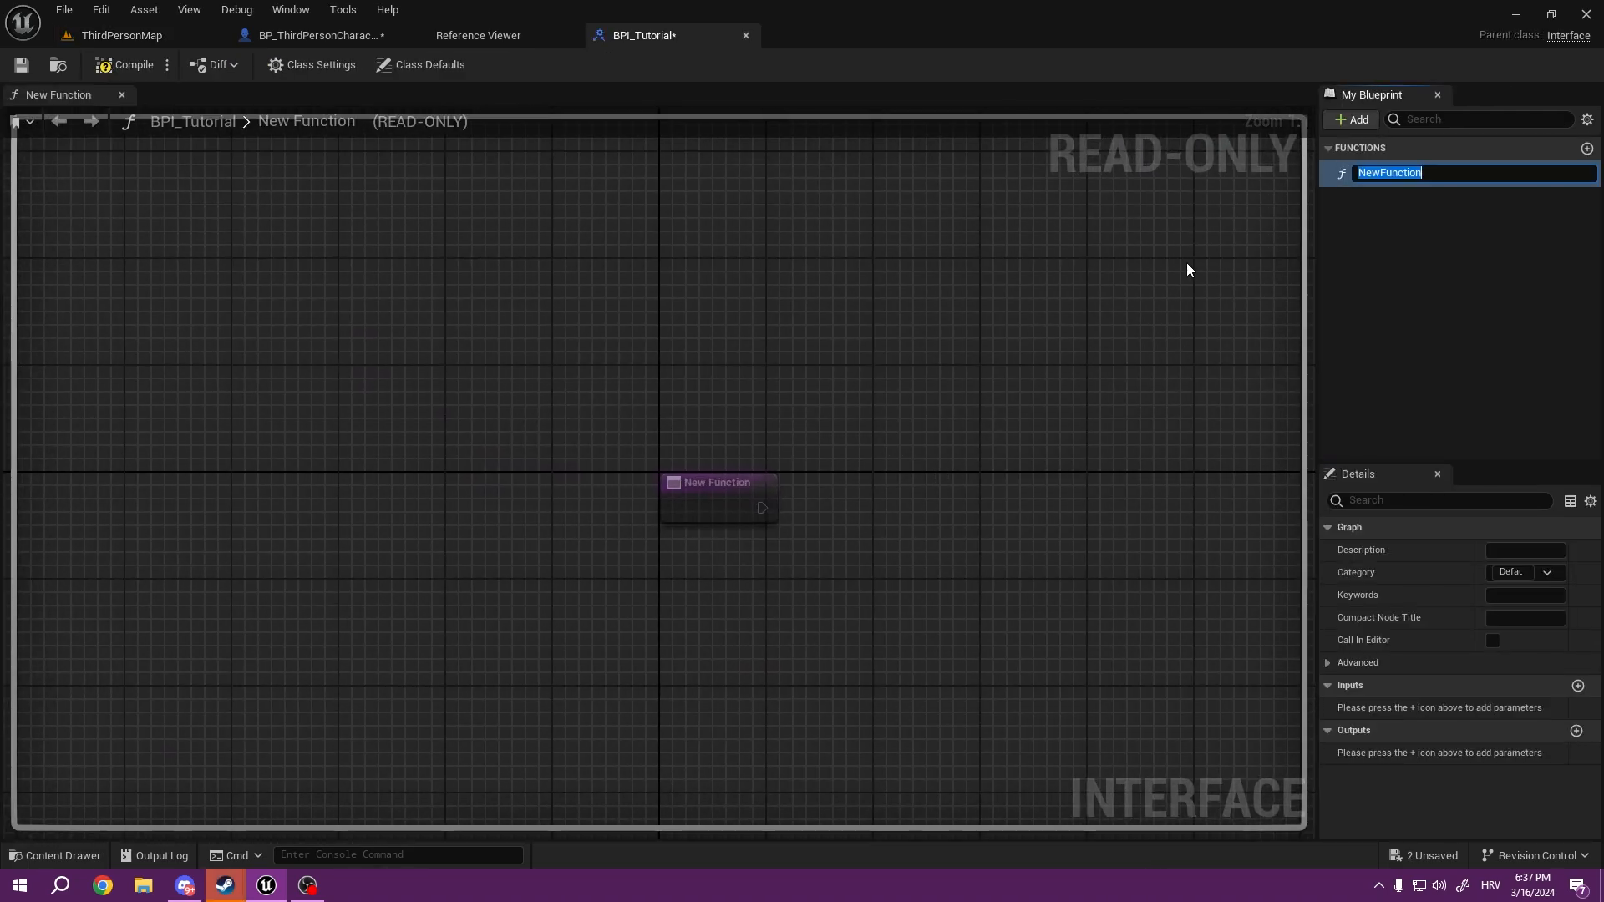
{"action": "mouse_move", "coordinate": [1402, 179]}
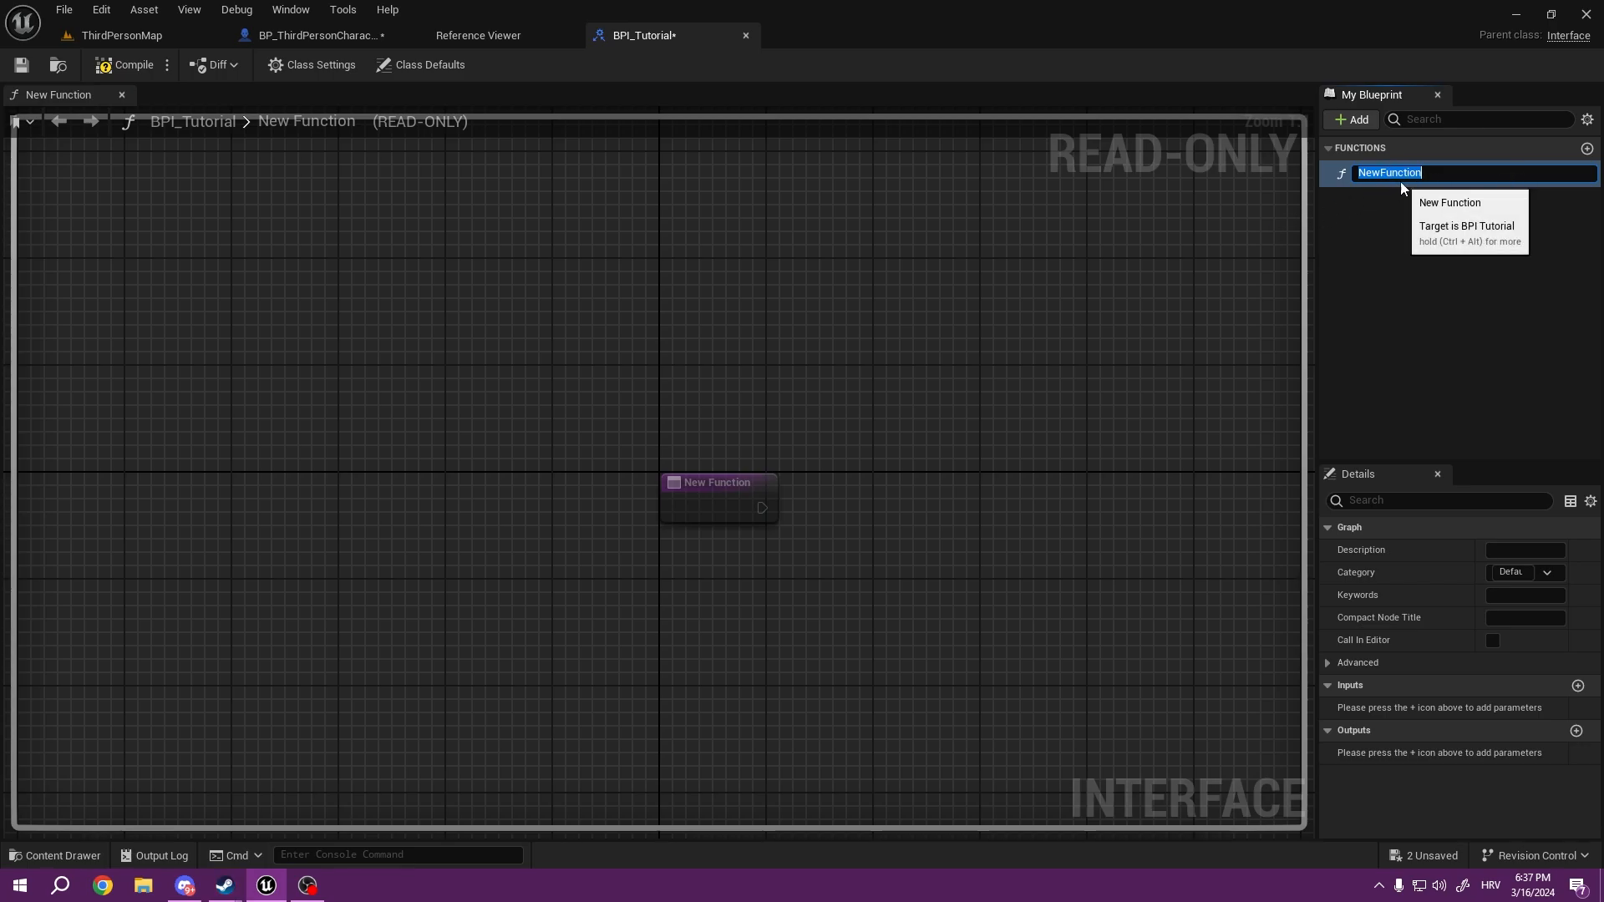
{"action": "mouse_move", "coordinate": [1401, 204]}
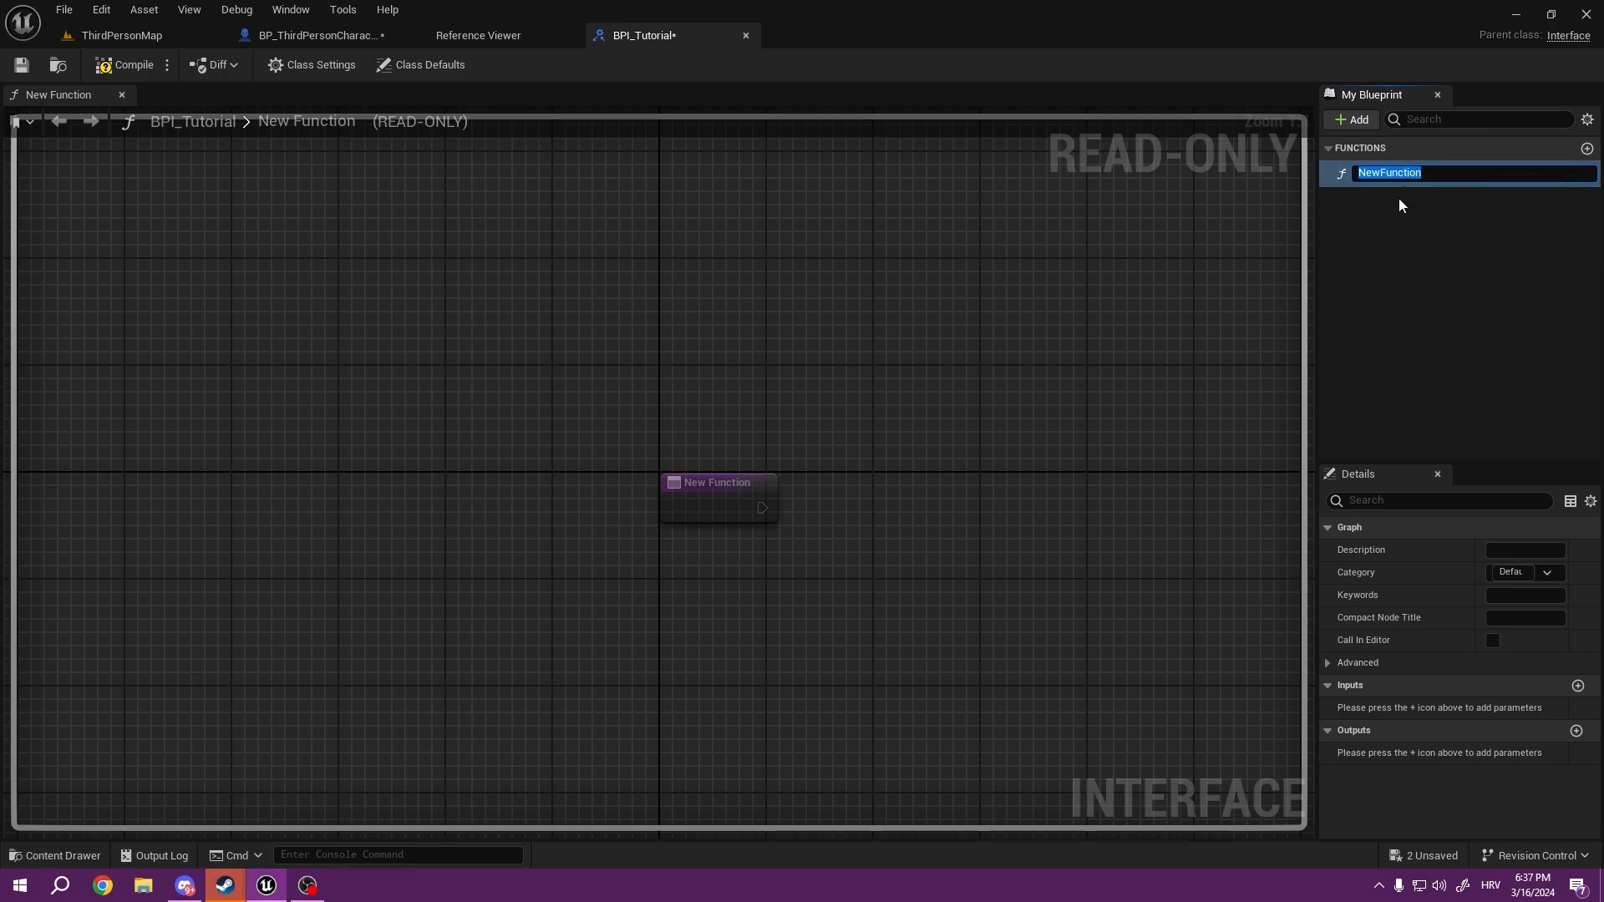
{"action": "left_click", "coordinate": [717, 497]}
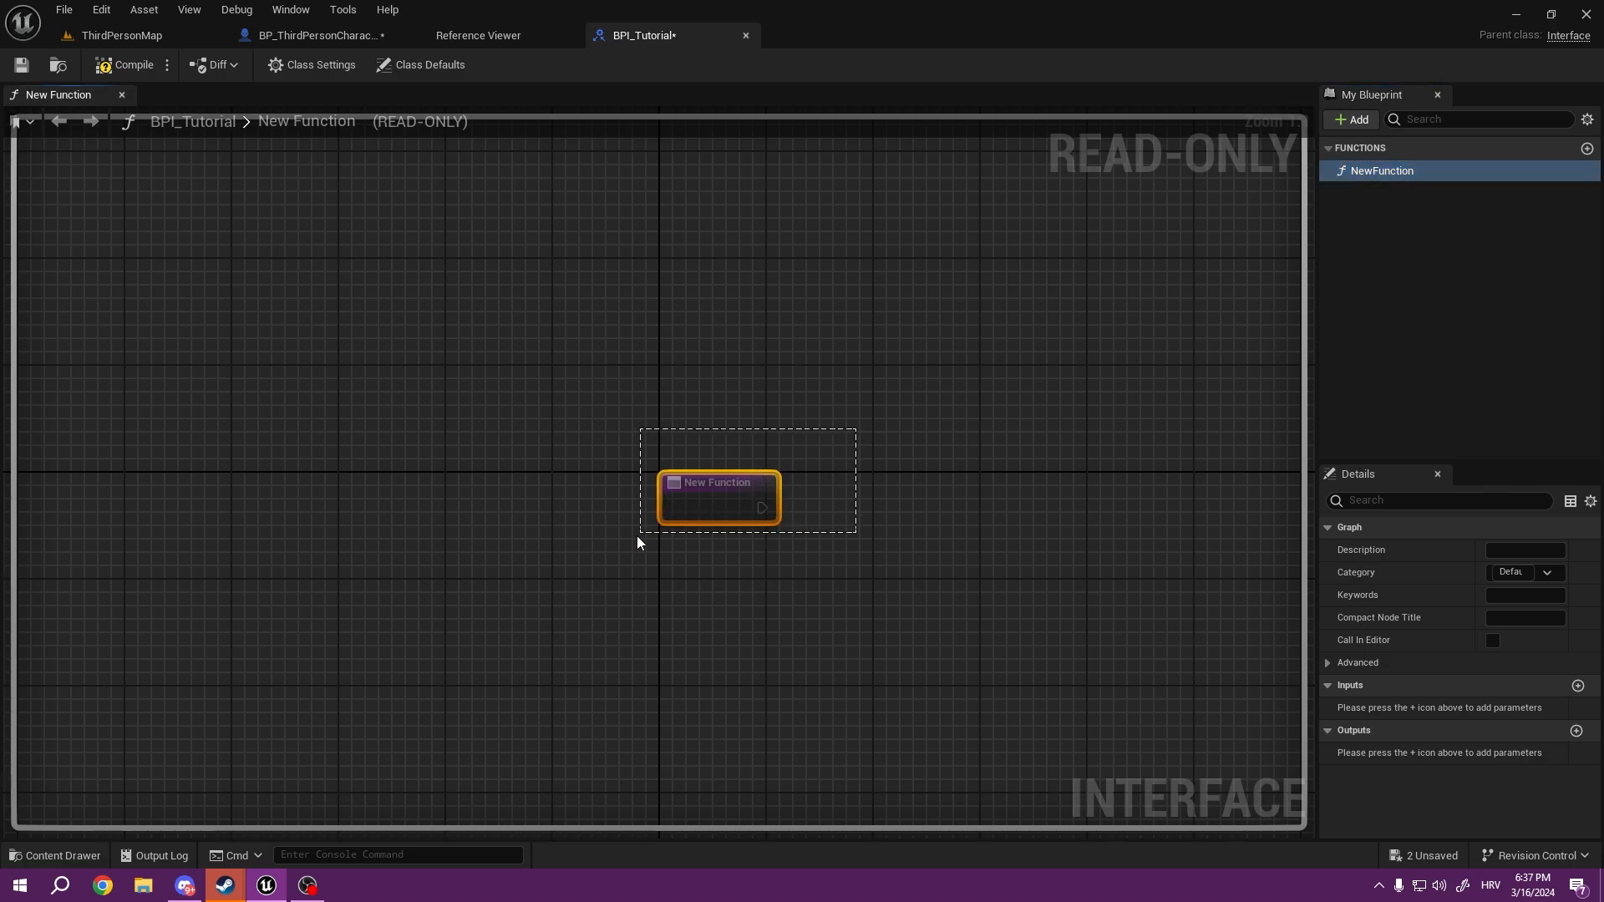
{"action": "left_click", "coordinate": [719, 497]}
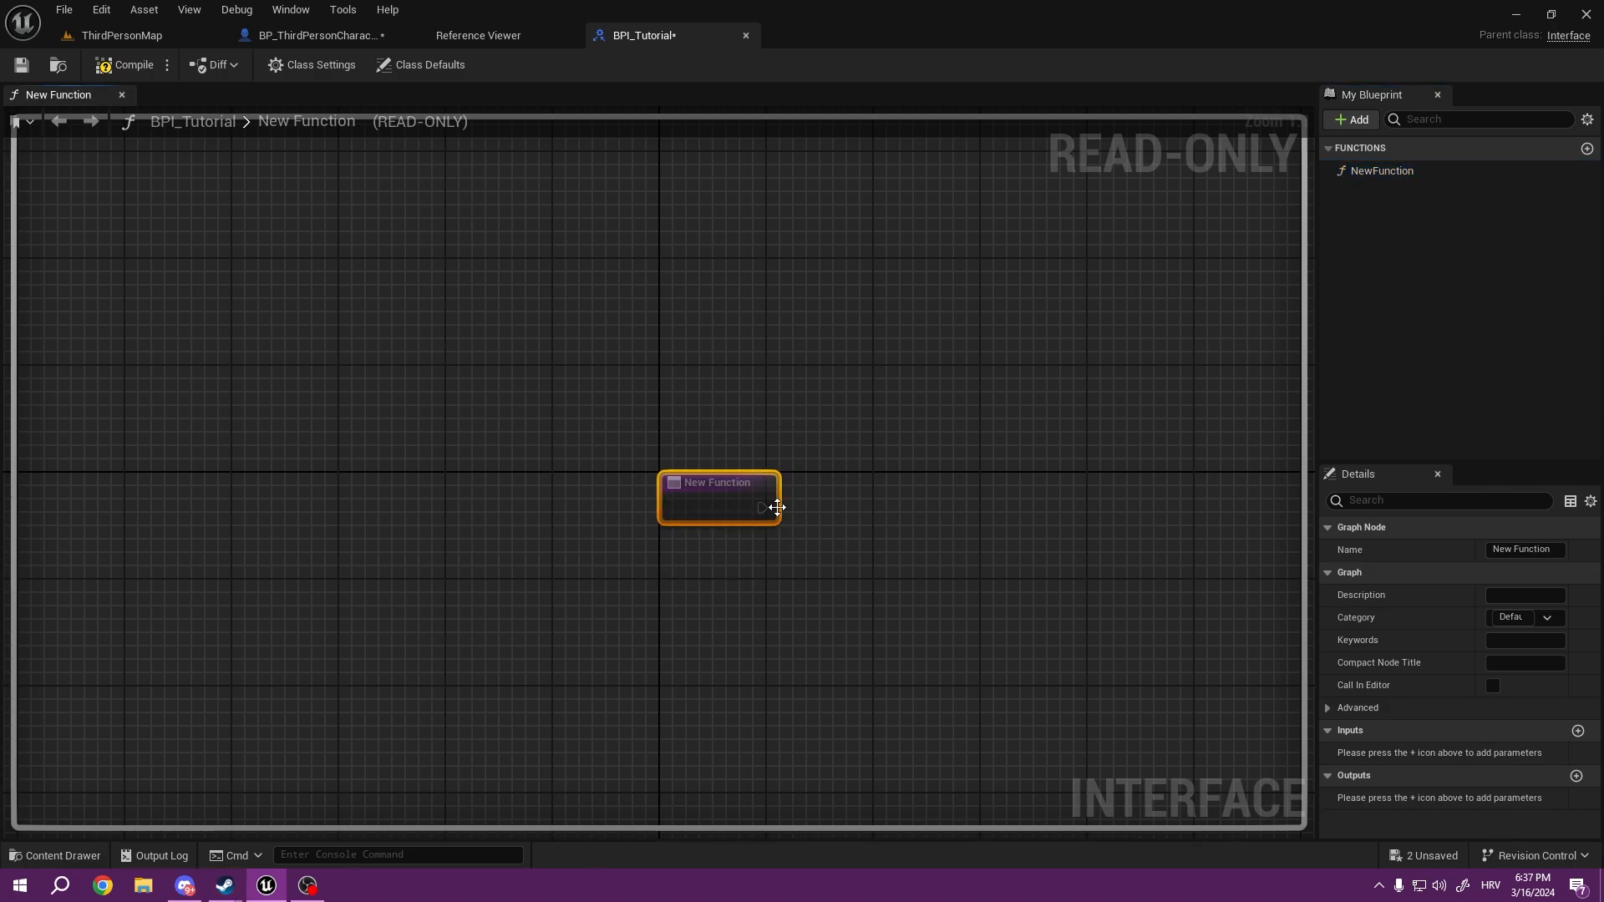
{"action": "mouse_move", "coordinate": [802, 527]}
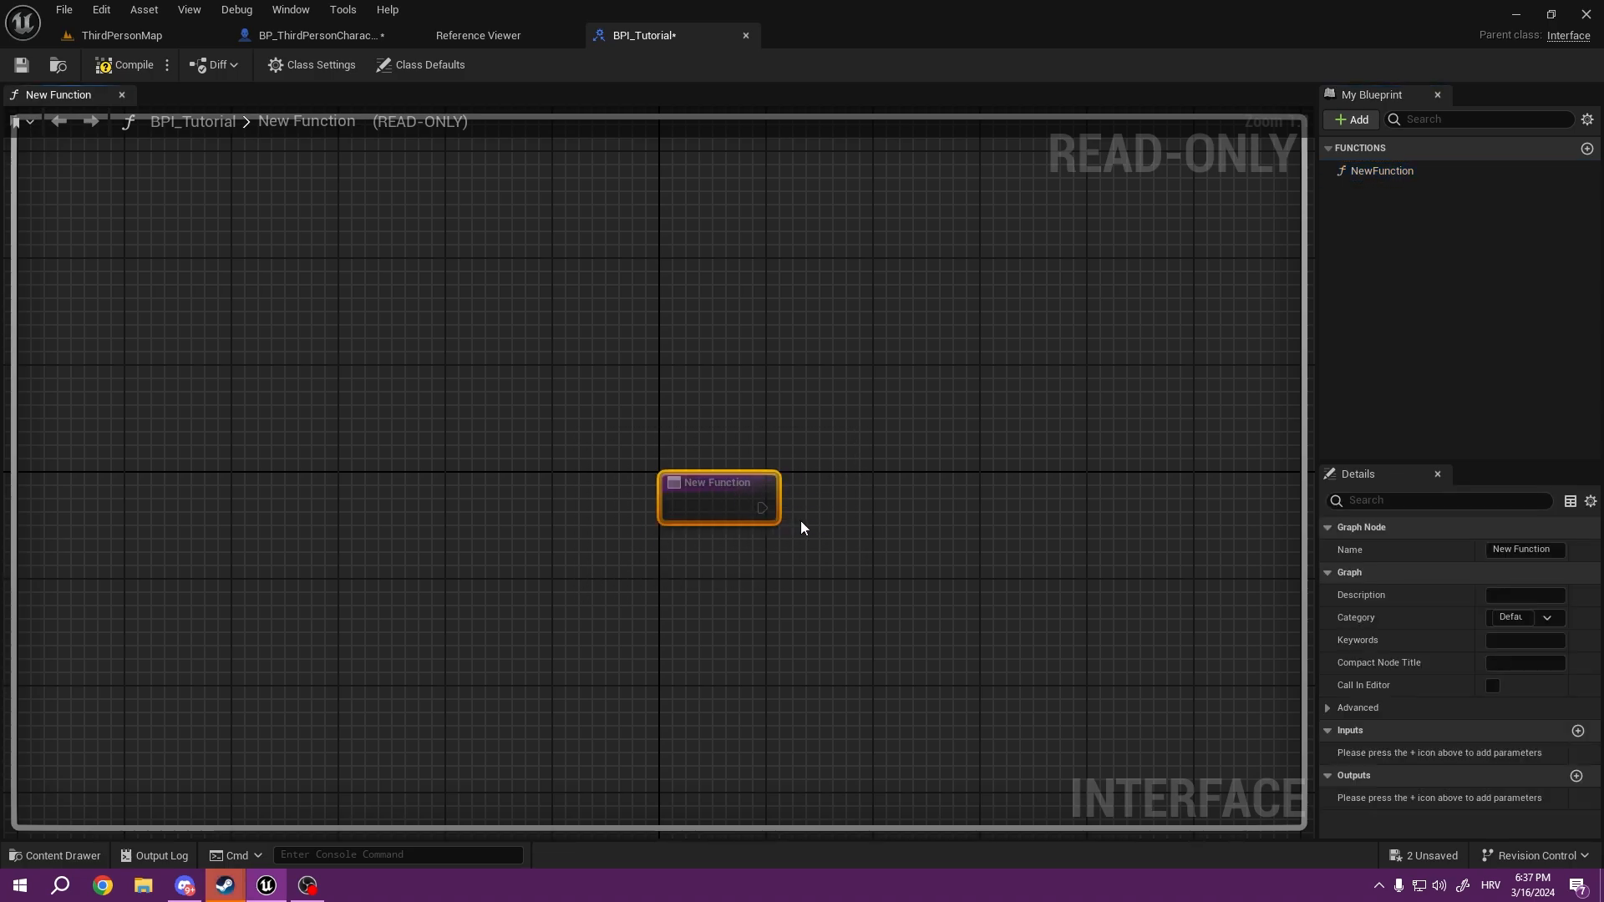
{"action": "mouse_move", "coordinate": [843, 588]}
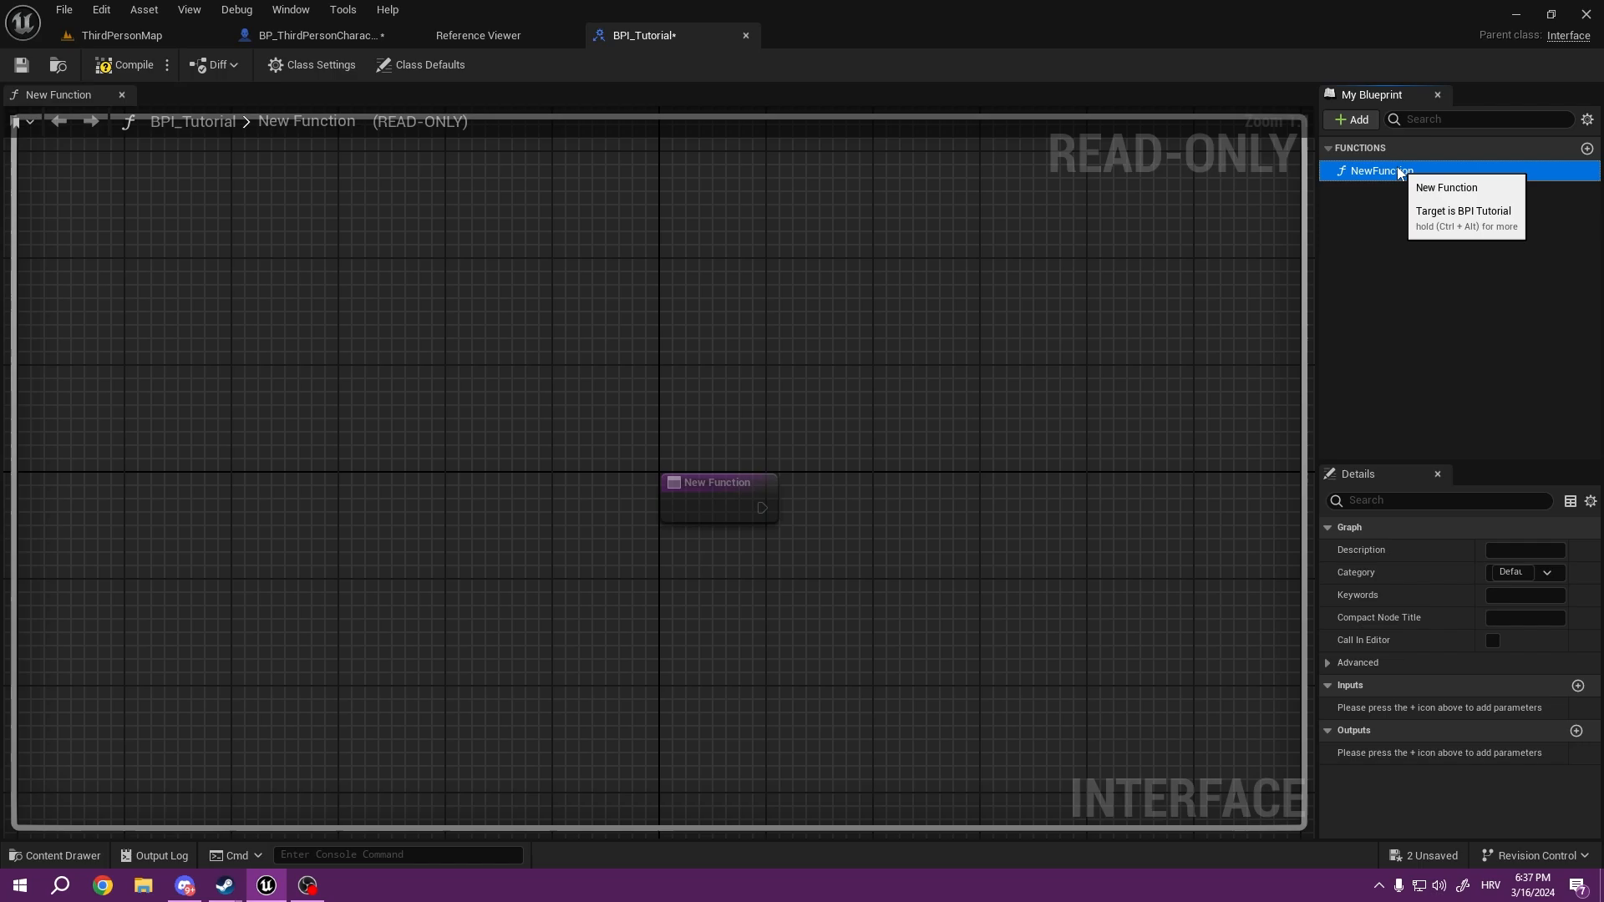
{"action": "double_click", "coordinate": [1382, 171]}
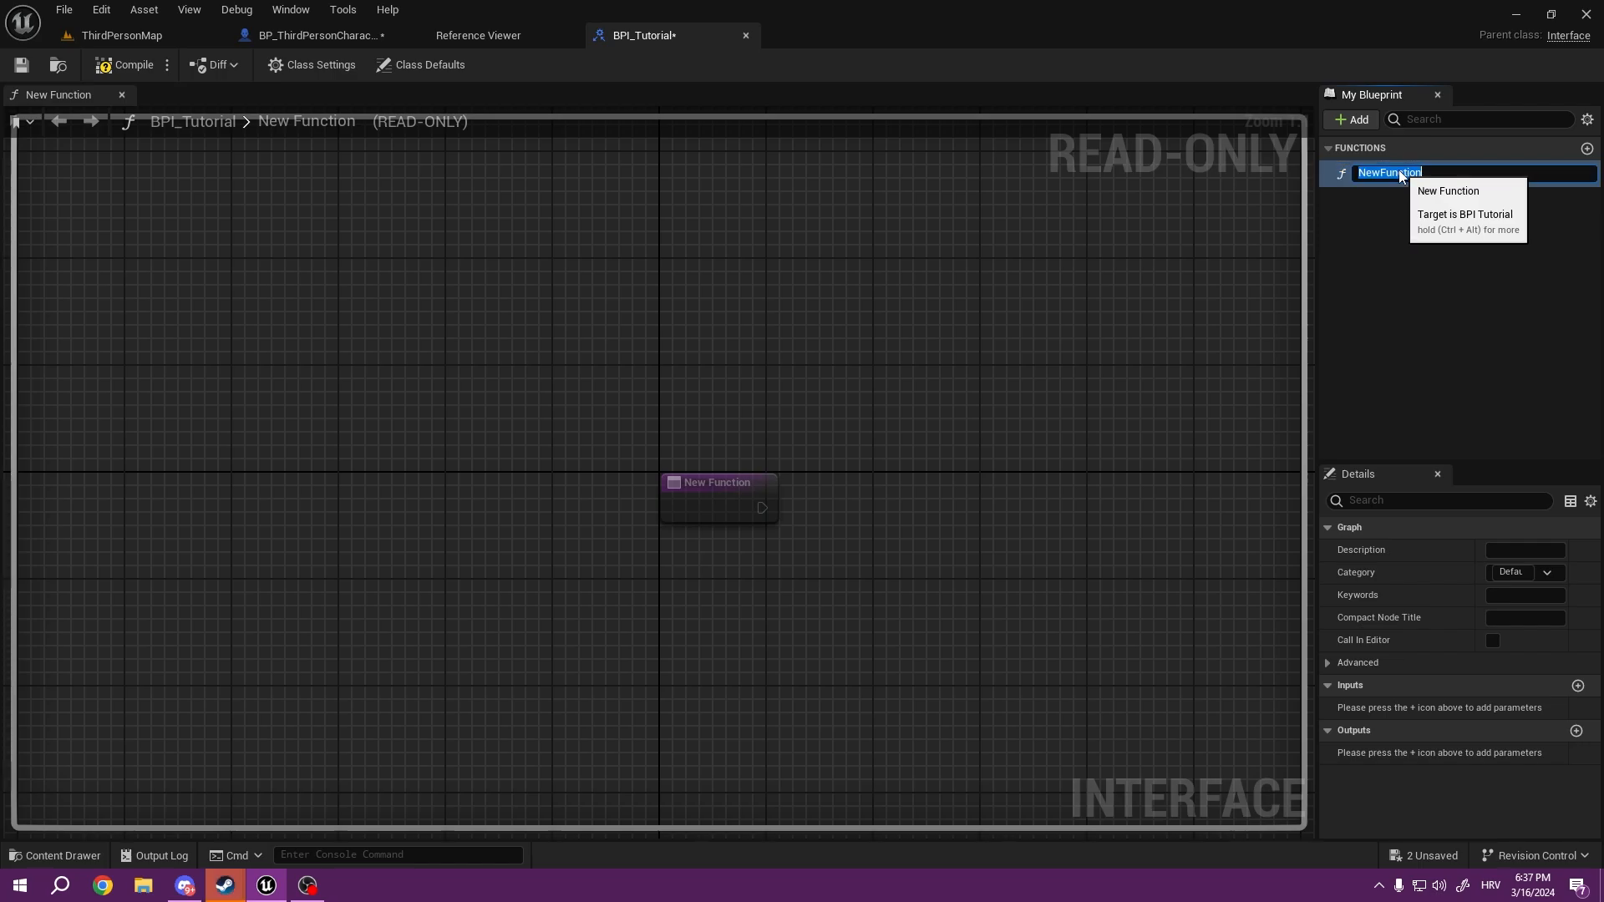
{"action": "type", "text": "HelloWorld"}
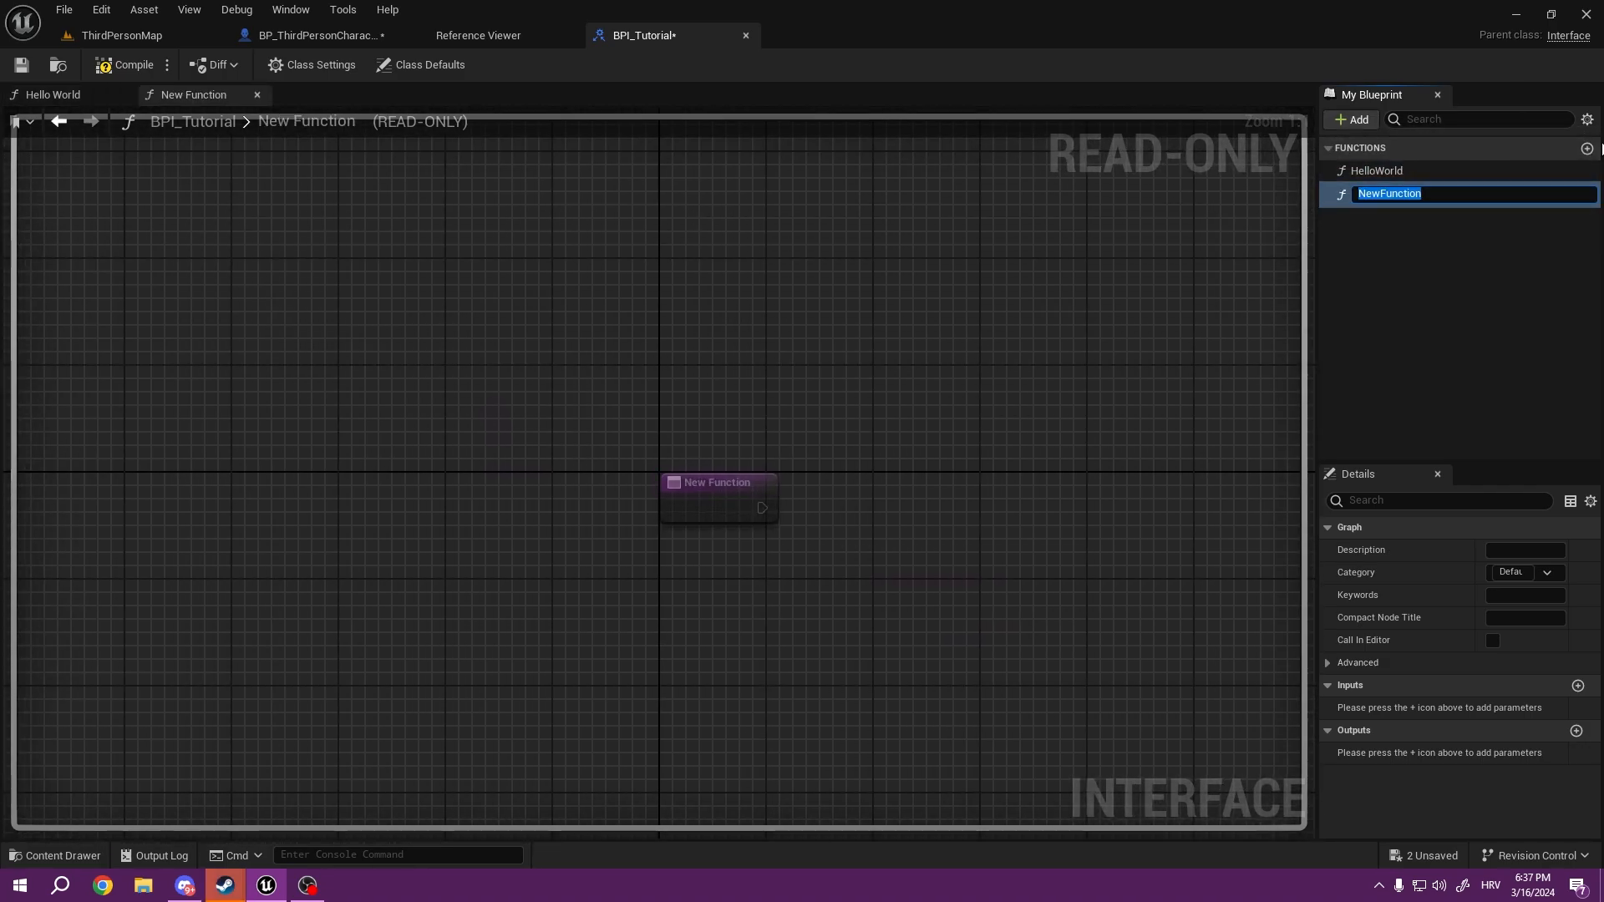
{"action": "type", "text": "REM"}
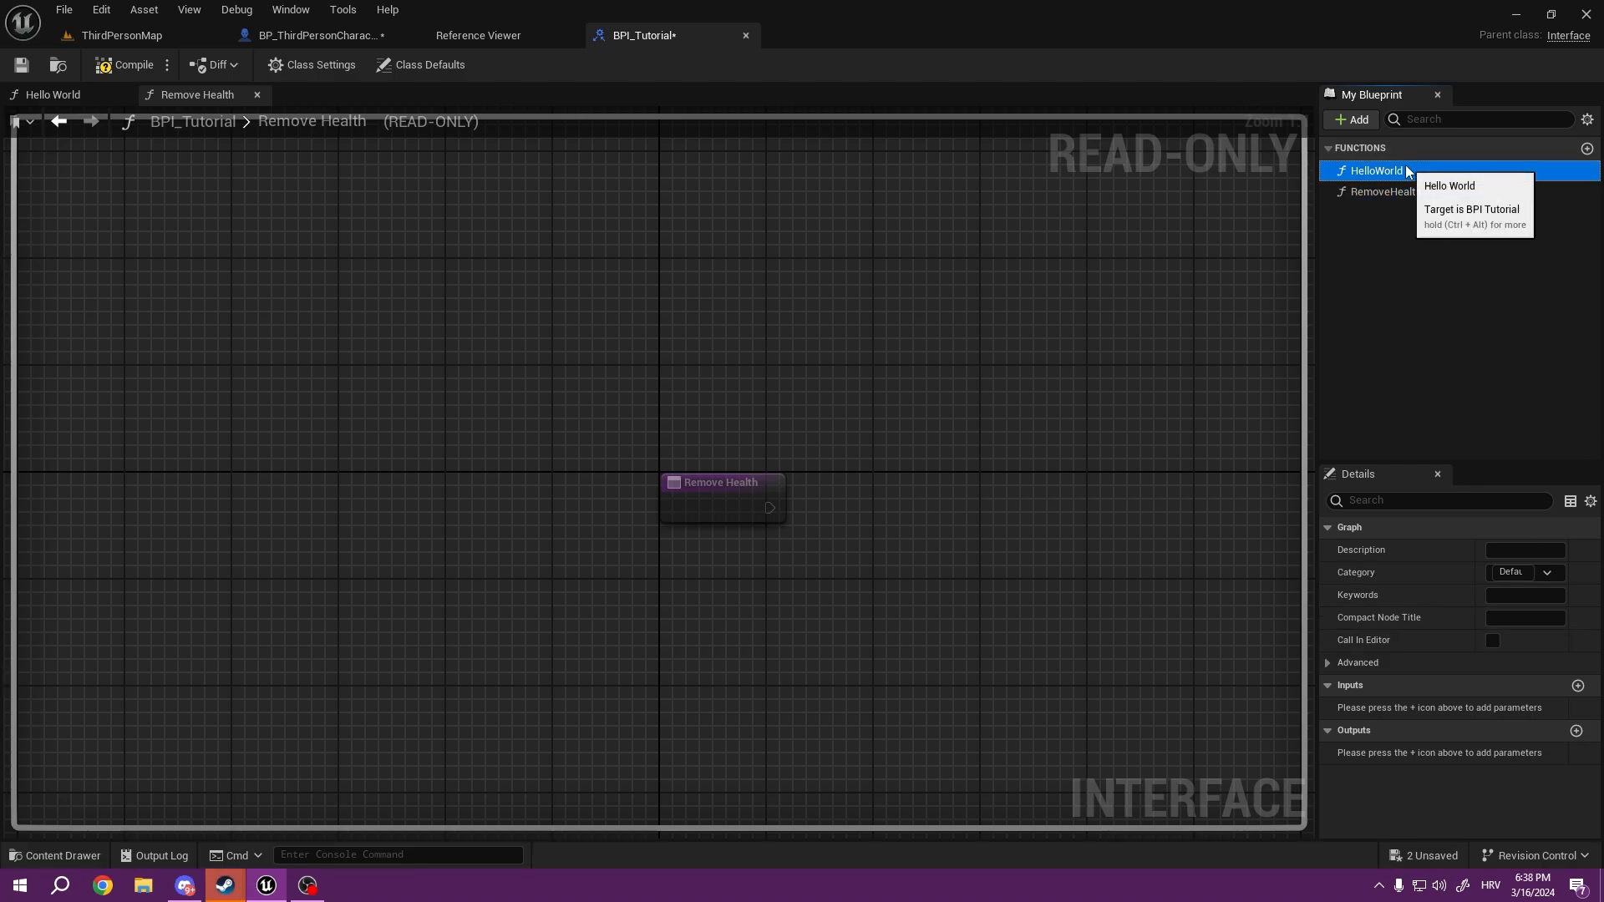
Step: Add a Text input named Text to HelloWorld and a Float input Amount to RemoveHealth
{"action": "left_click", "coordinate": [1577, 684]}
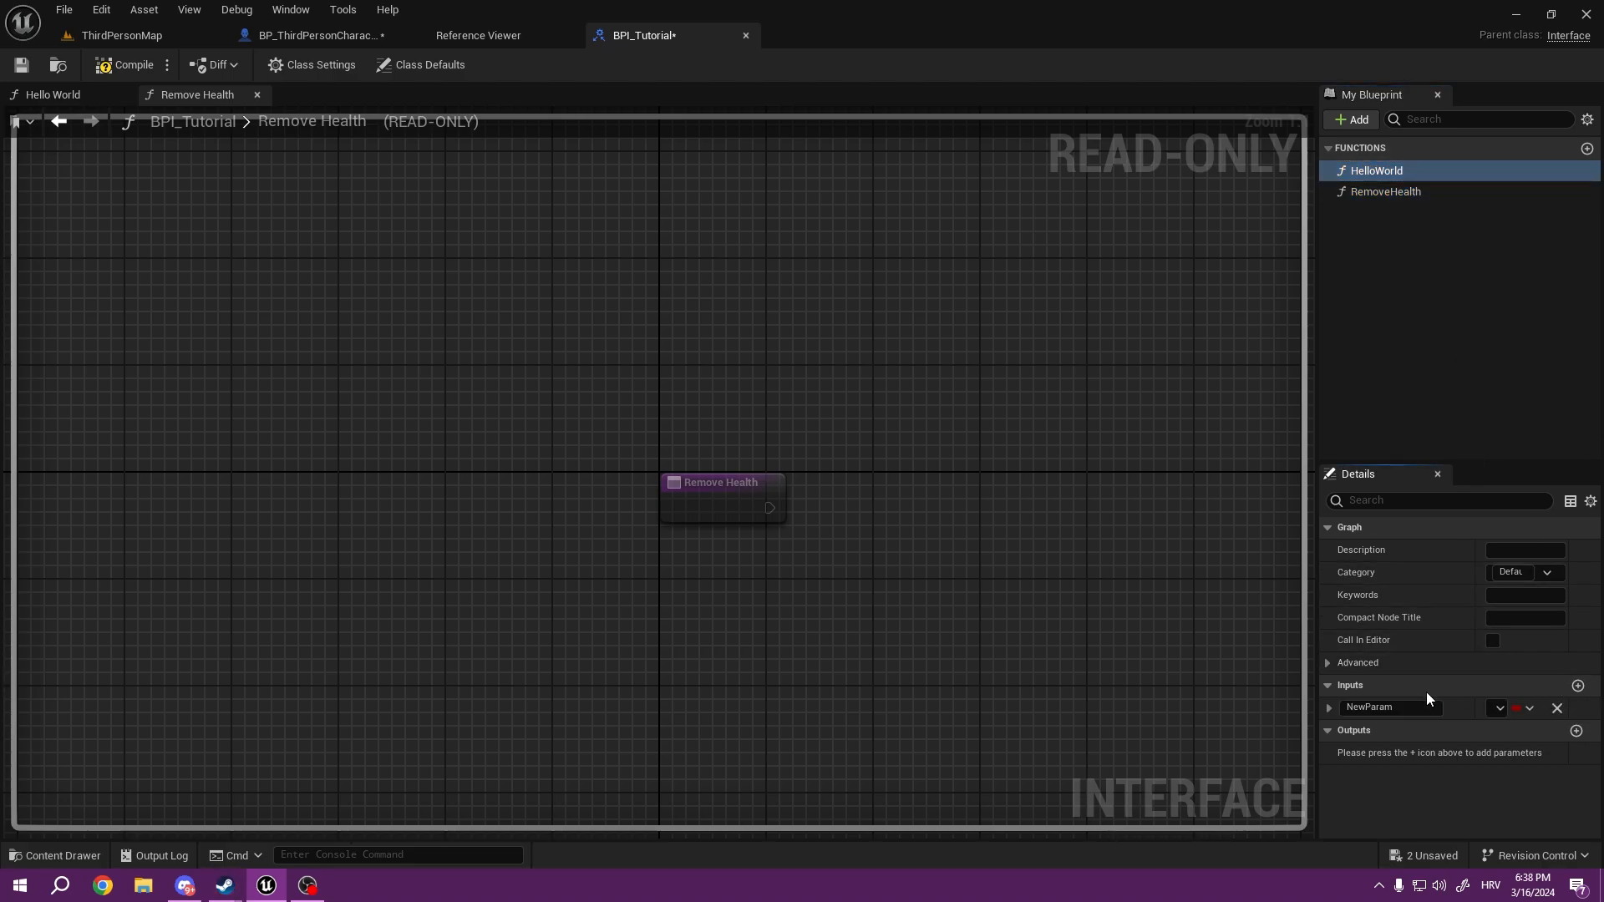
{"action": "left_click", "coordinate": [1497, 707]}
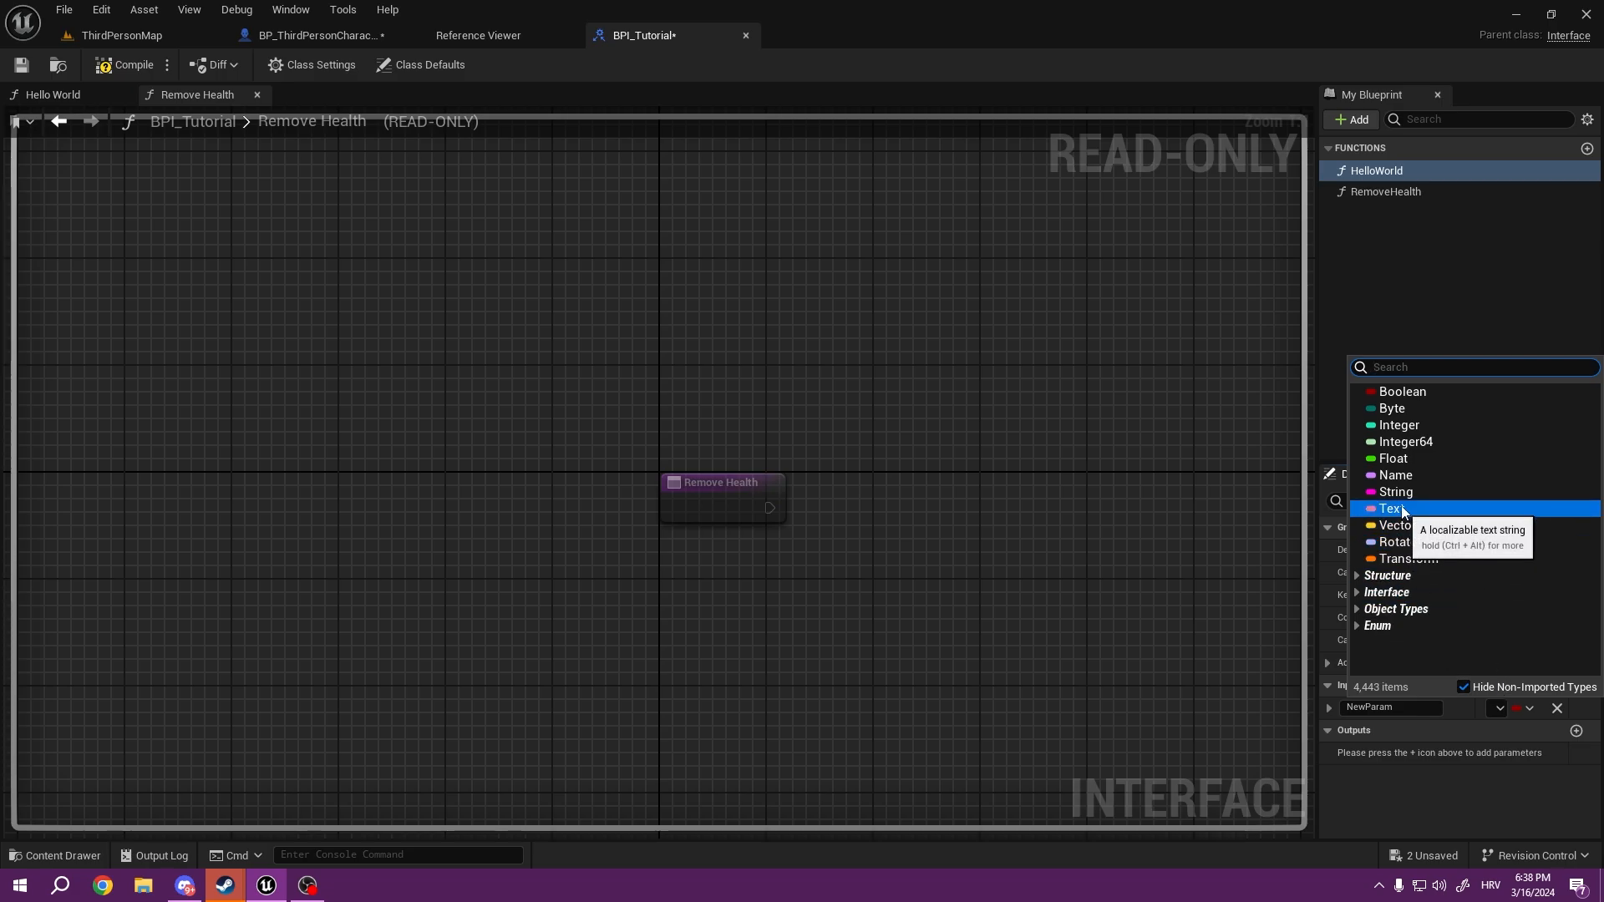
{"action": "mouse_move", "coordinate": [1402, 541]}
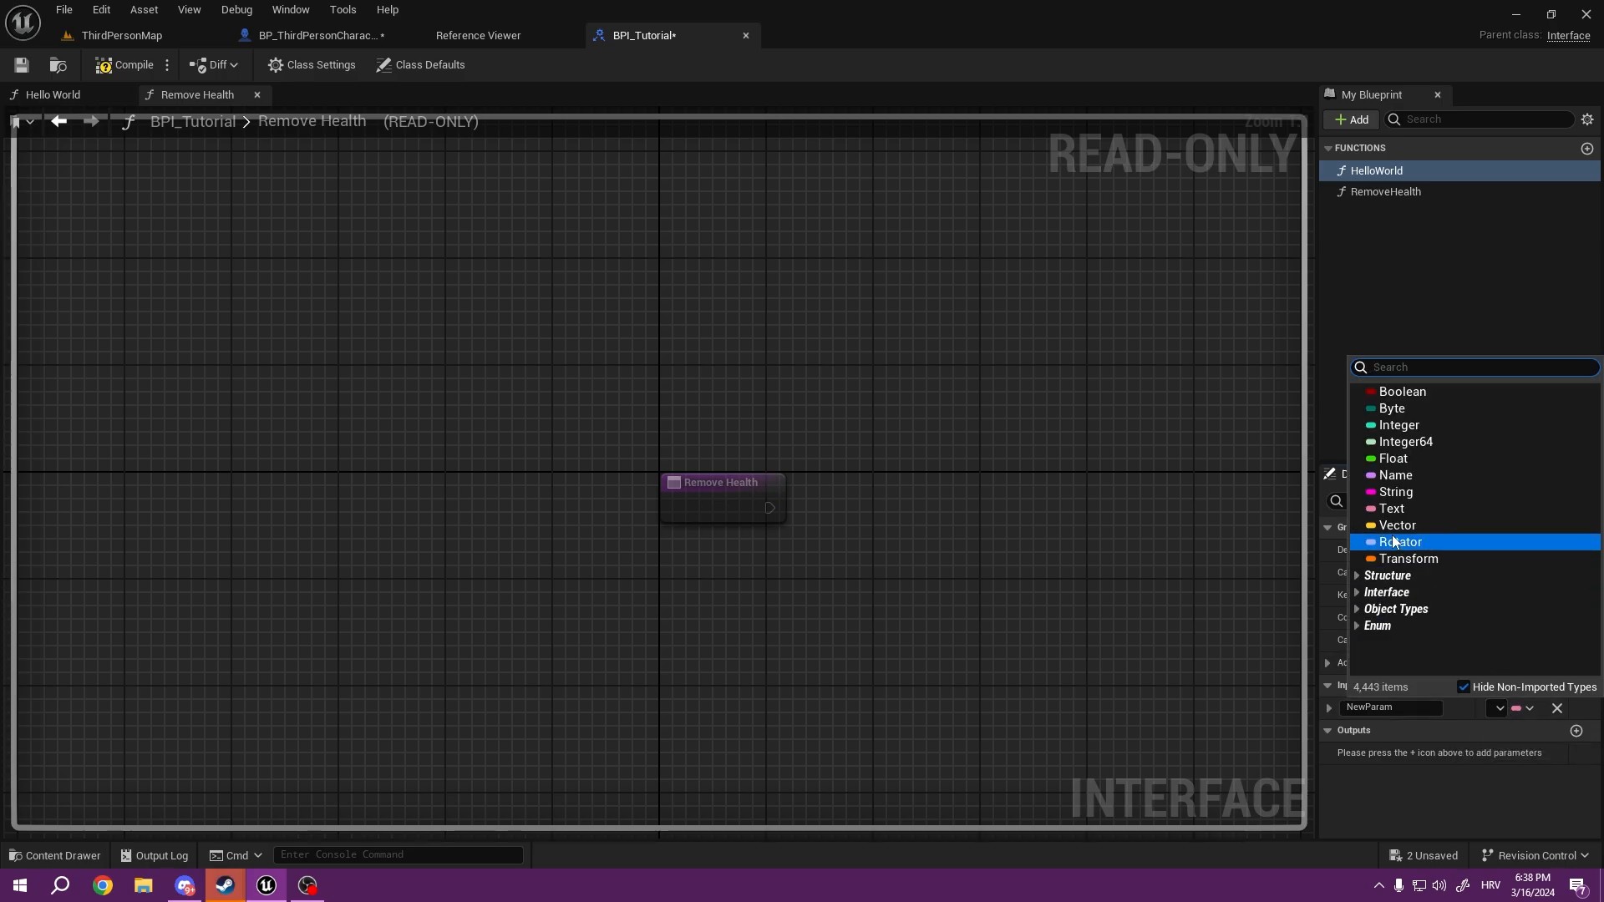
{"action": "left_click", "coordinate": [1400, 541]}
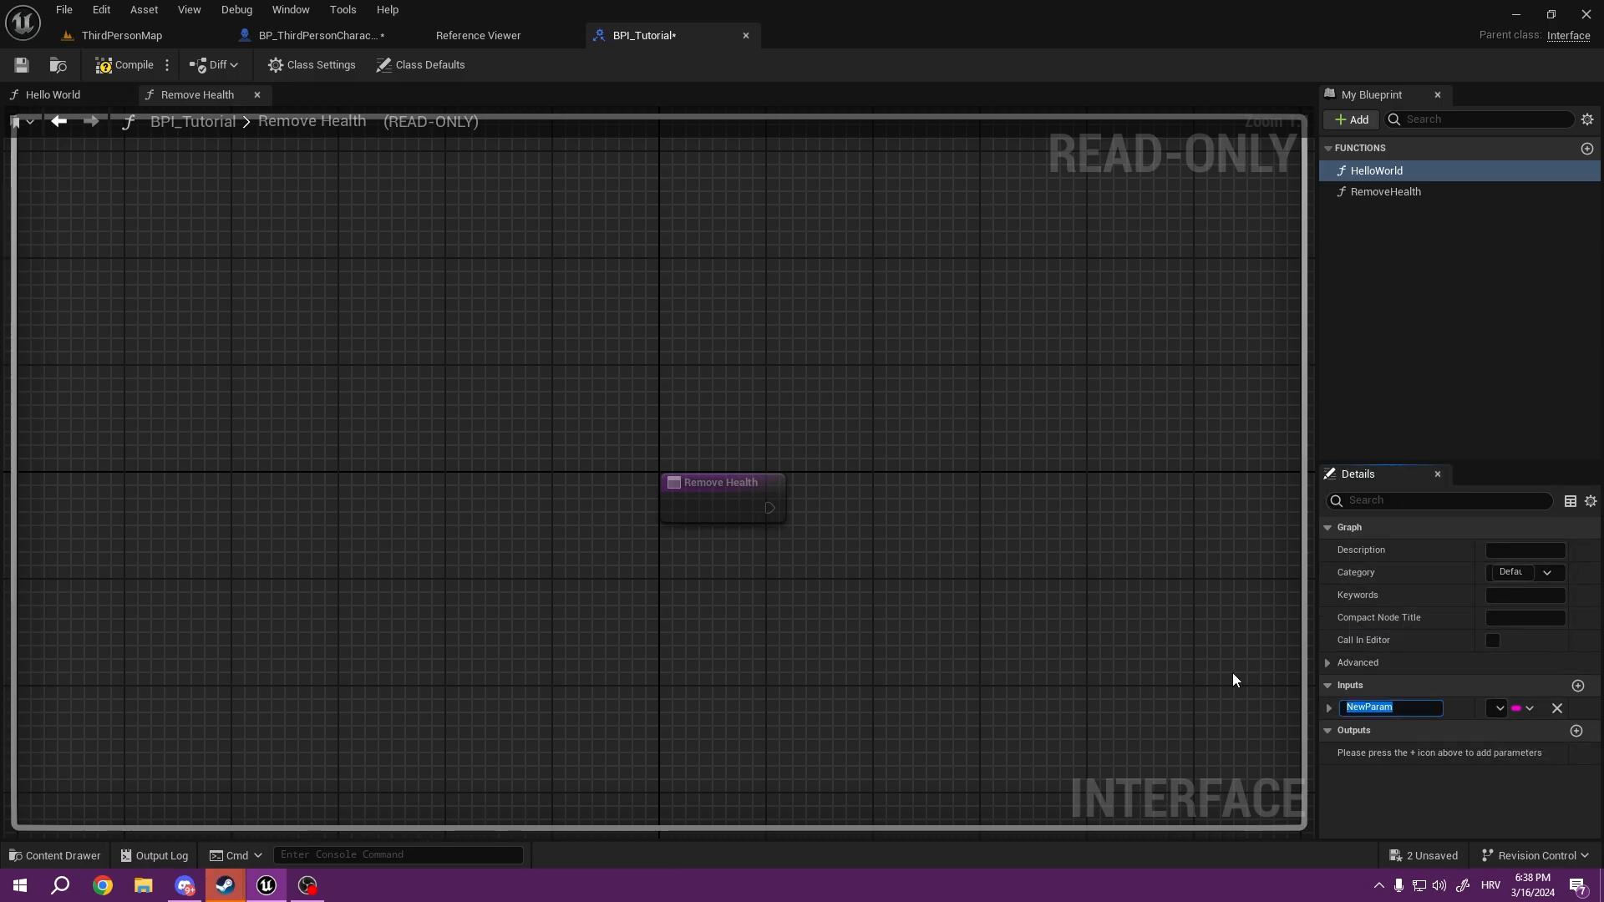
{"action": "type", "text": "Text"}
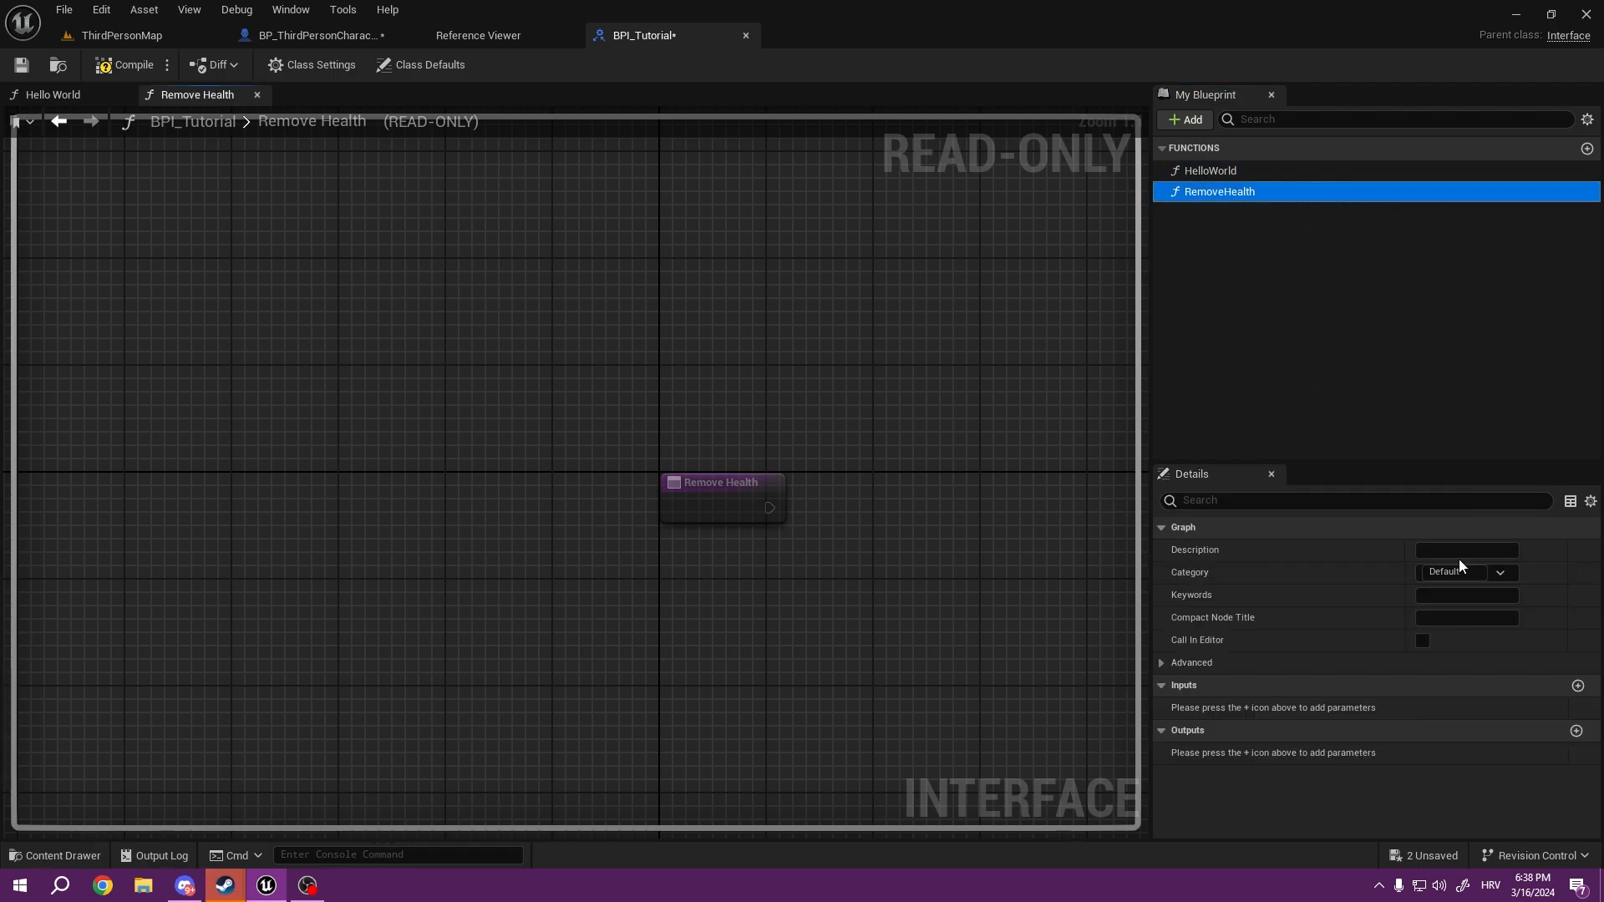
{"action": "left_click", "coordinate": [1577, 684]}
{"action": "type", "text": "Amount"}
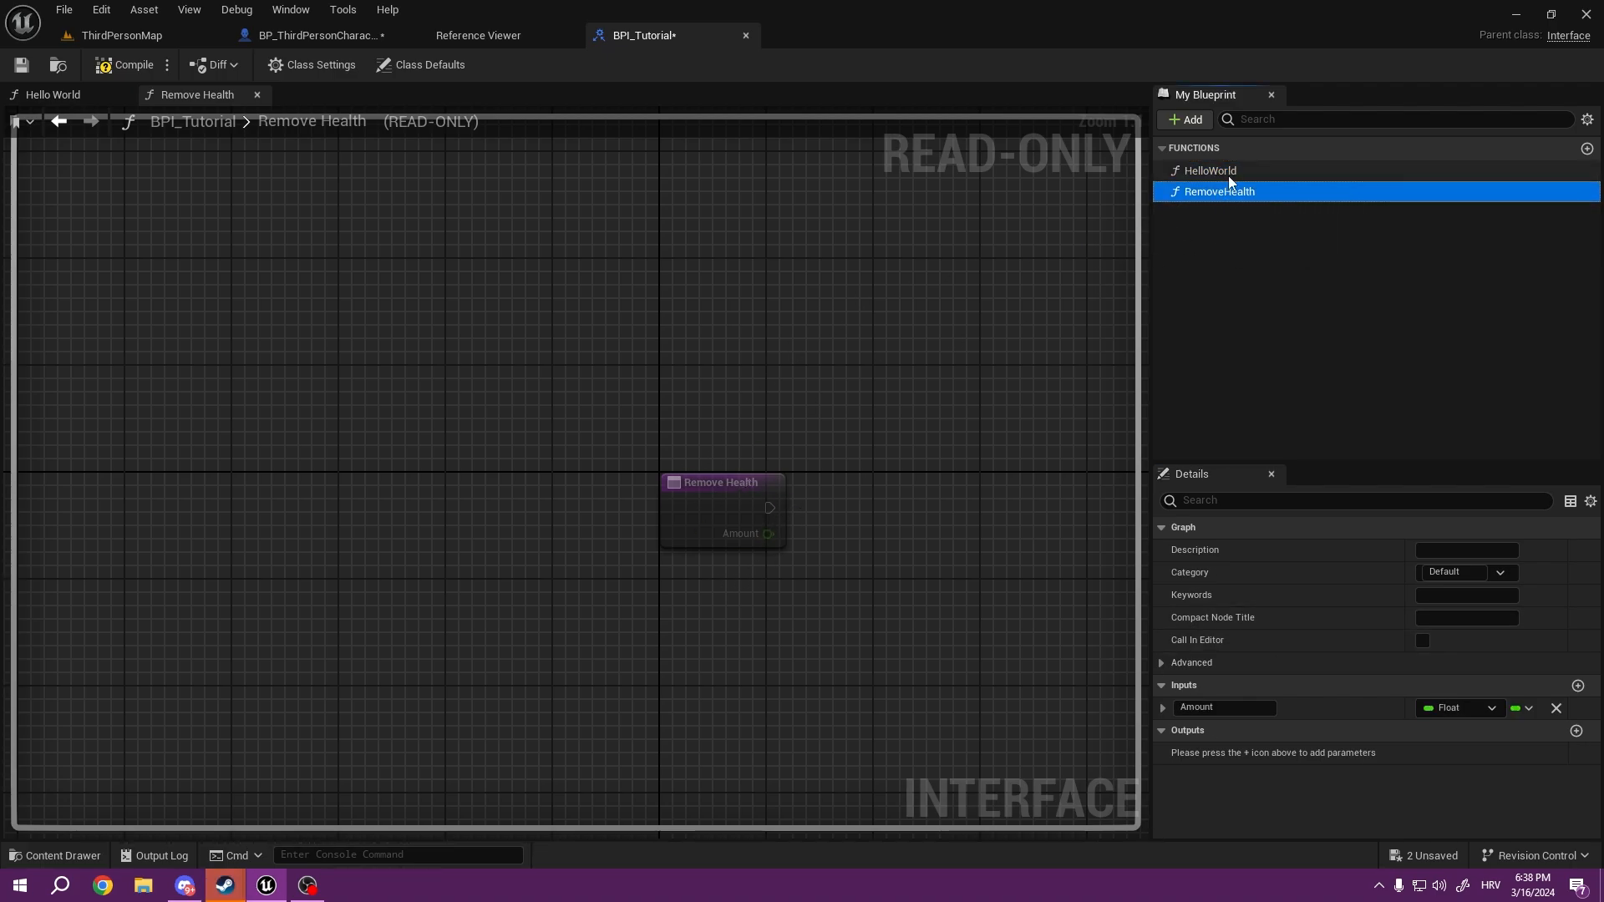
{"action": "left_click", "coordinate": [51, 94]}
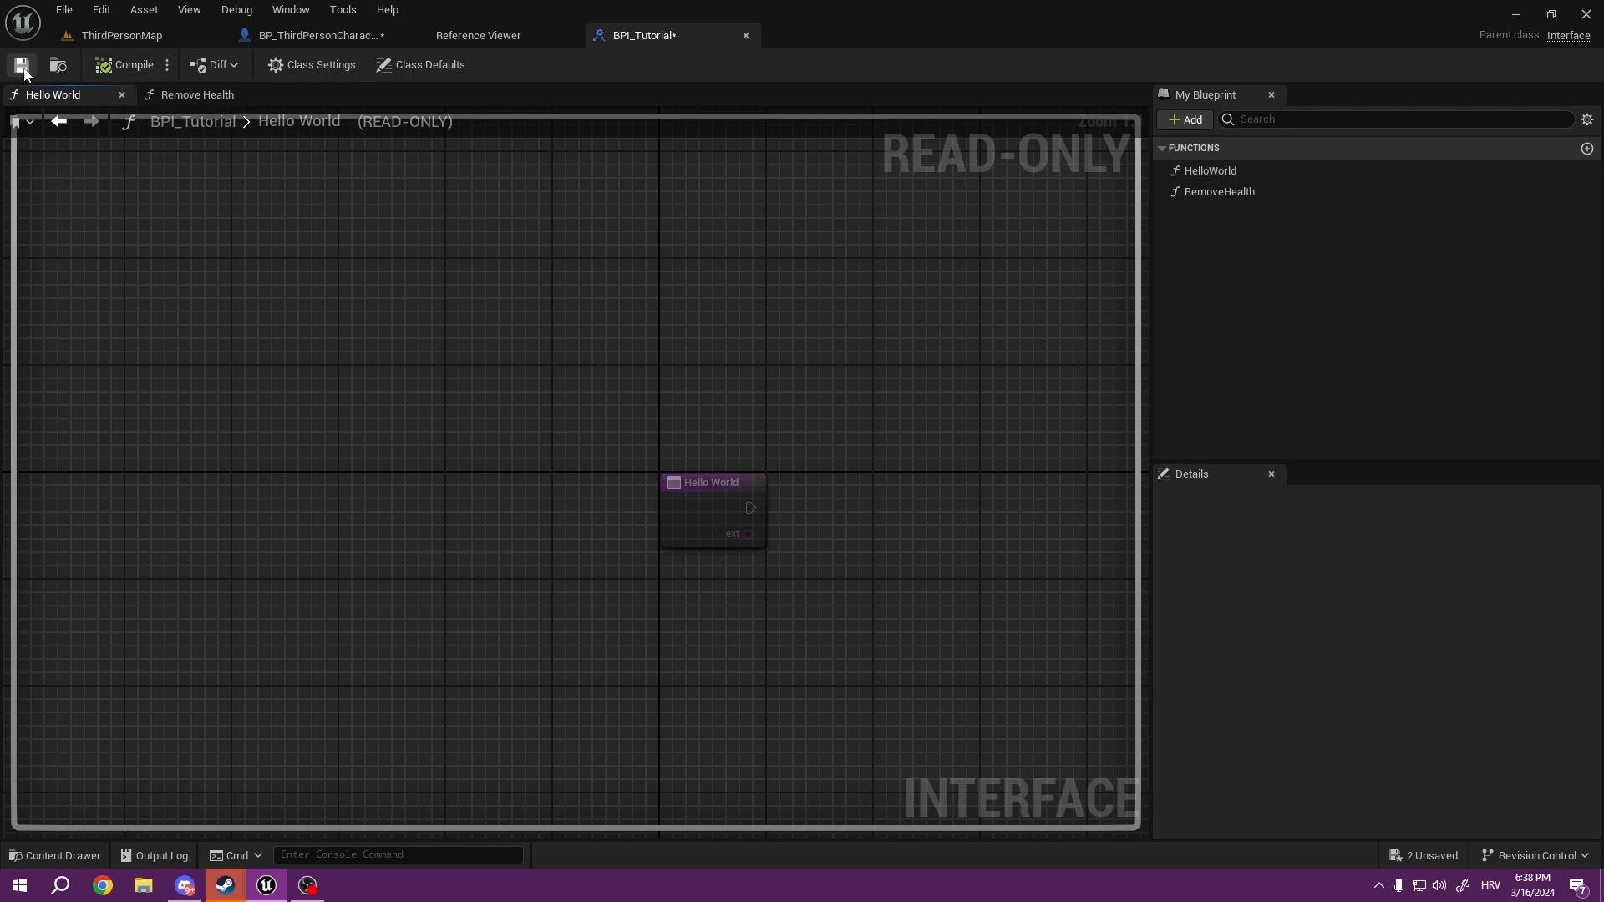
Step: Add BPI_Tutorial under Implemented Interfaces in BP_ThirdPersonCharacter, compile, and reveal its interface functions
{"action": "left_click", "coordinate": [317, 35]}
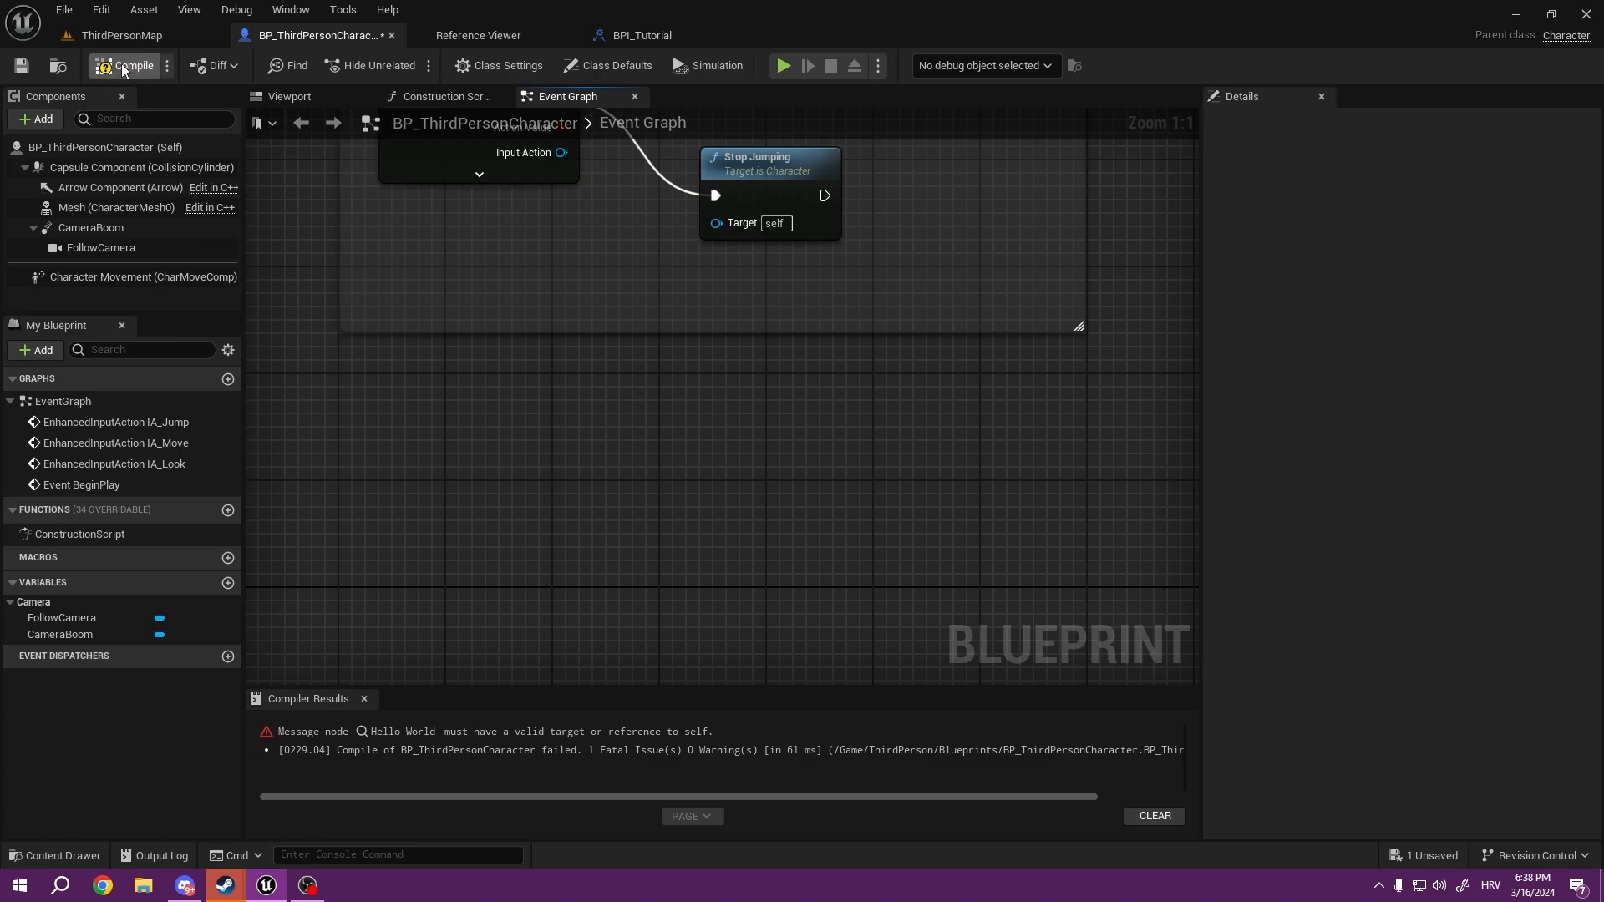
{"action": "left_click", "coordinate": [497, 65]}
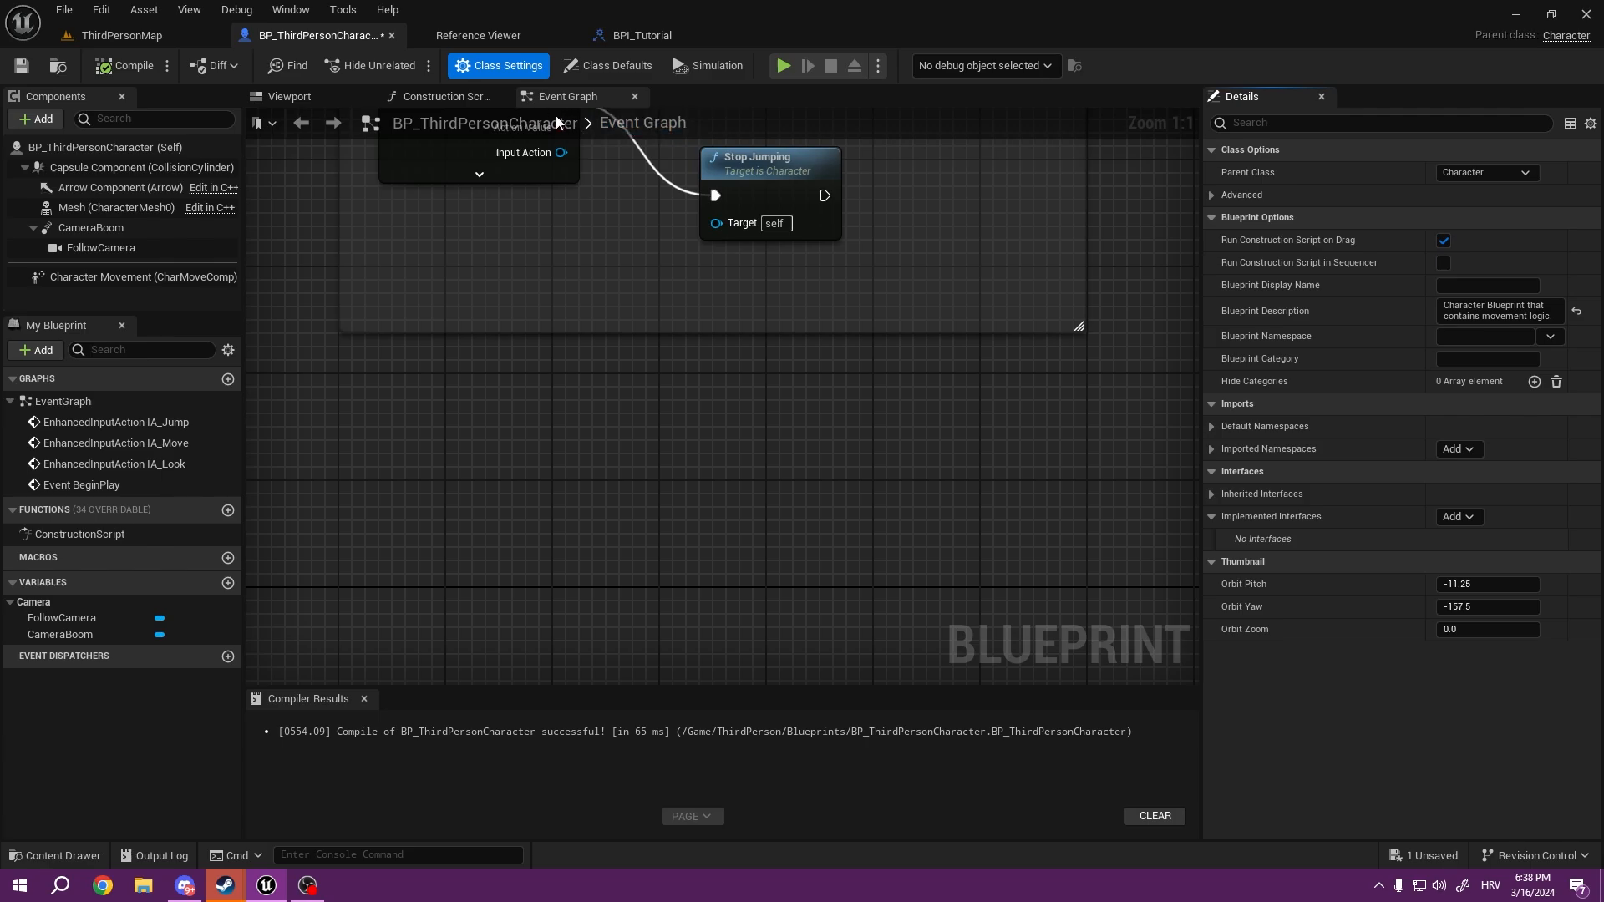
{"action": "left_click", "coordinate": [1455, 515]}
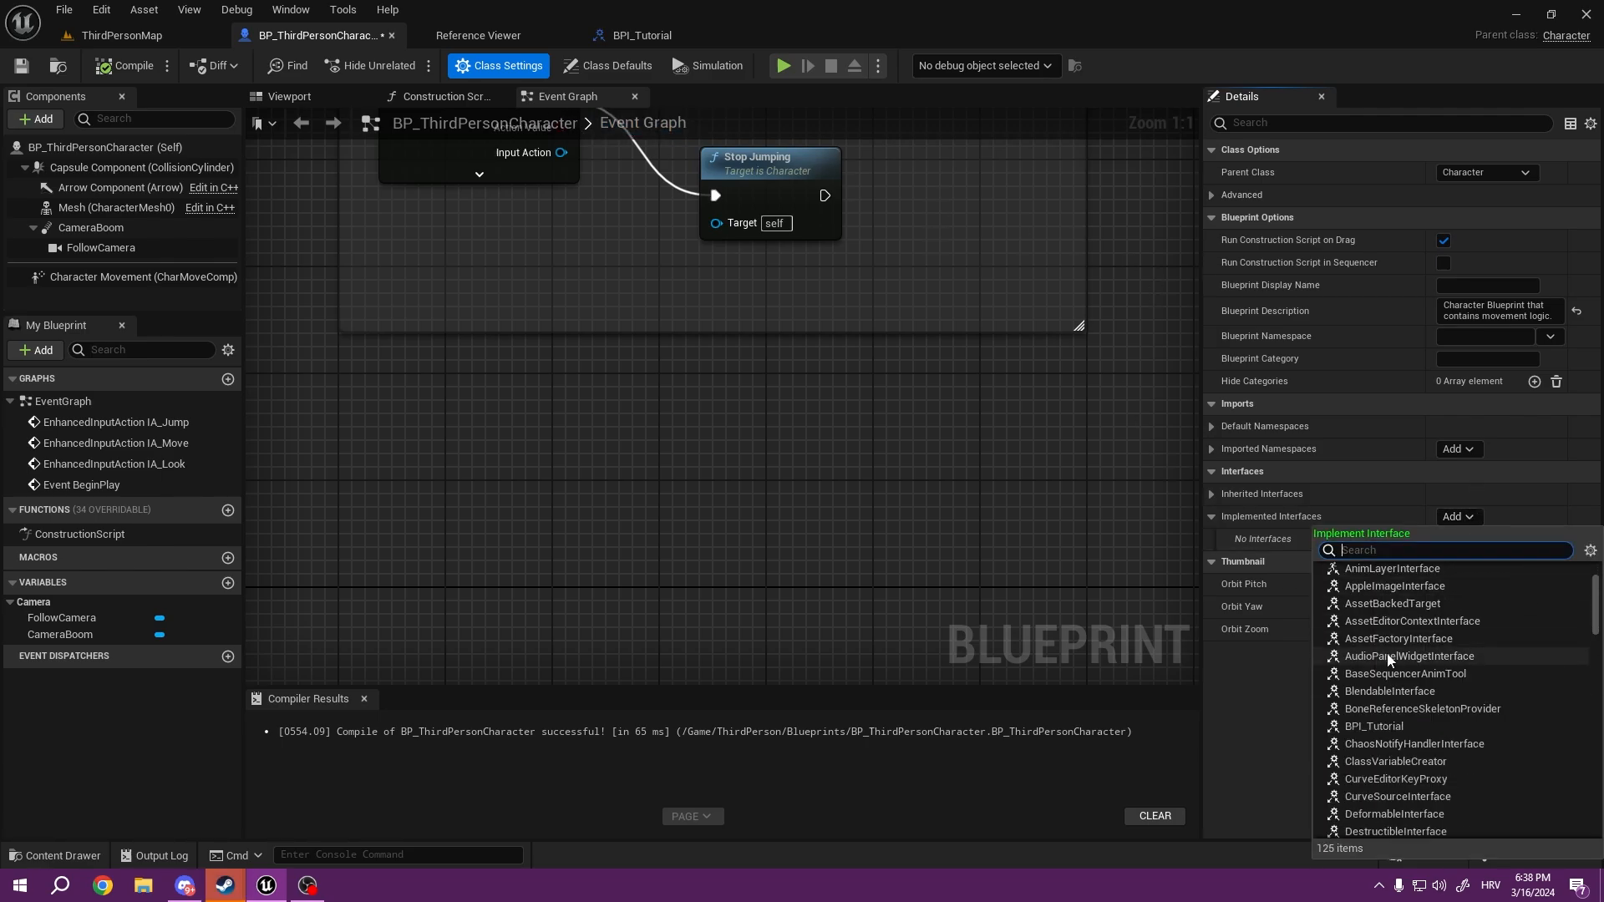
{"action": "left_click", "coordinate": [1375, 725]}
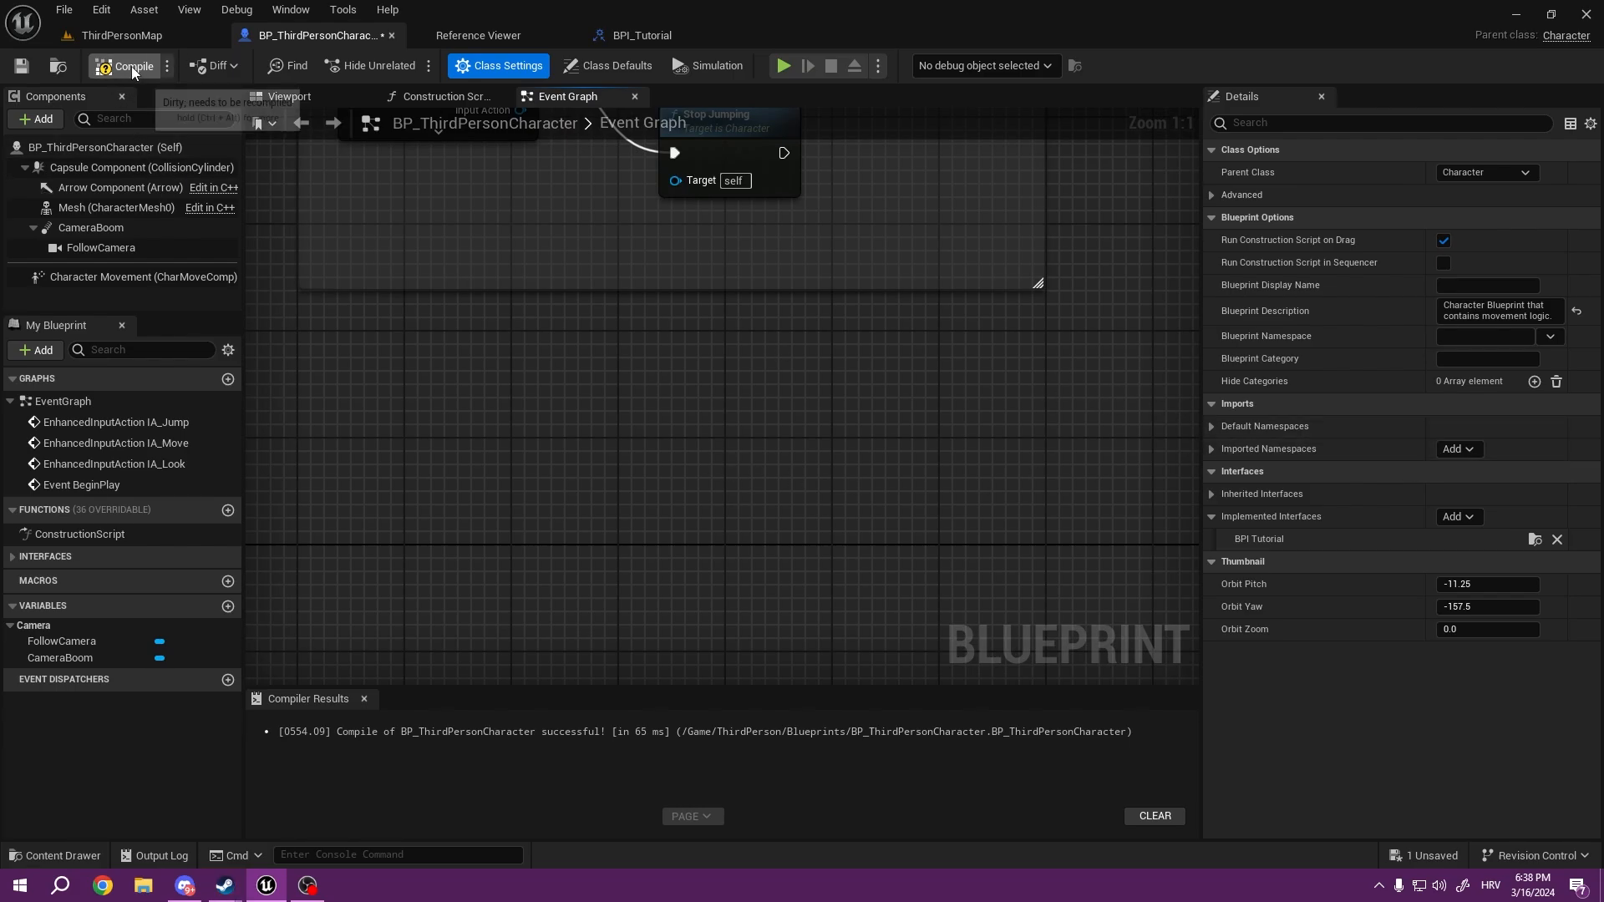
{"action": "left_click", "coordinate": [125, 65]}
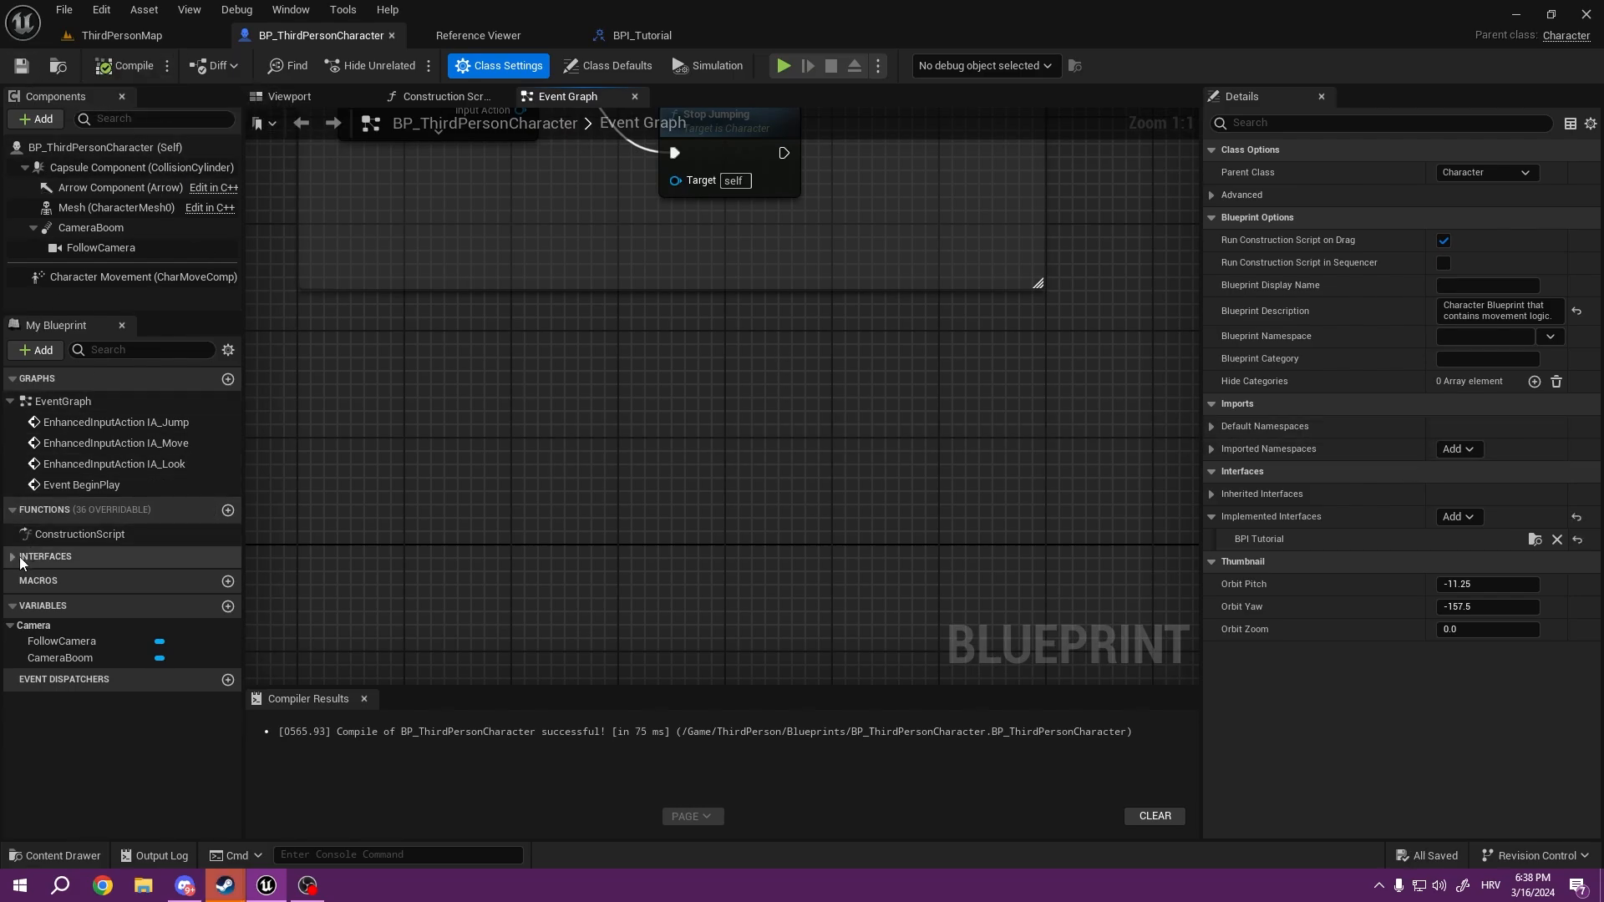
{"action": "left_click", "coordinate": [10, 556]}
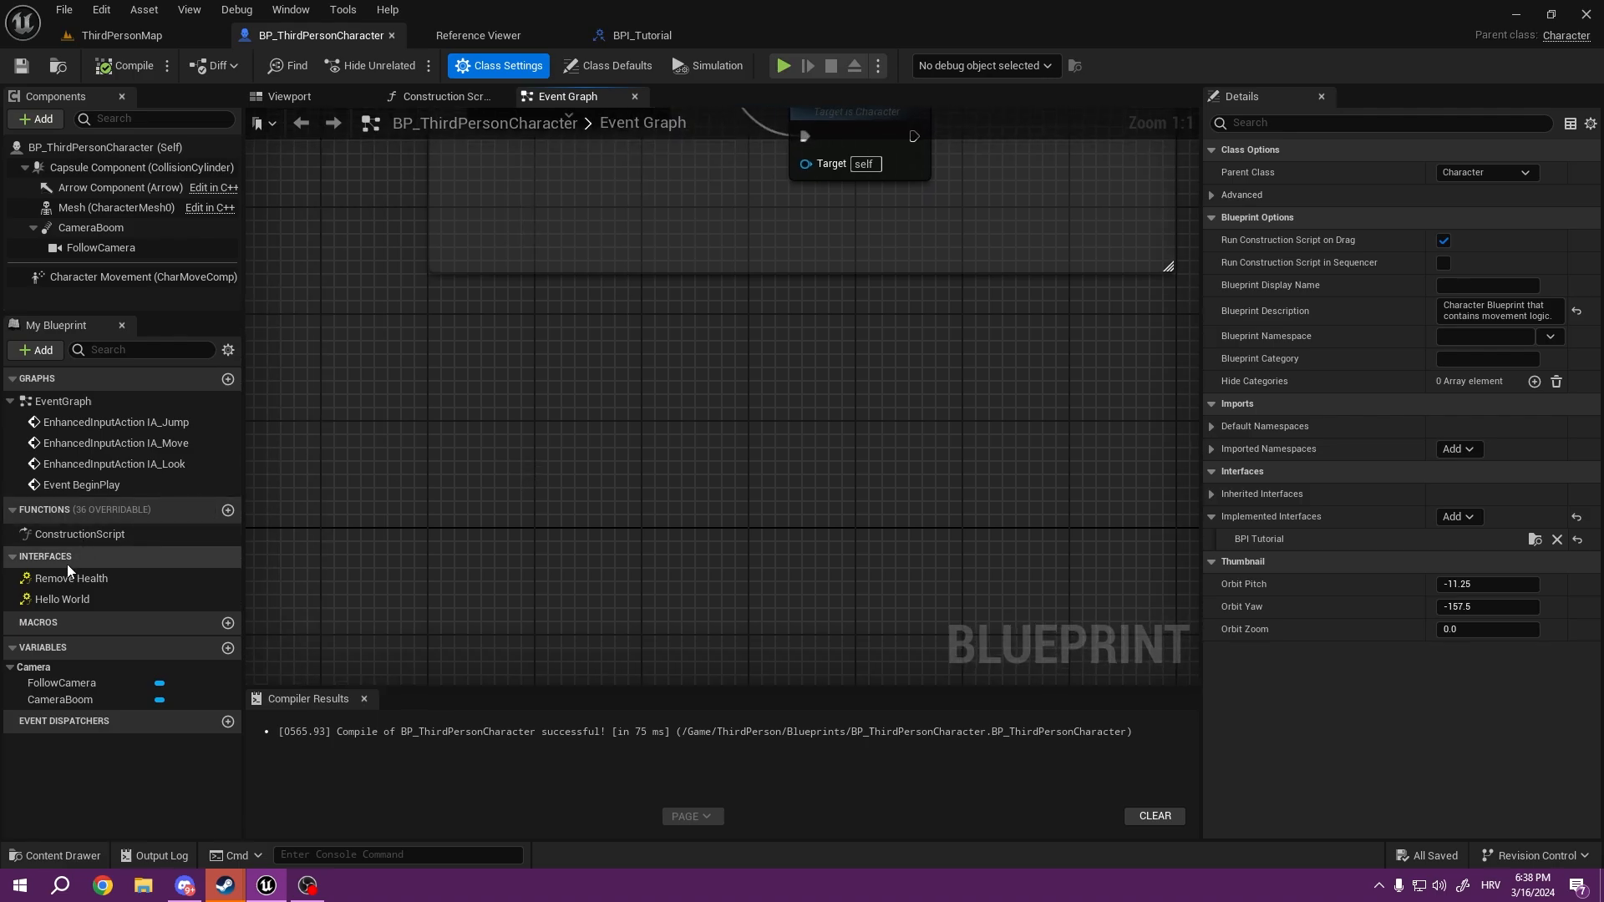
Step: Wire Event Hello World's Text into a Print String node, then return to the level editor
{"action": "left_click", "coordinate": [60, 598]}
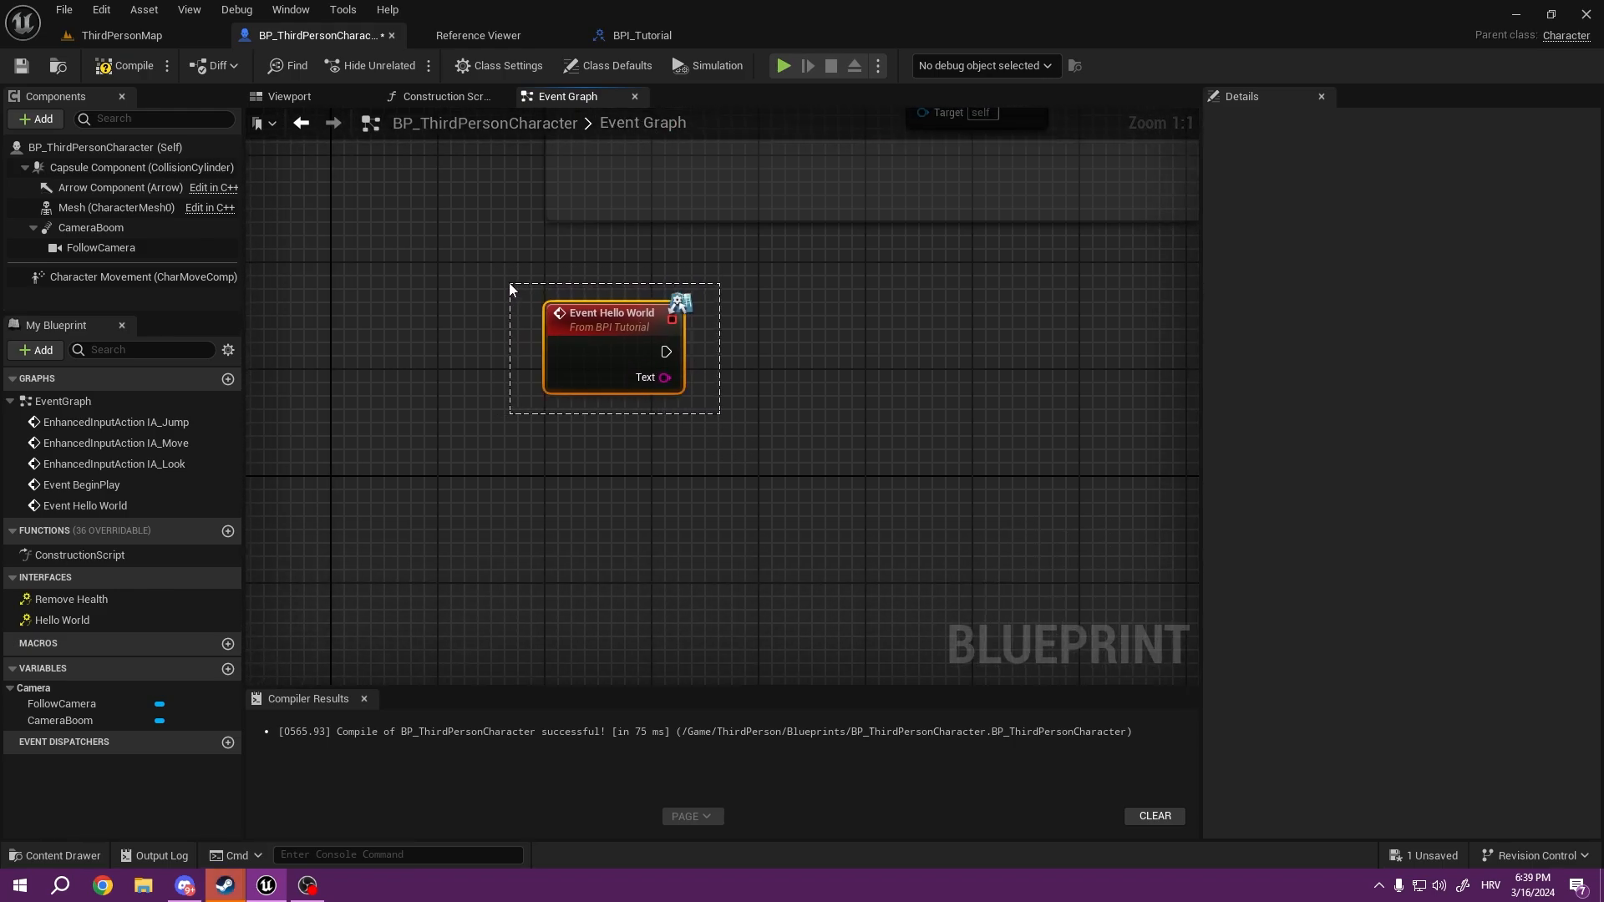
{"action": "left_click", "coordinate": [785, 429]}
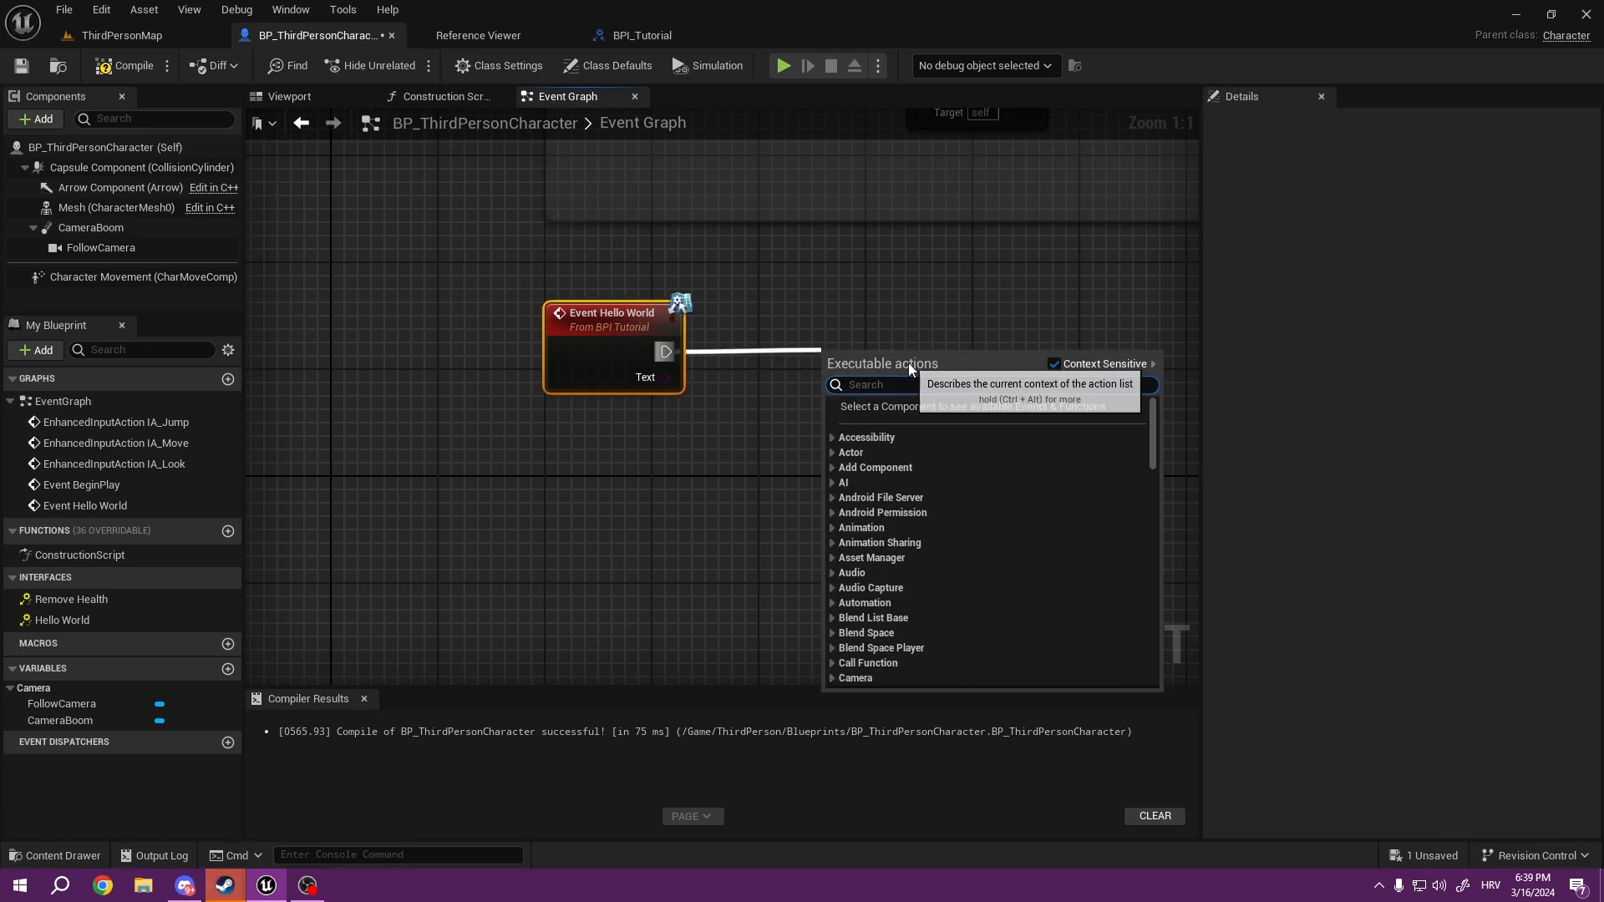
{"action": "left_click", "coordinate": [865, 384]}
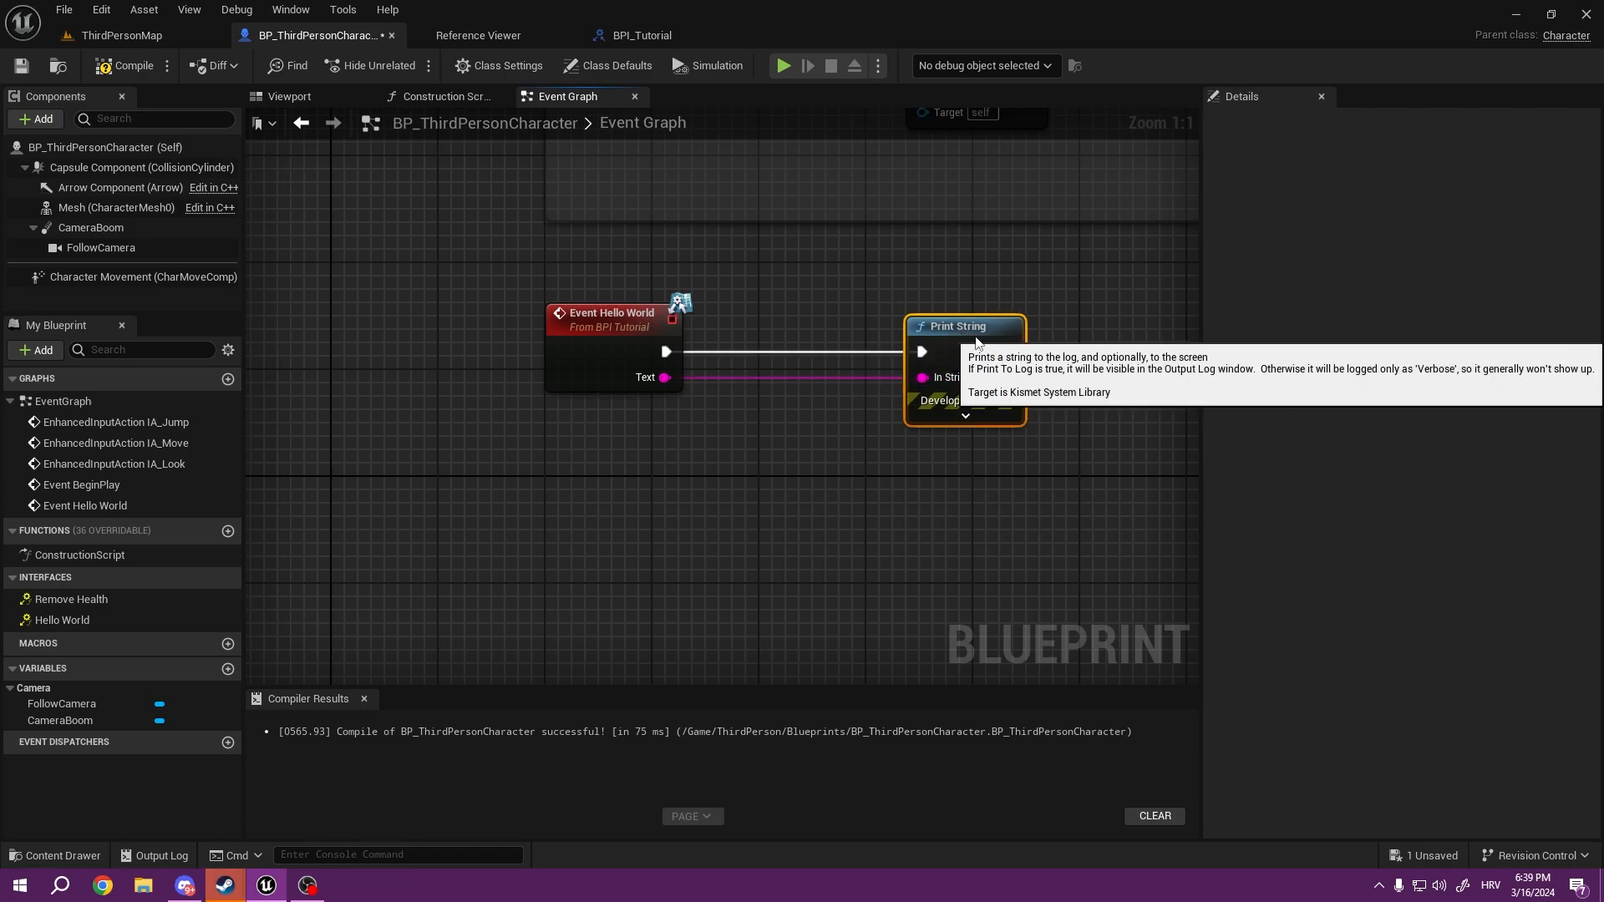
{"action": "mouse_move", "coordinate": [1083, 441]}
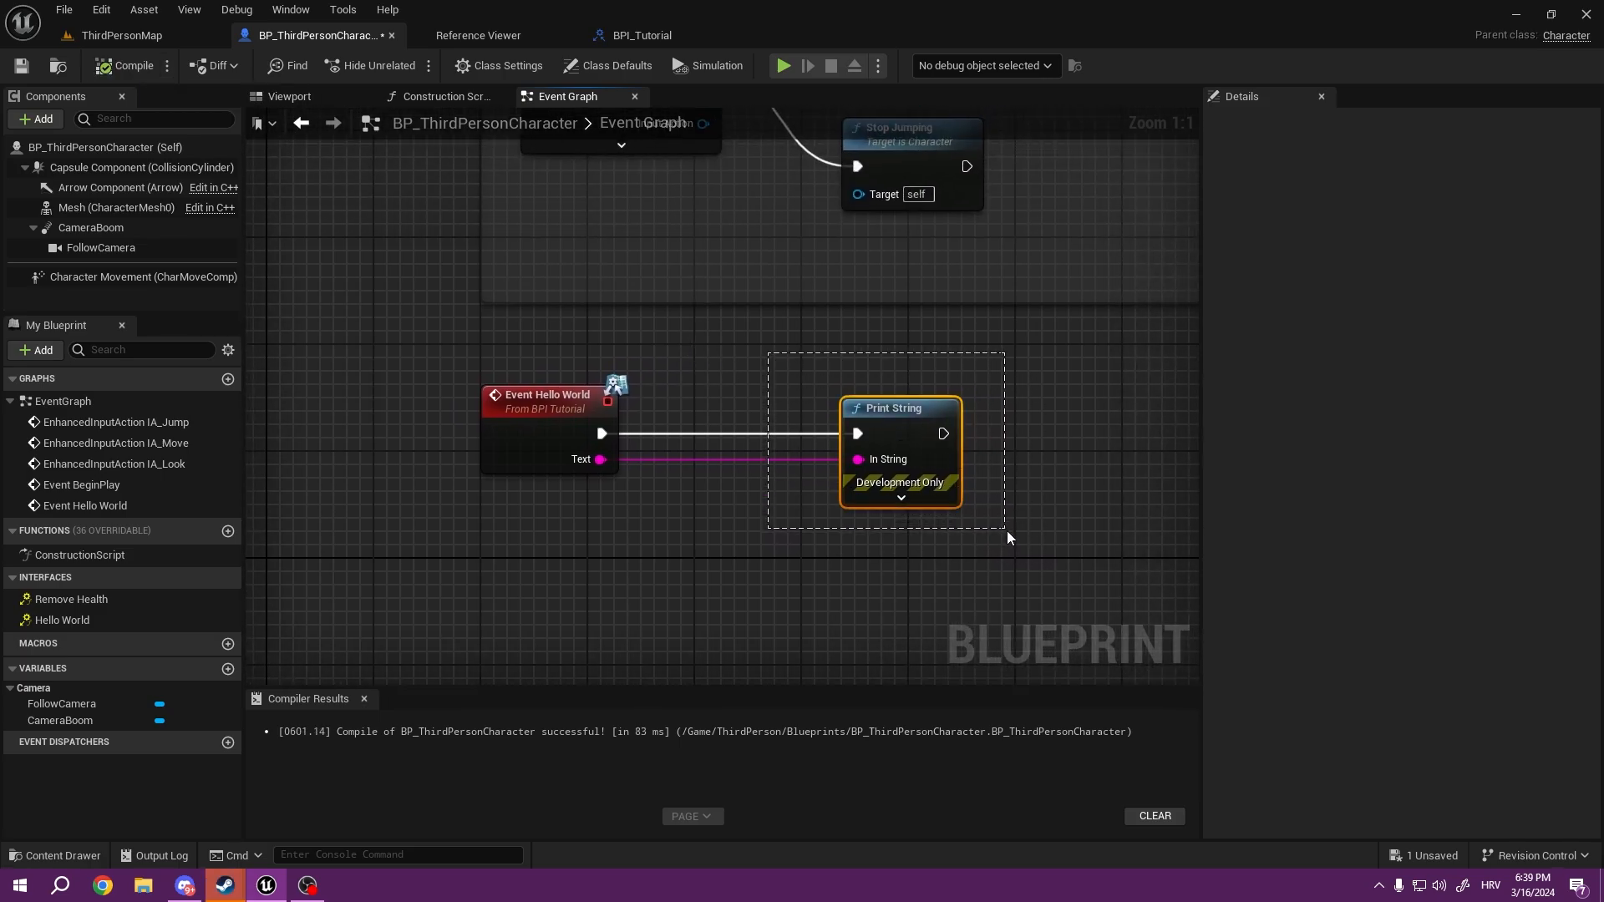
{"action": "left_click", "coordinate": [118, 35]}
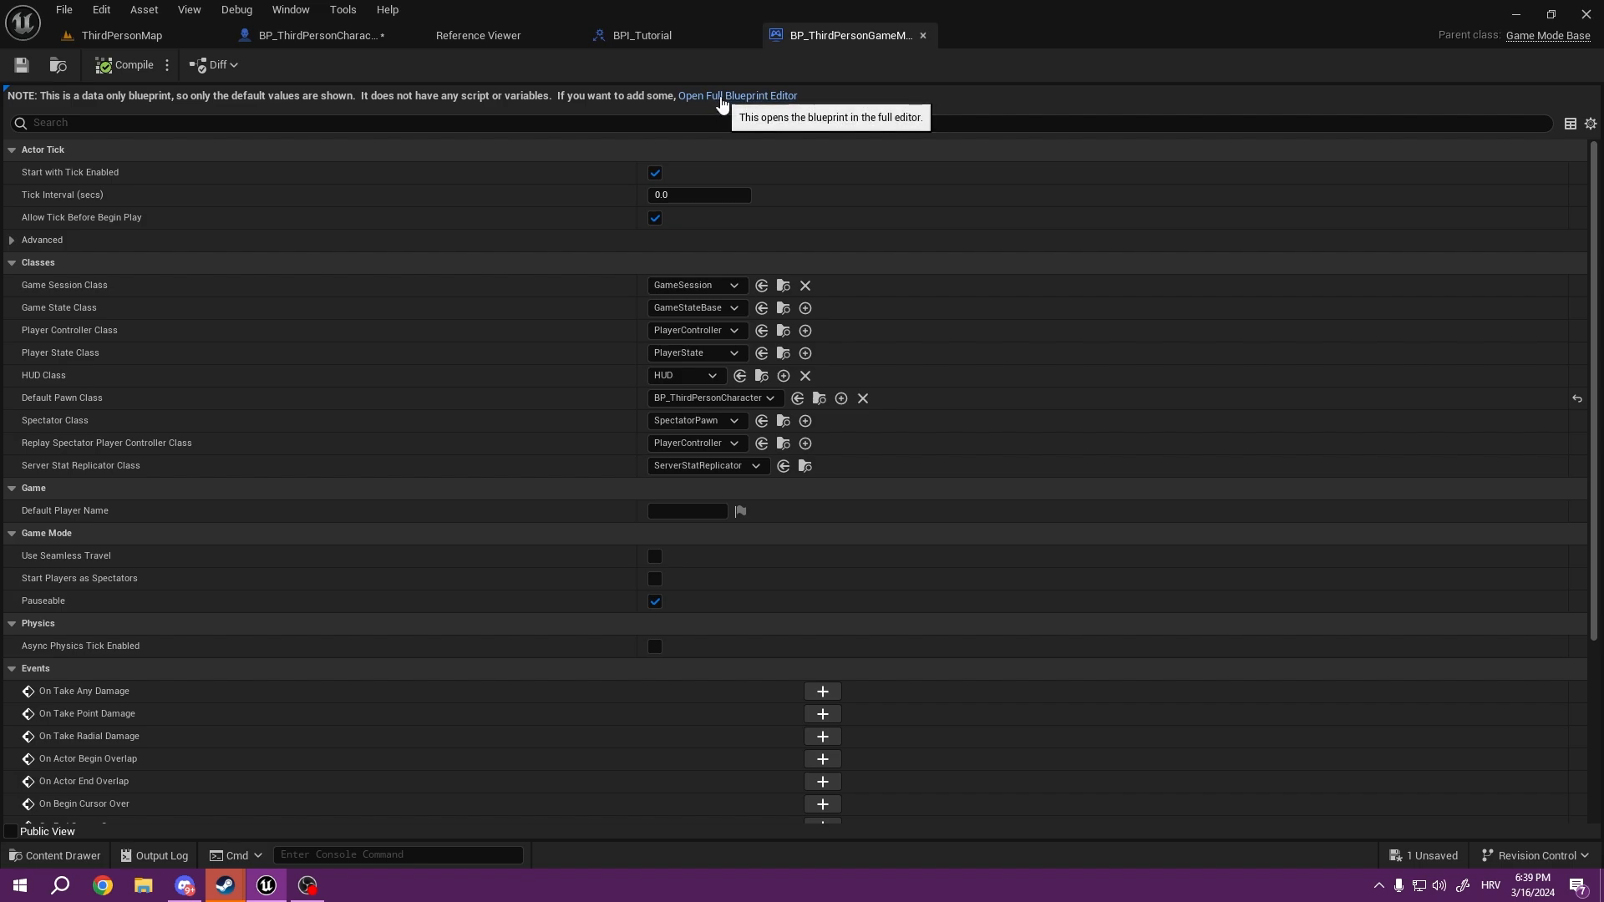
Step: Add Event BeginPlay driving a Hello World (Message) node in BP_ThirdPersonGameMode
{"action": "left_click", "coordinate": [737, 95]}
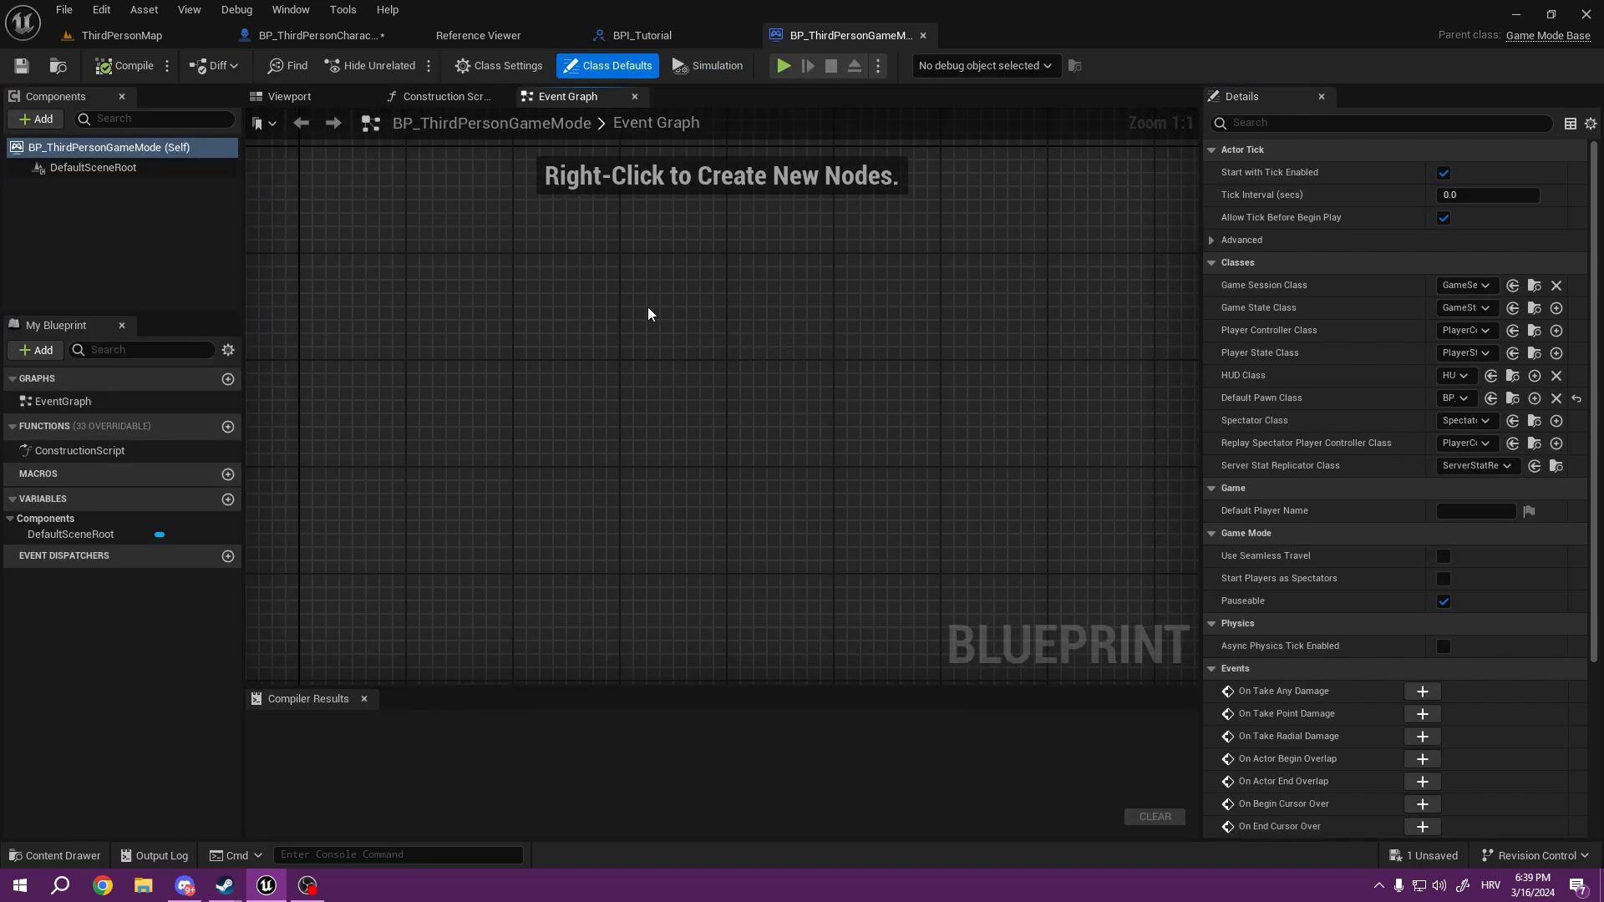
{"action": "right_click", "coordinate": [647, 314]}
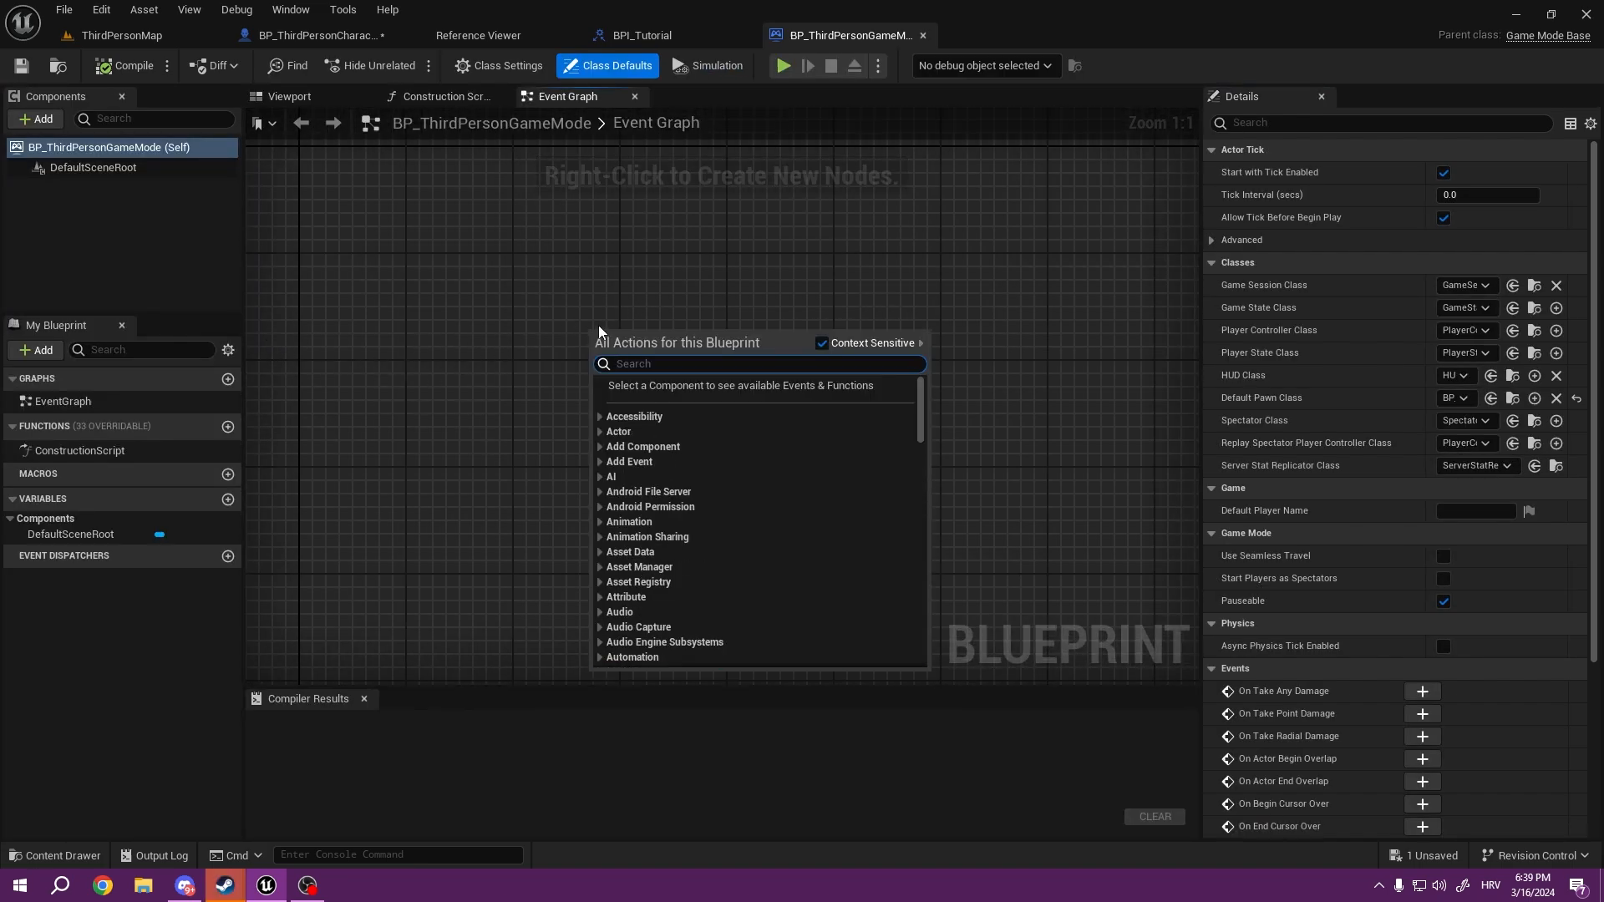
{"action": "type", "text": "event"}
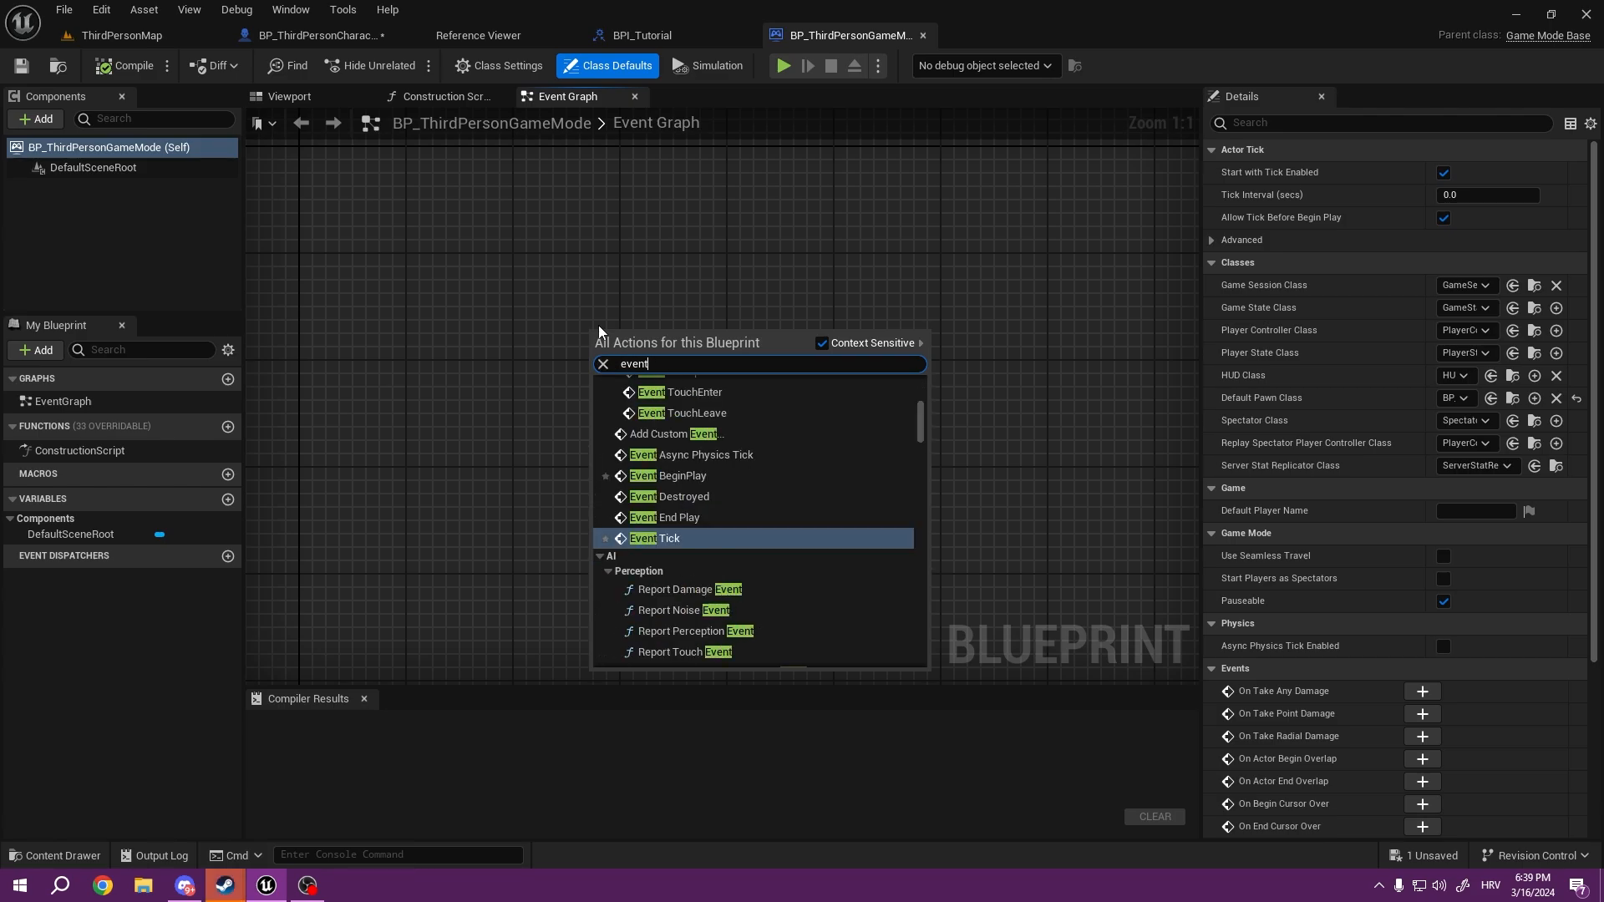
{"action": "left_click", "coordinate": [670, 475]}
{"action": "type", "text": "llowo"}
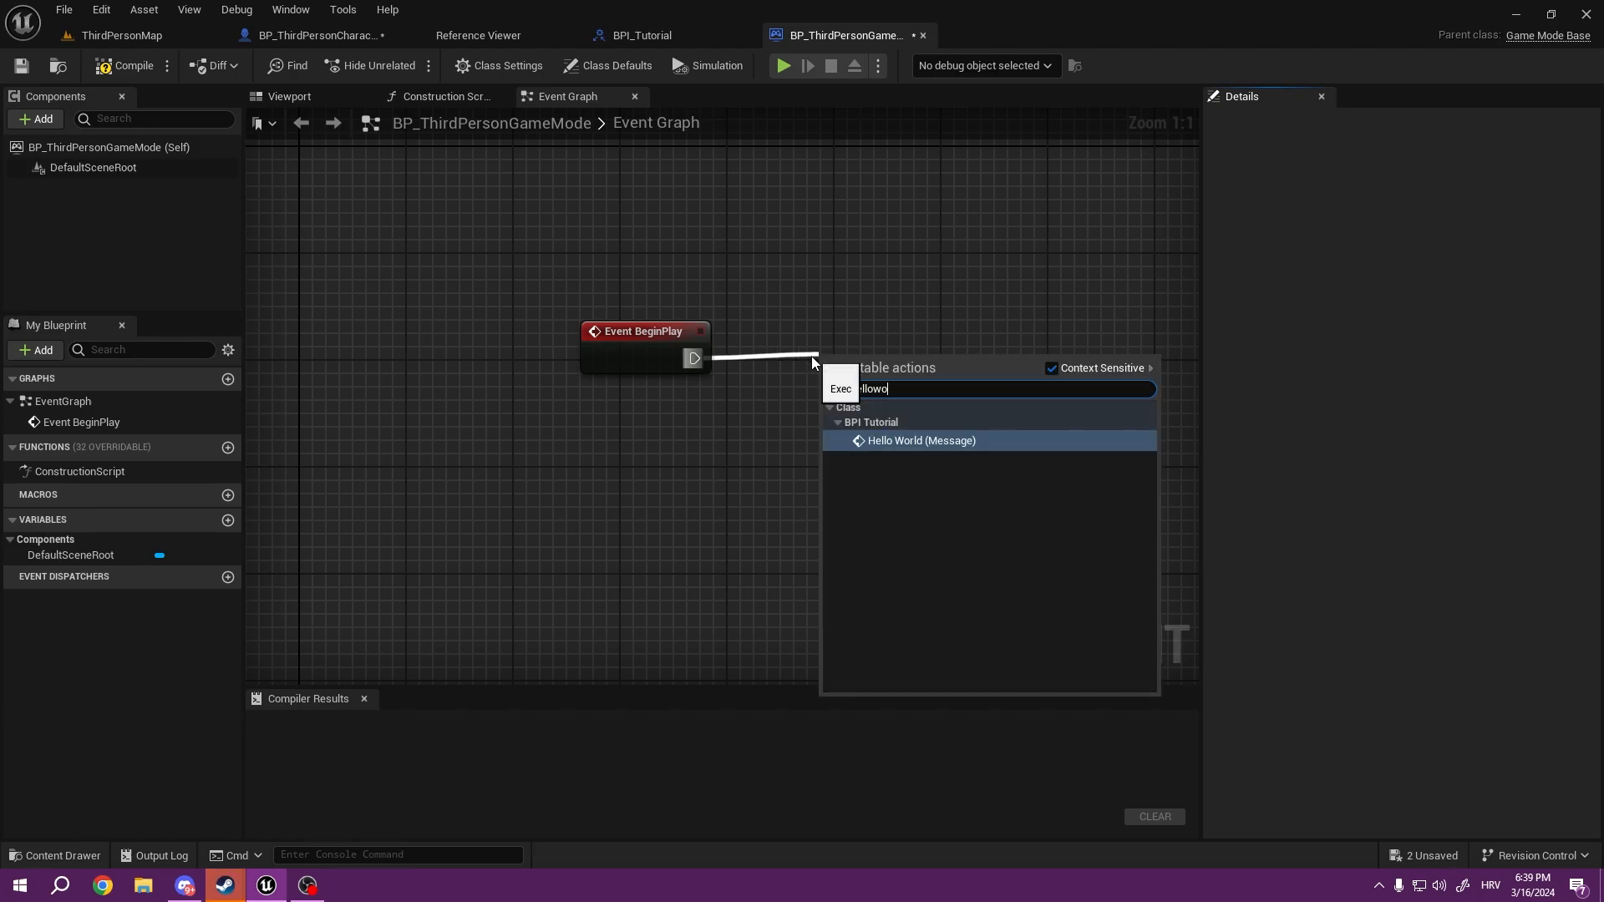
{"action": "mouse_move", "coordinate": [921, 441]}
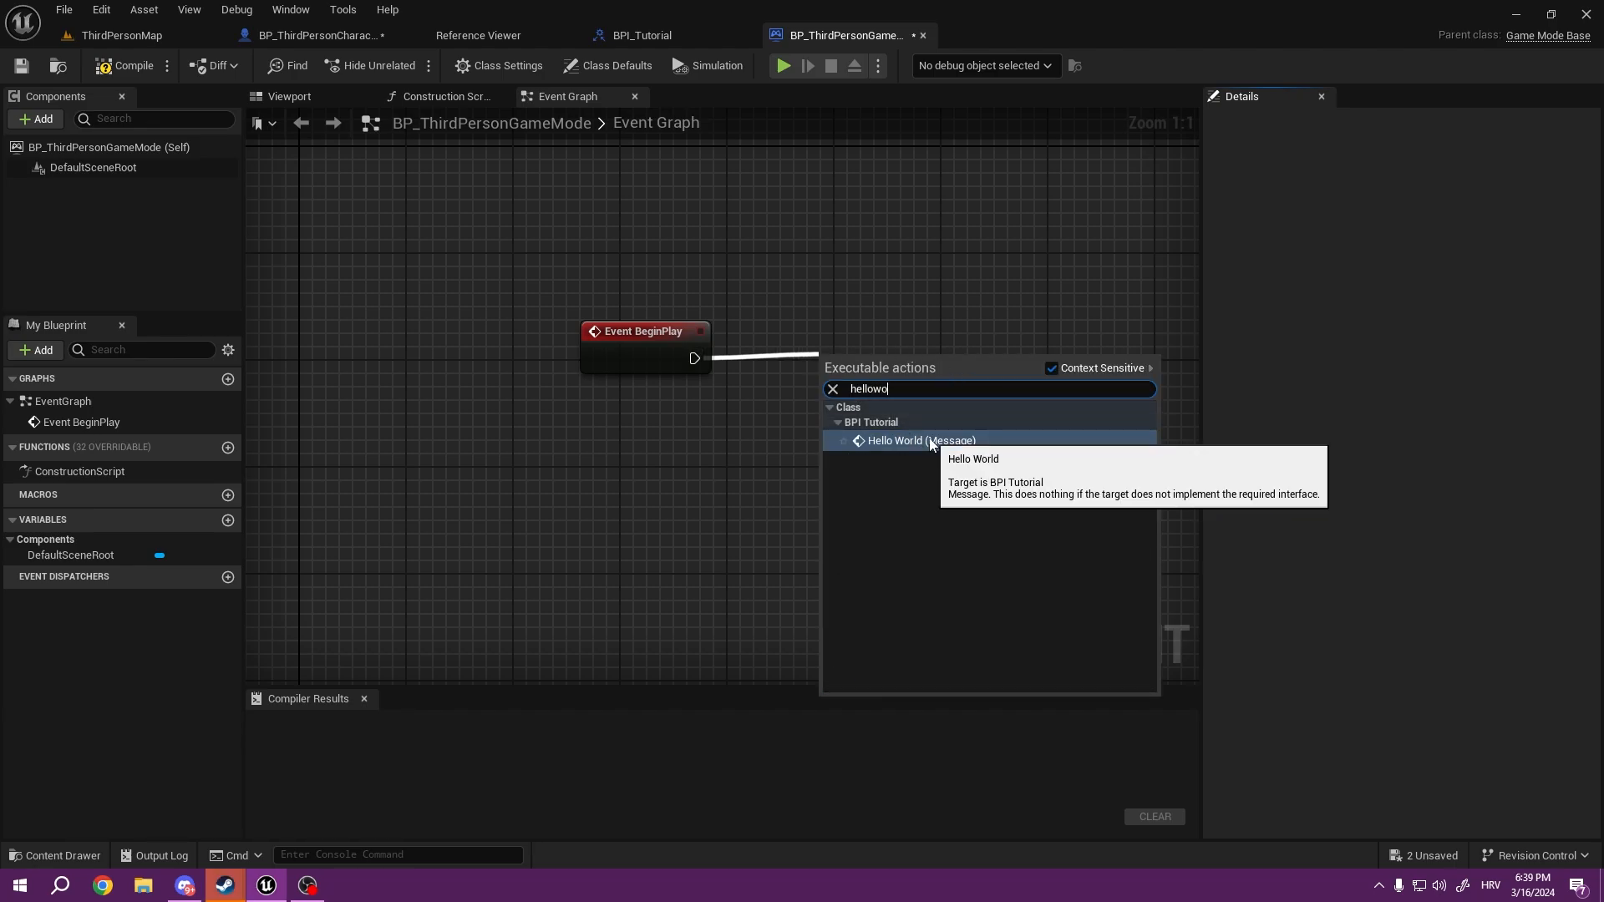
{"action": "left_click", "coordinate": [920, 441]}
{"action": "type", "text": "get player char"}
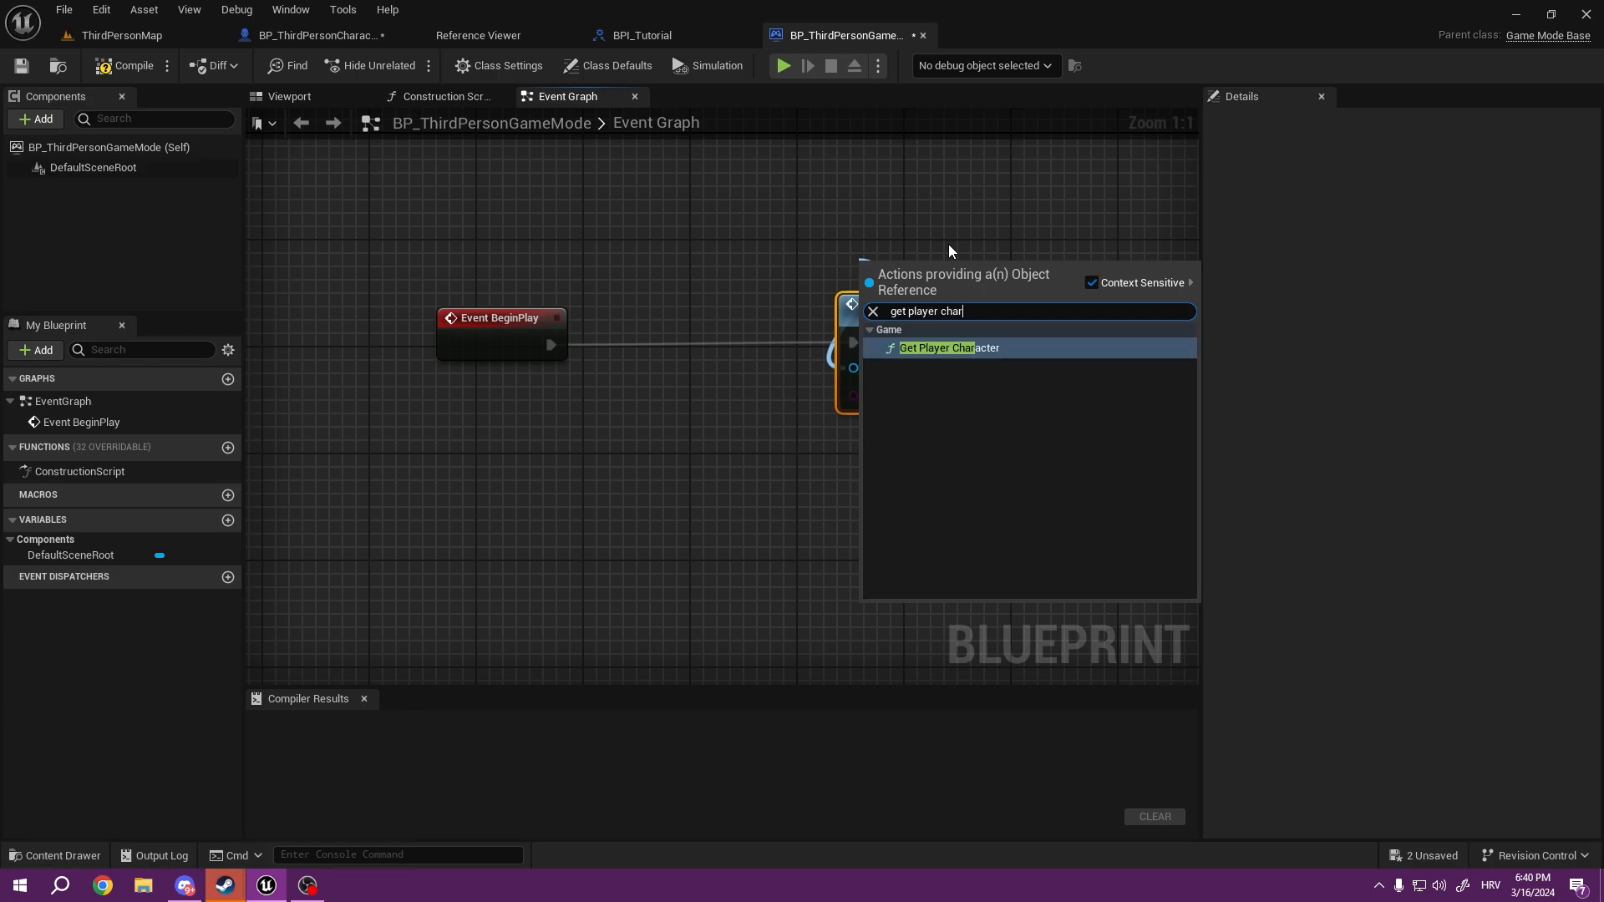
Step: Target Get Player Character, set Text to 'Hello world!', compile, and compare with the character blueprint
{"action": "left_click", "coordinate": [936, 348]}
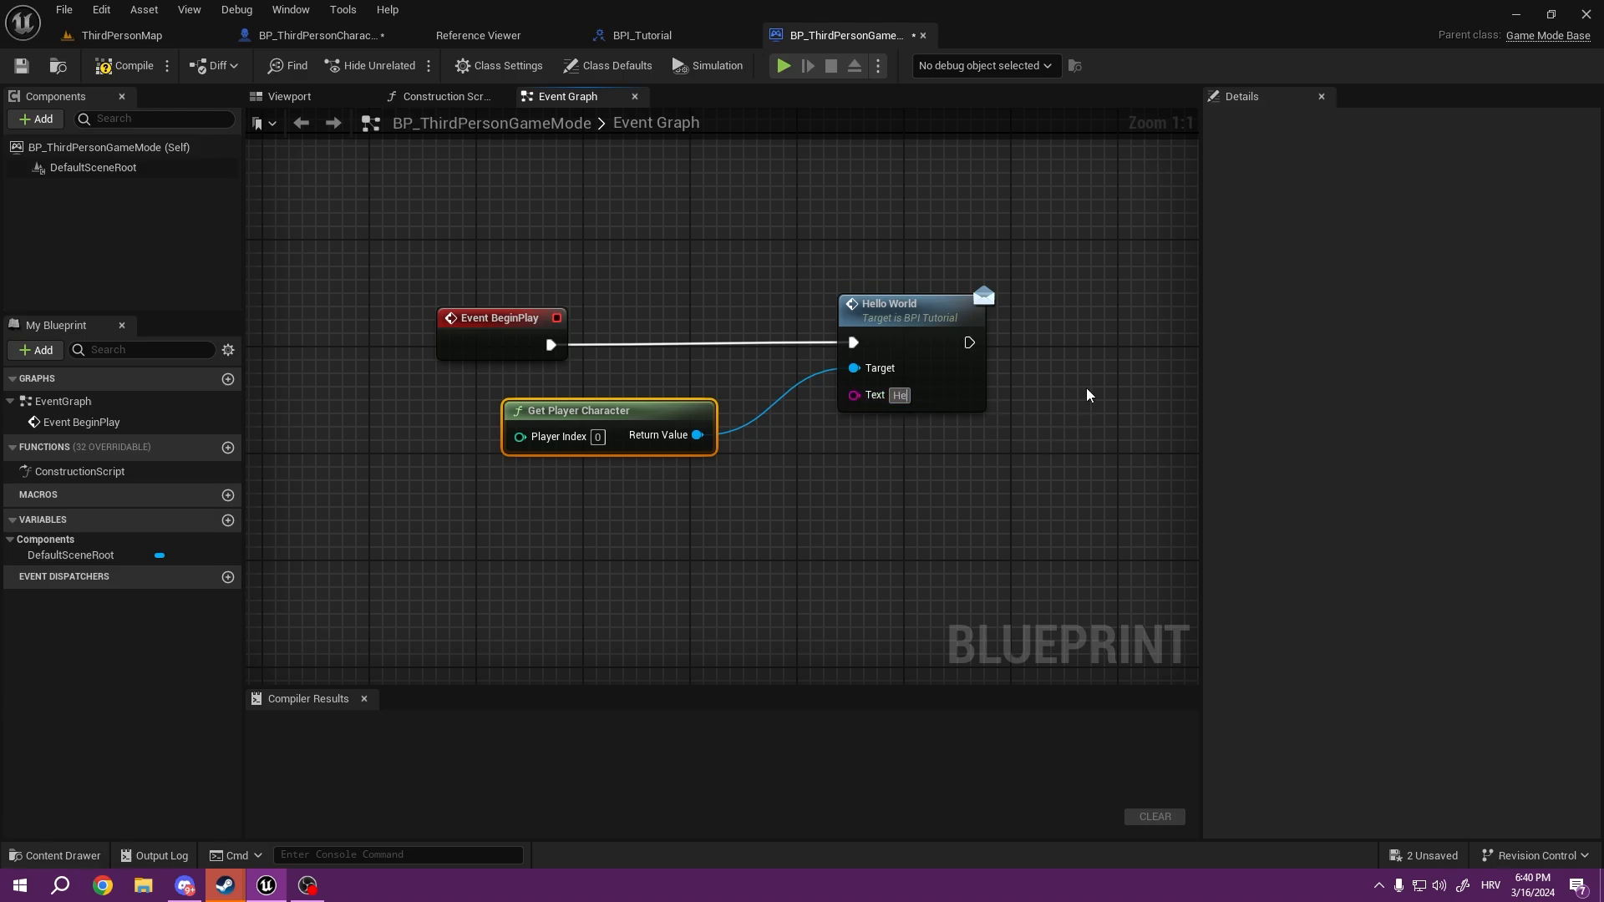
{"action": "type", "text": "Hello world!"}
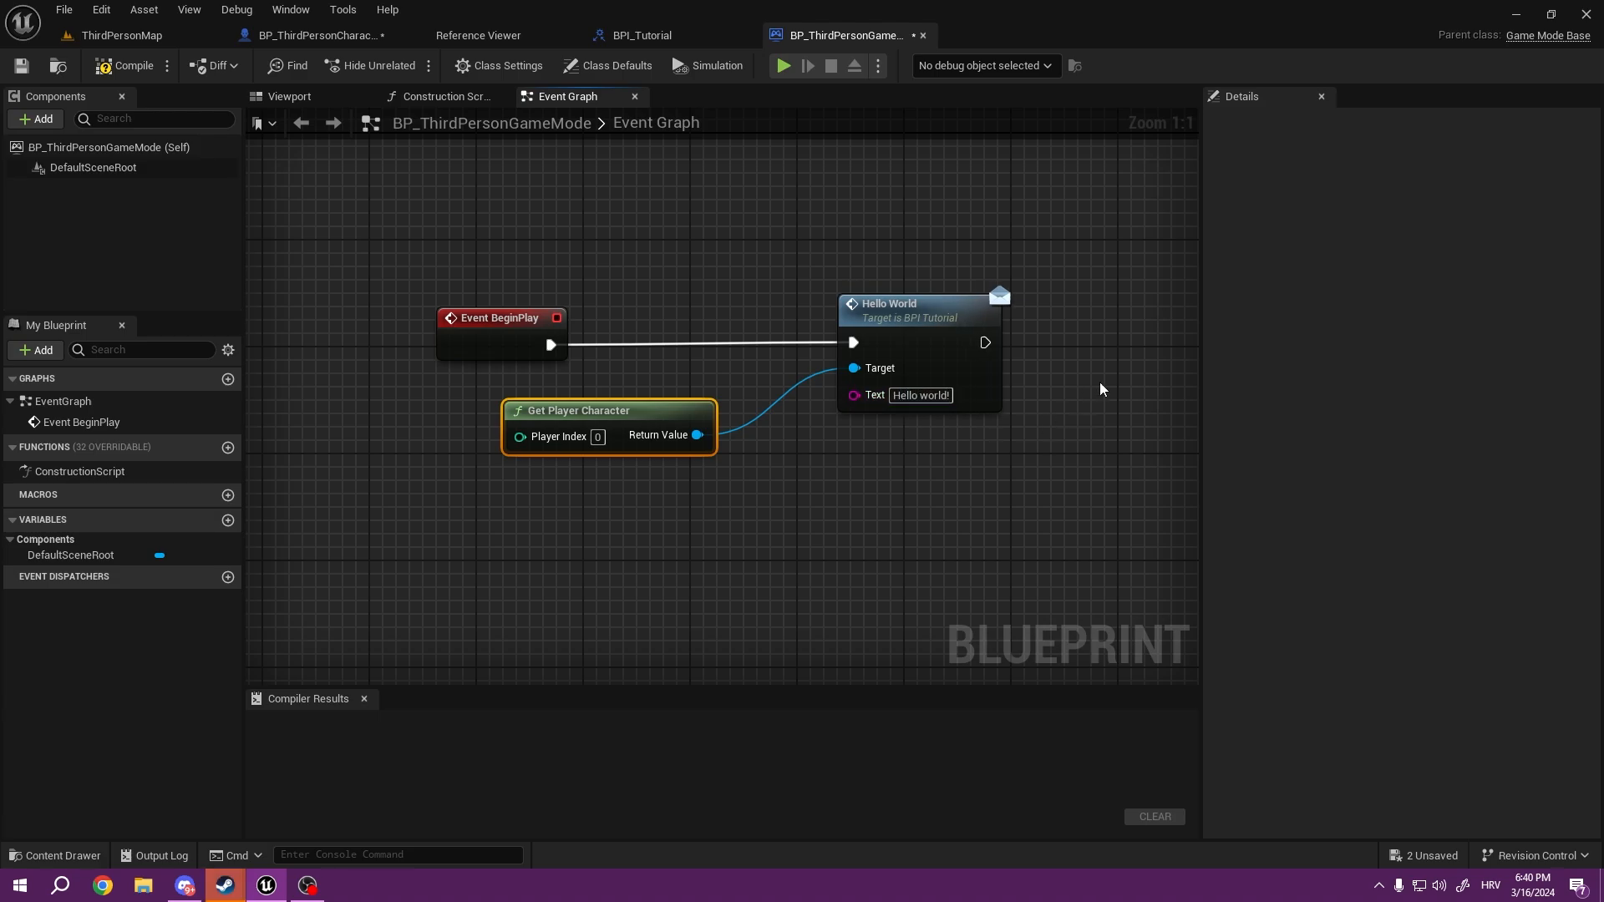
{"action": "left_click", "coordinate": [130, 65]}
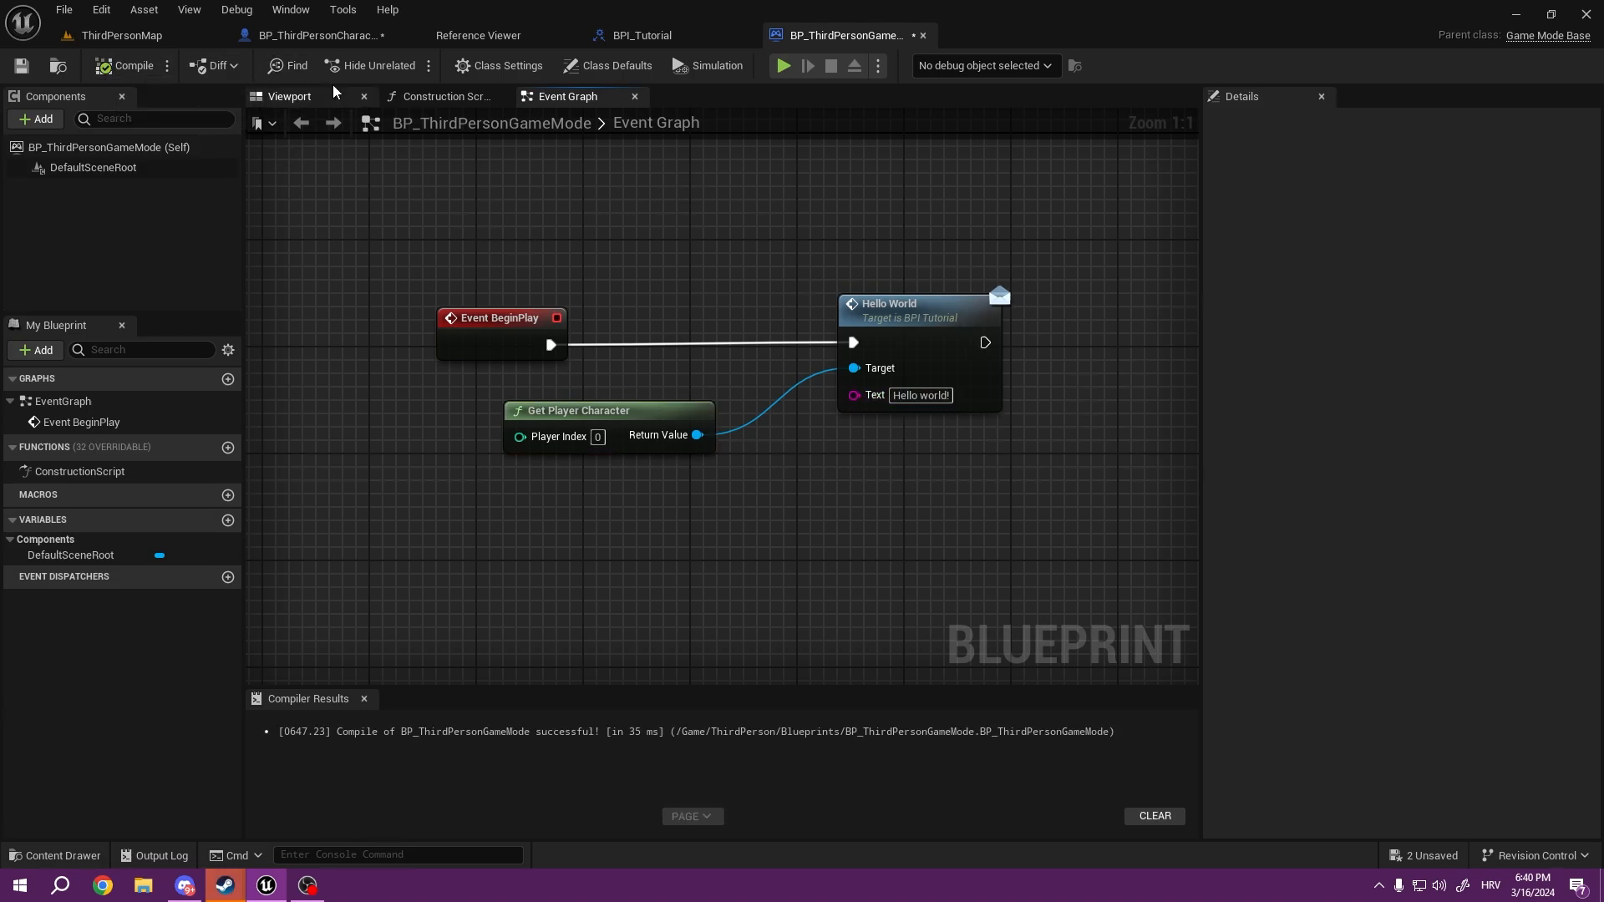
{"action": "left_click", "coordinate": [311, 35]}
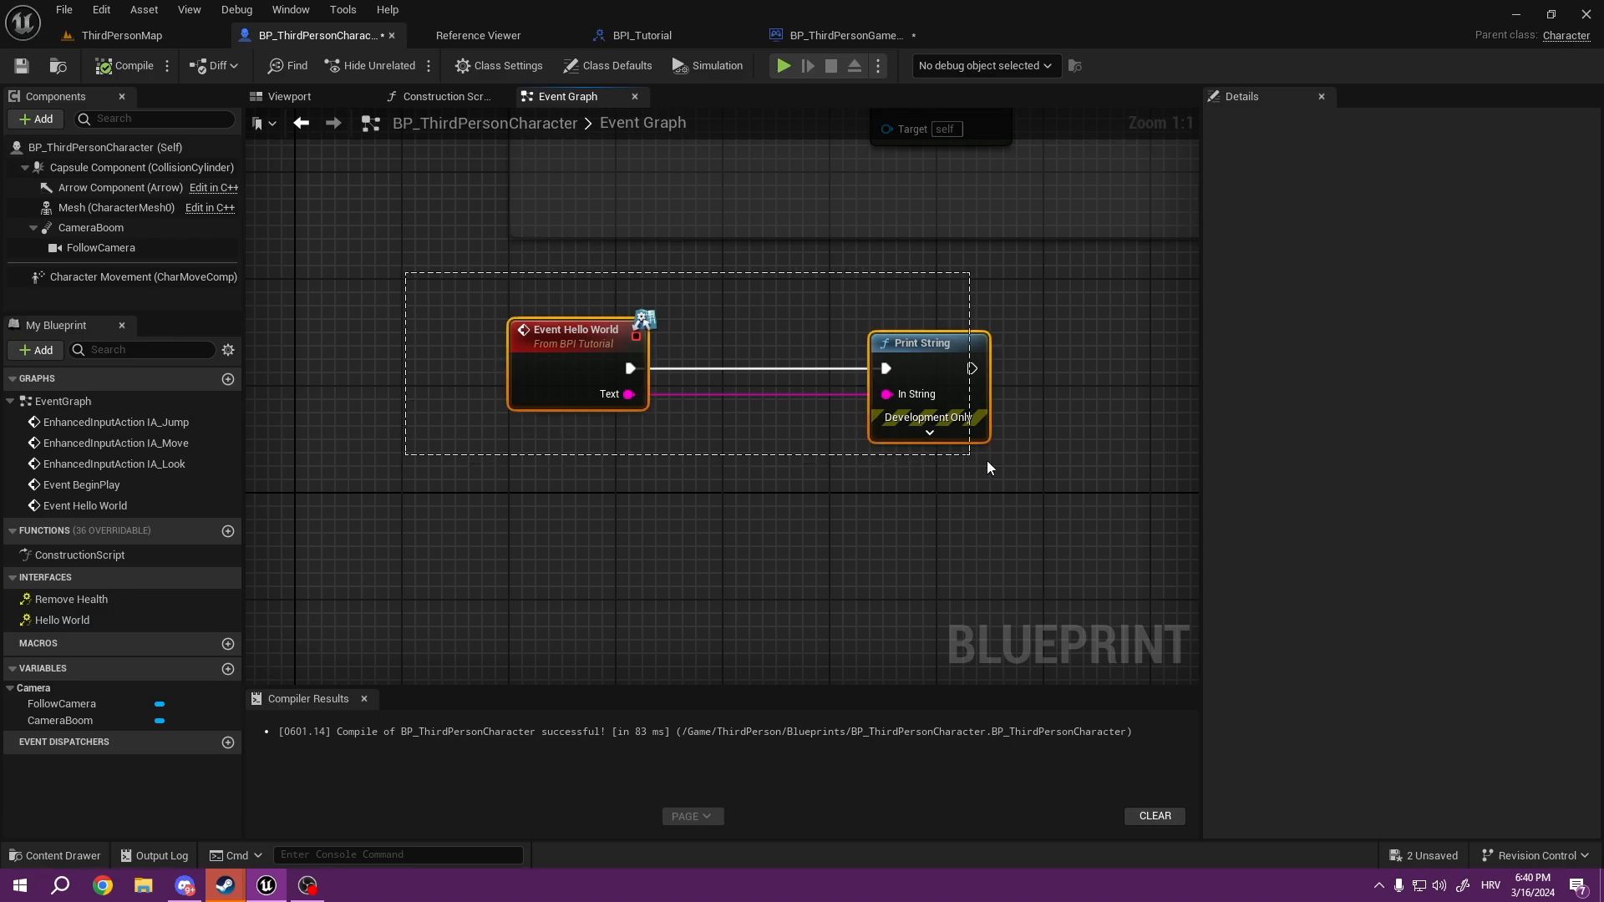
{"action": "left_click", "coordinate": [840, 35]}
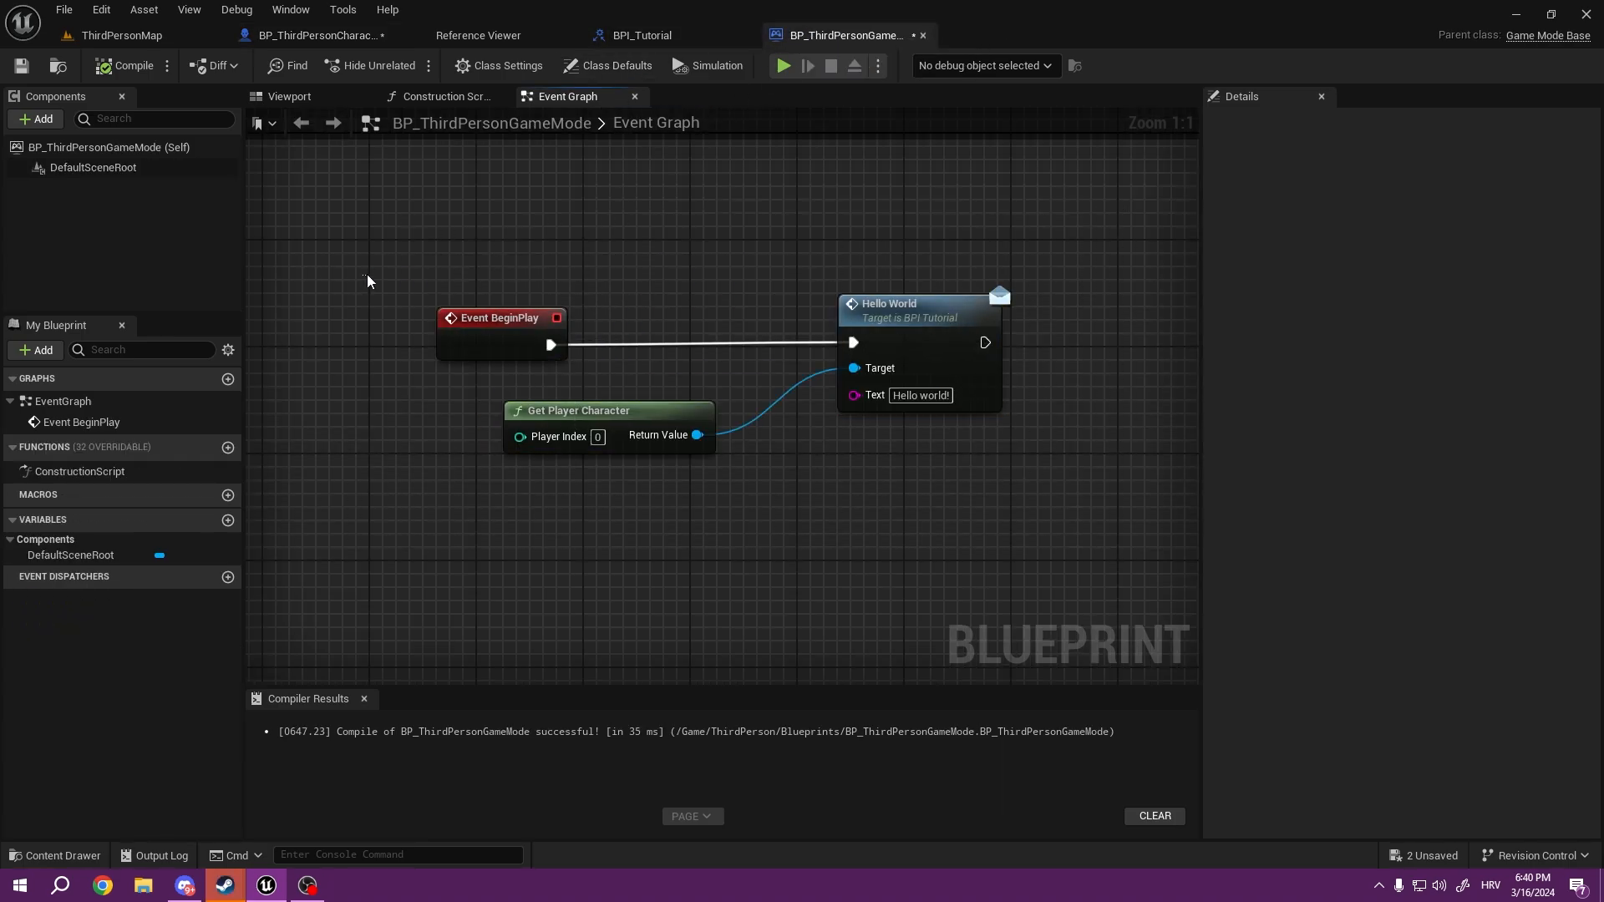
{"action": "mouse_move", "coordinate": [428, 211]}
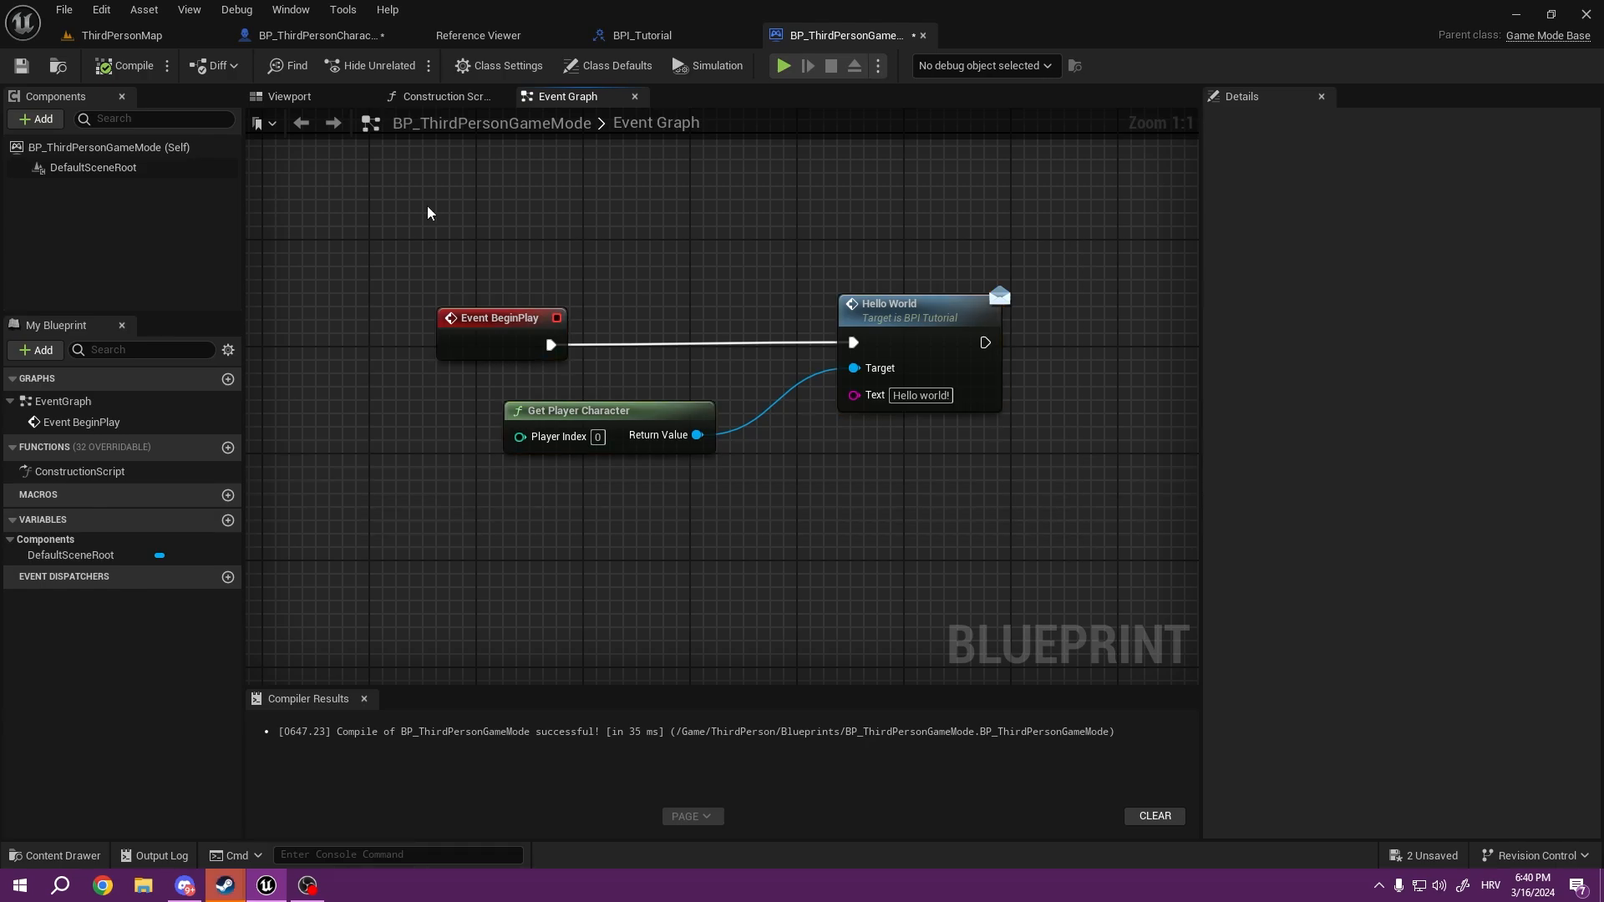
{"action": "left_click", "coordinate": [311, 35]}
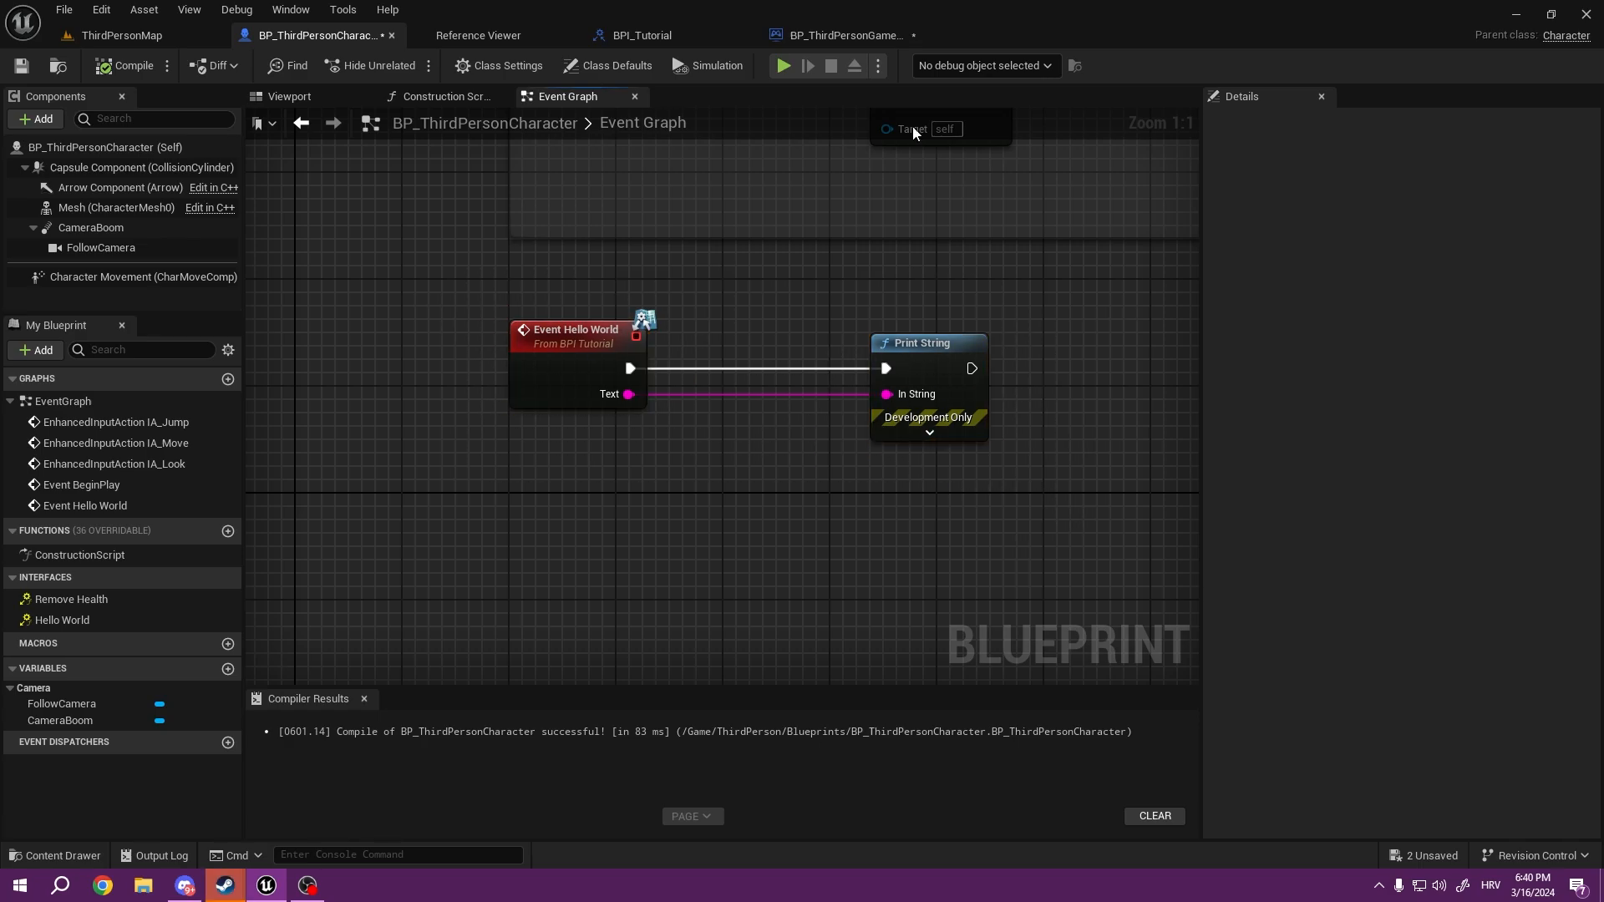
{"action": "left_click", "coordinate": [843, 35]}
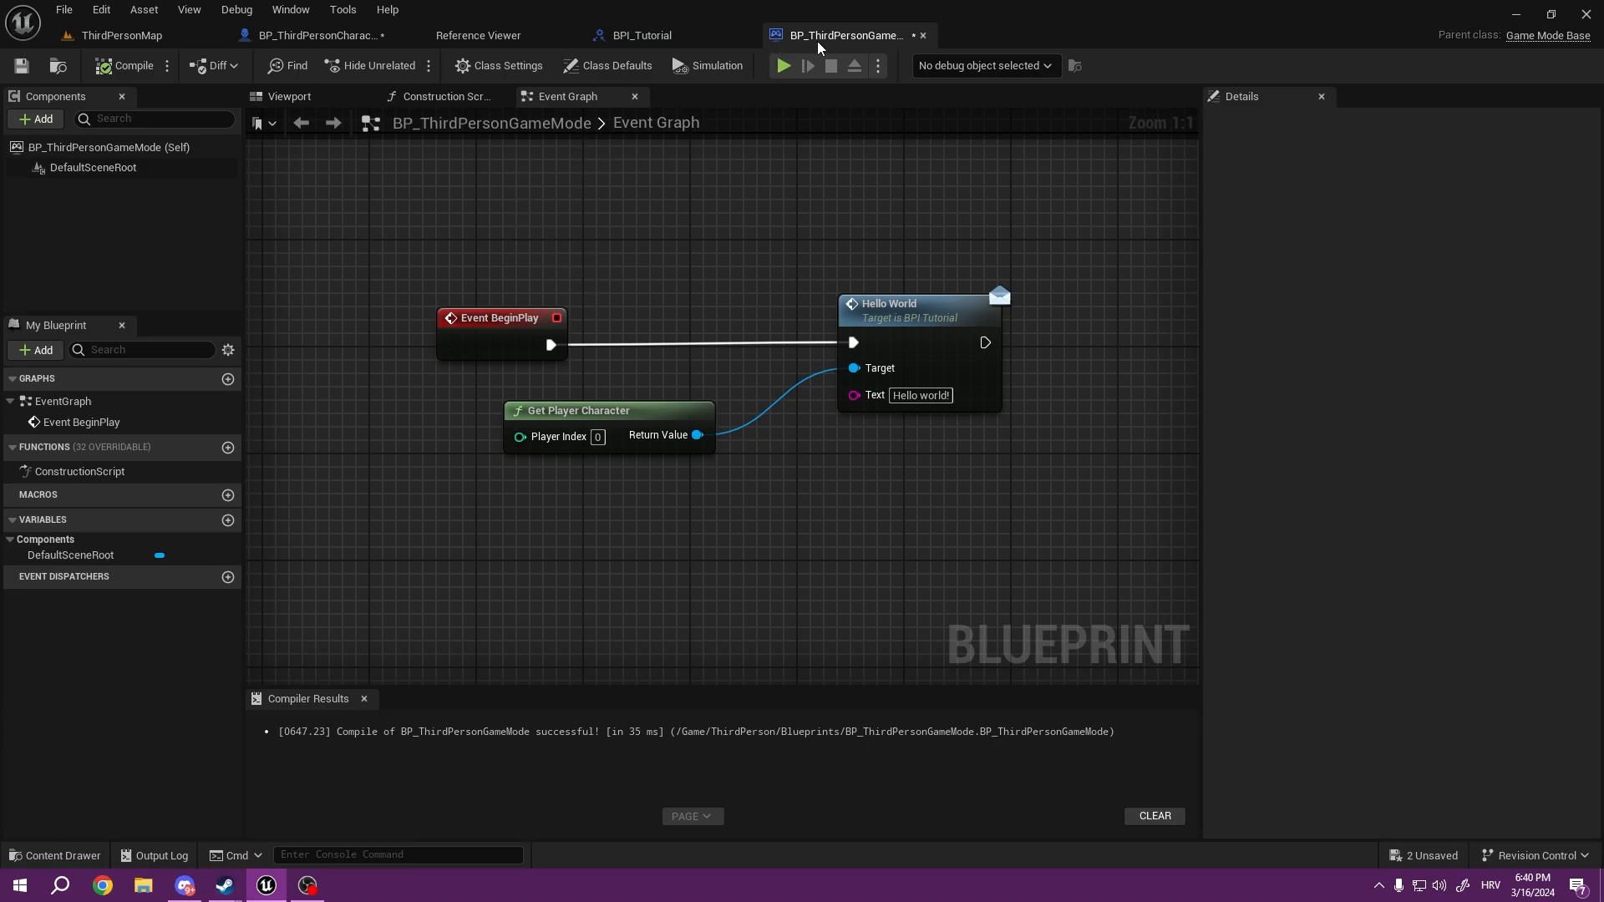
{"action": "mouse_move", "coordinate": [839, 35]}
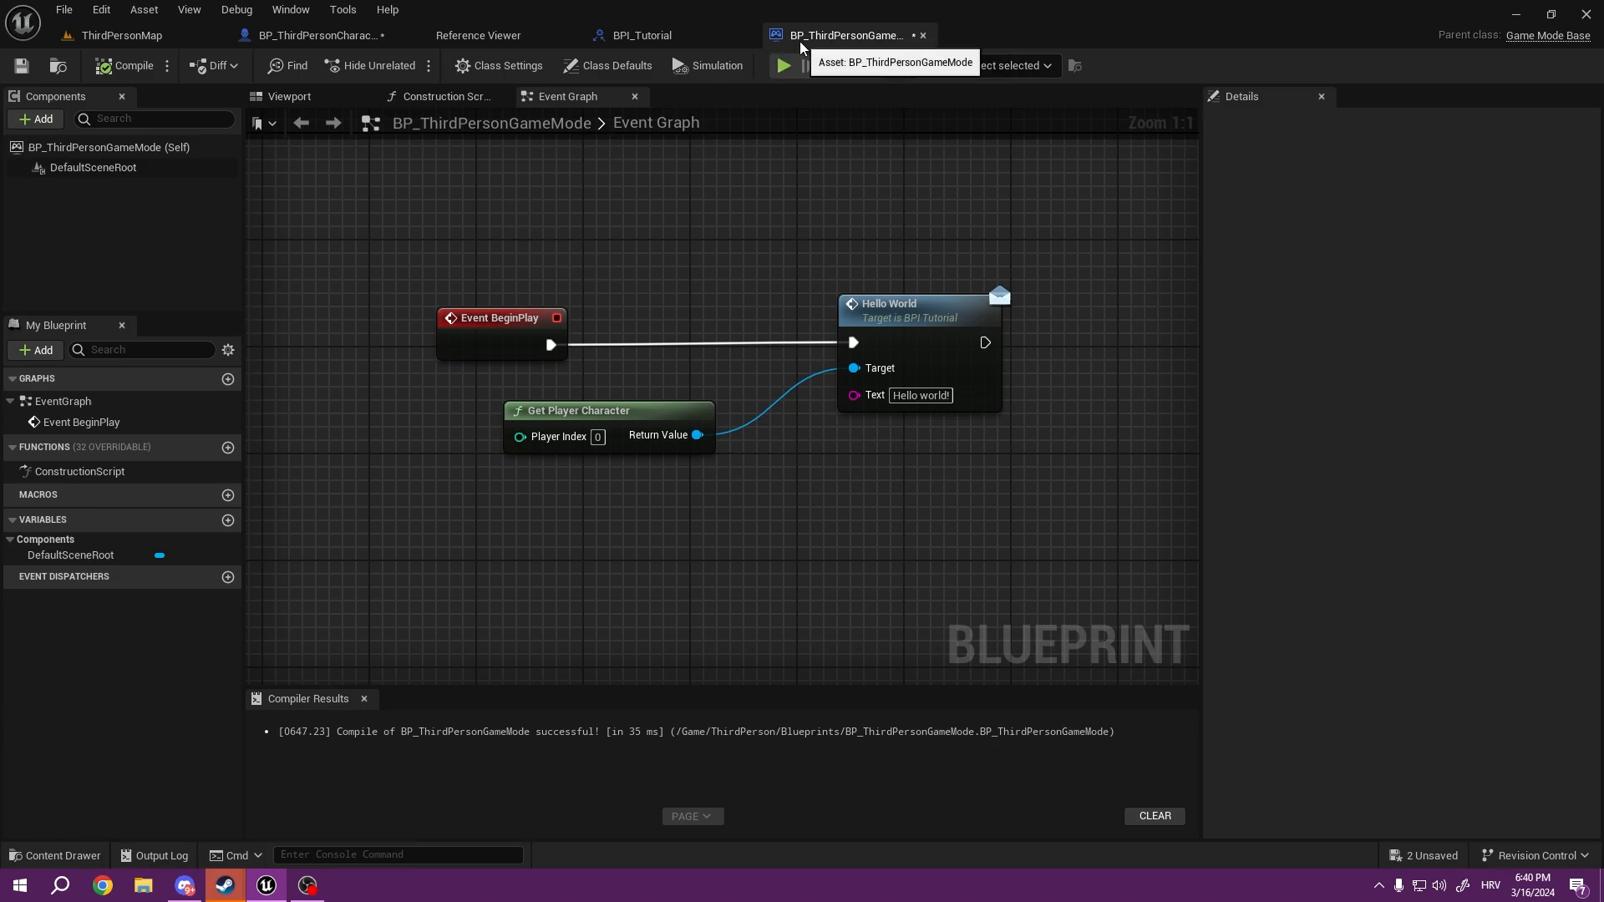
{"action": "mouse_move", "coordinate": [769, 83]}
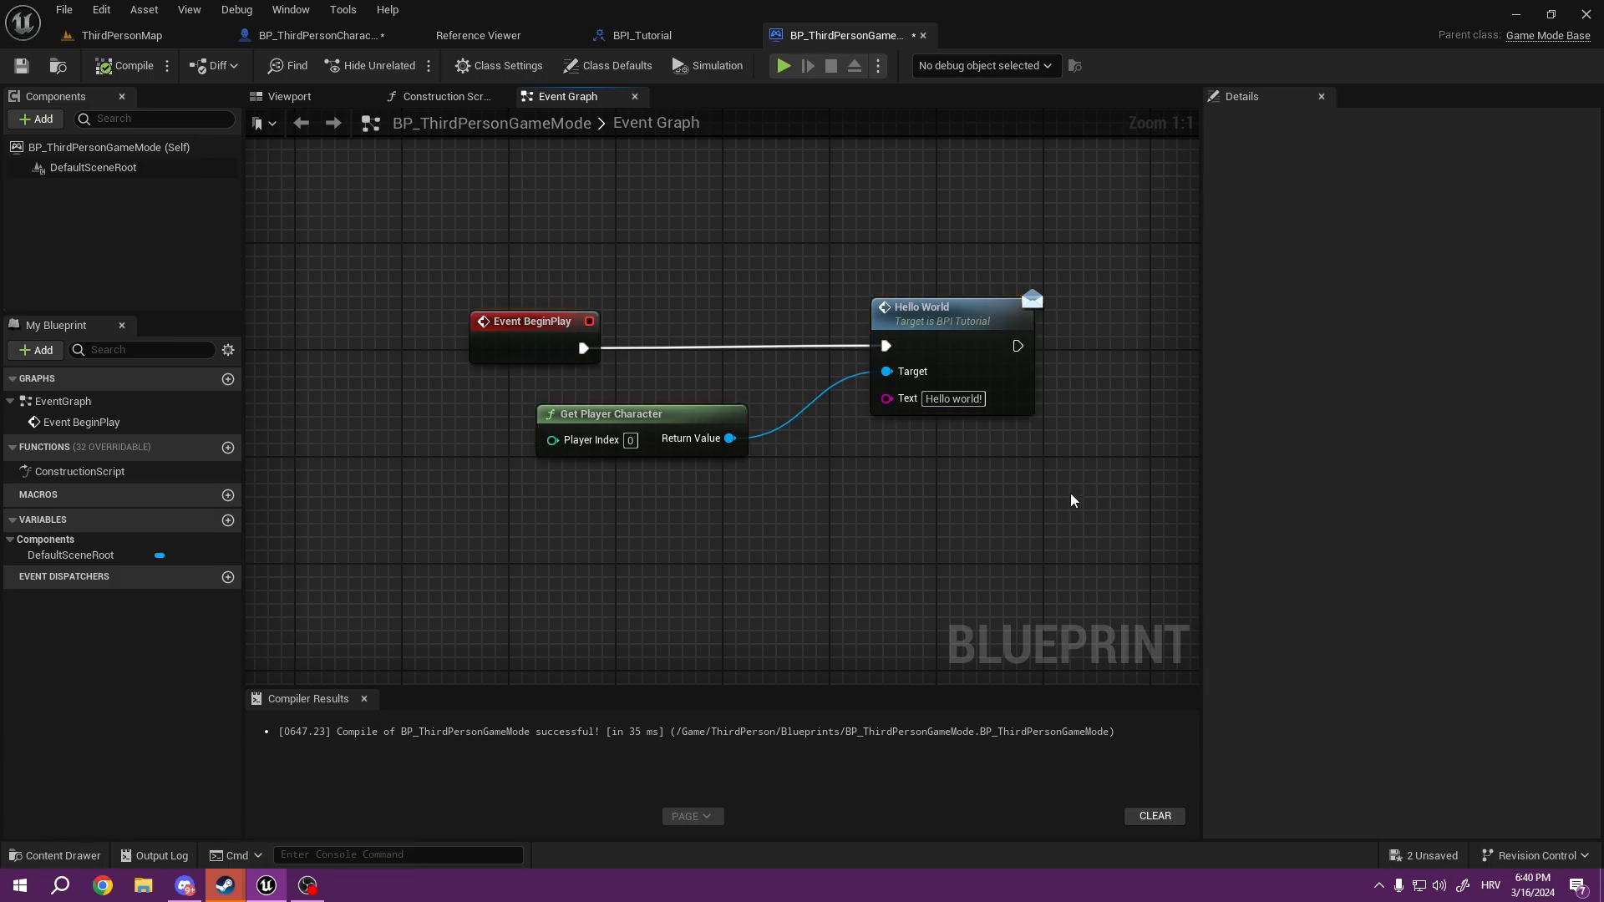
{"action": "mouse_move", "coordinate": [1074, 481]}
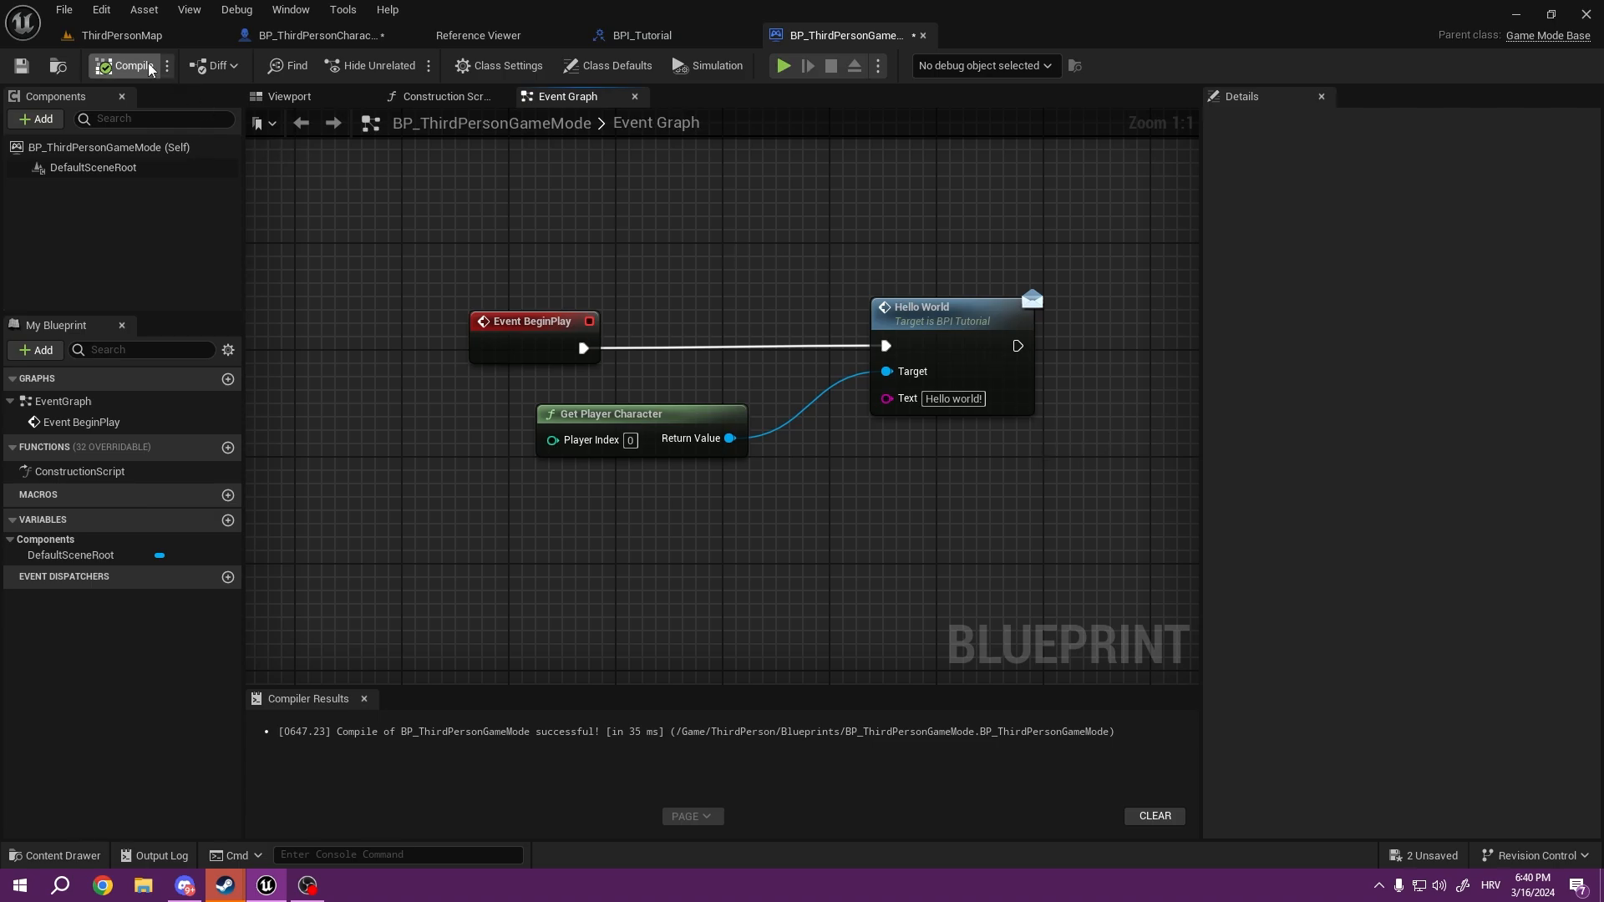
Step: Play-test the level, change the message text to 'Hello world test 2!' and recompile
{"action": "left_click", "coordinate": [784, 65]}
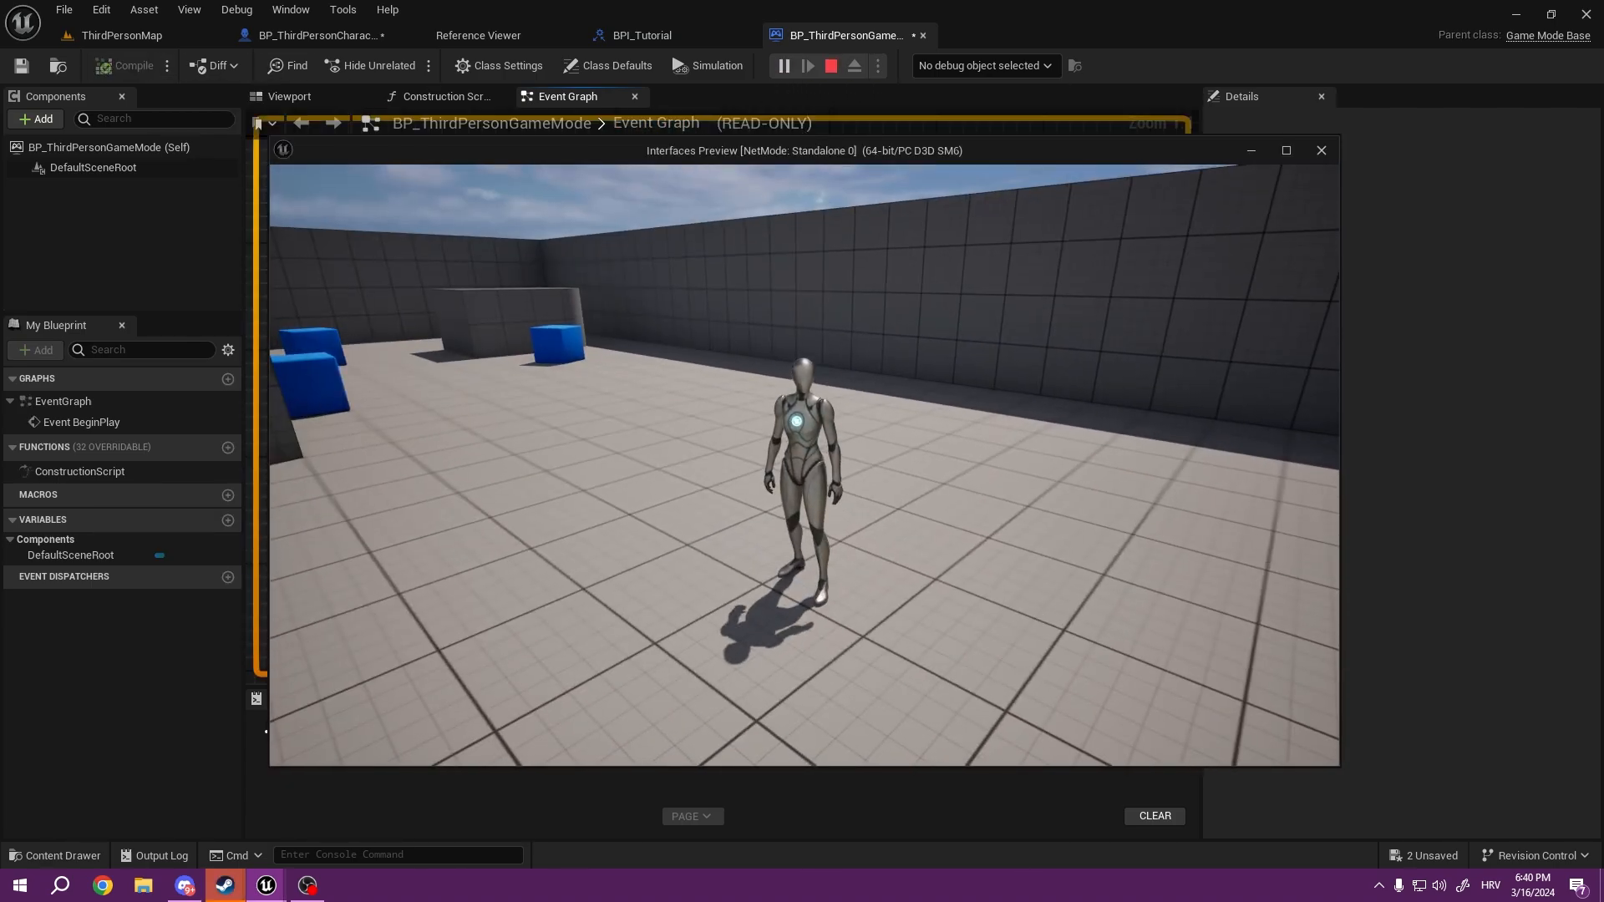
{"action": "left_click", "coordinate": [830, 65]}
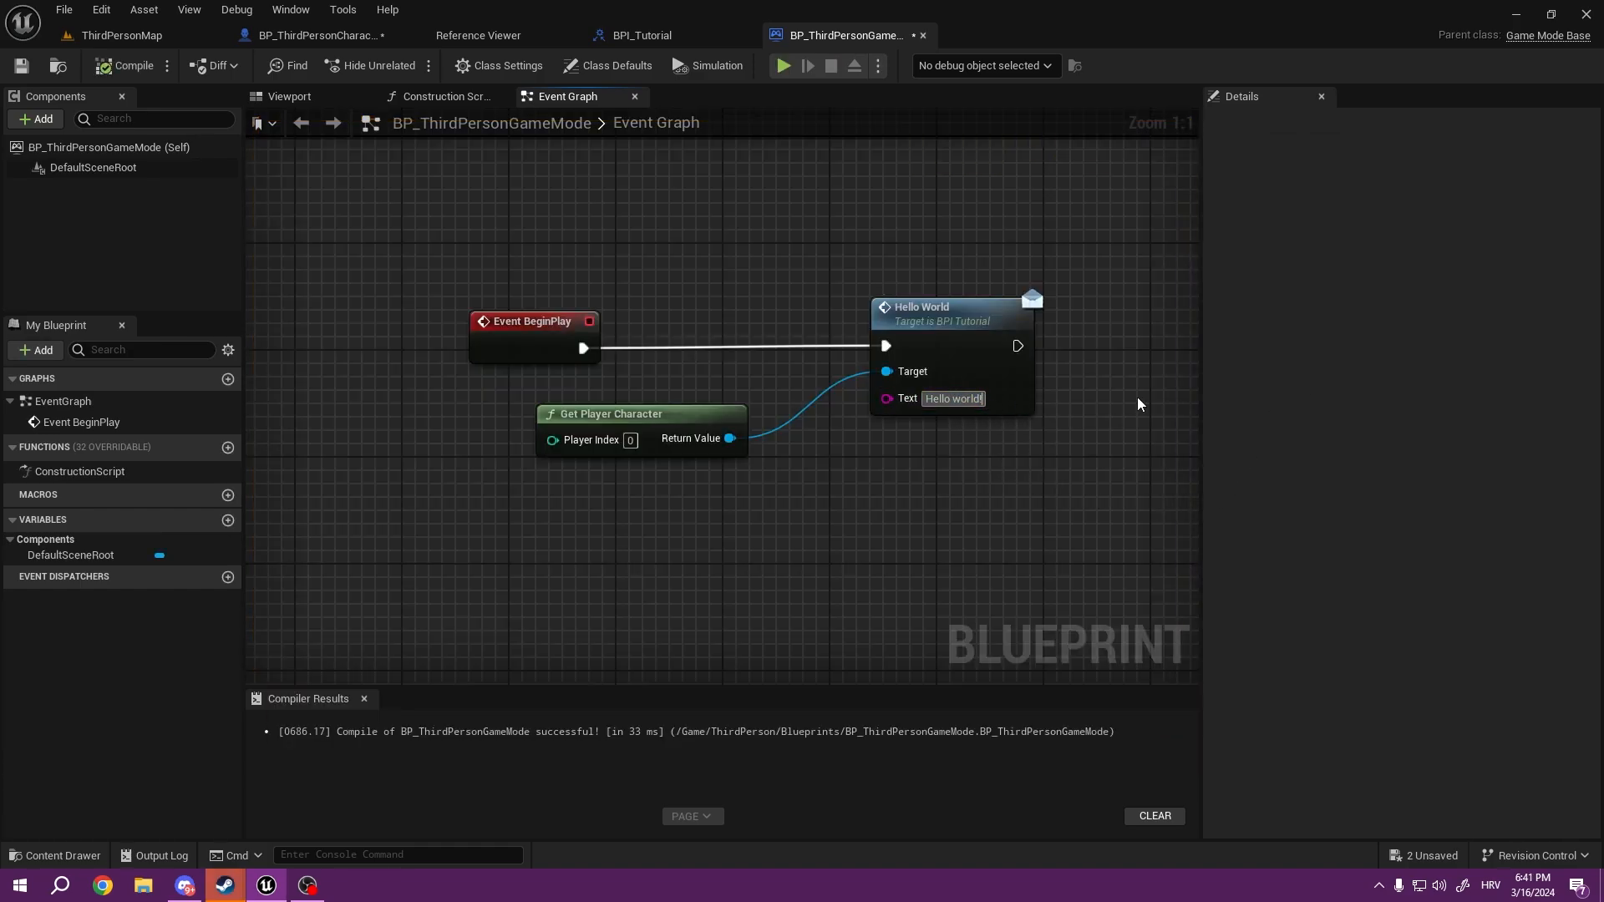
{"action": "type", "text": "test 2!"}
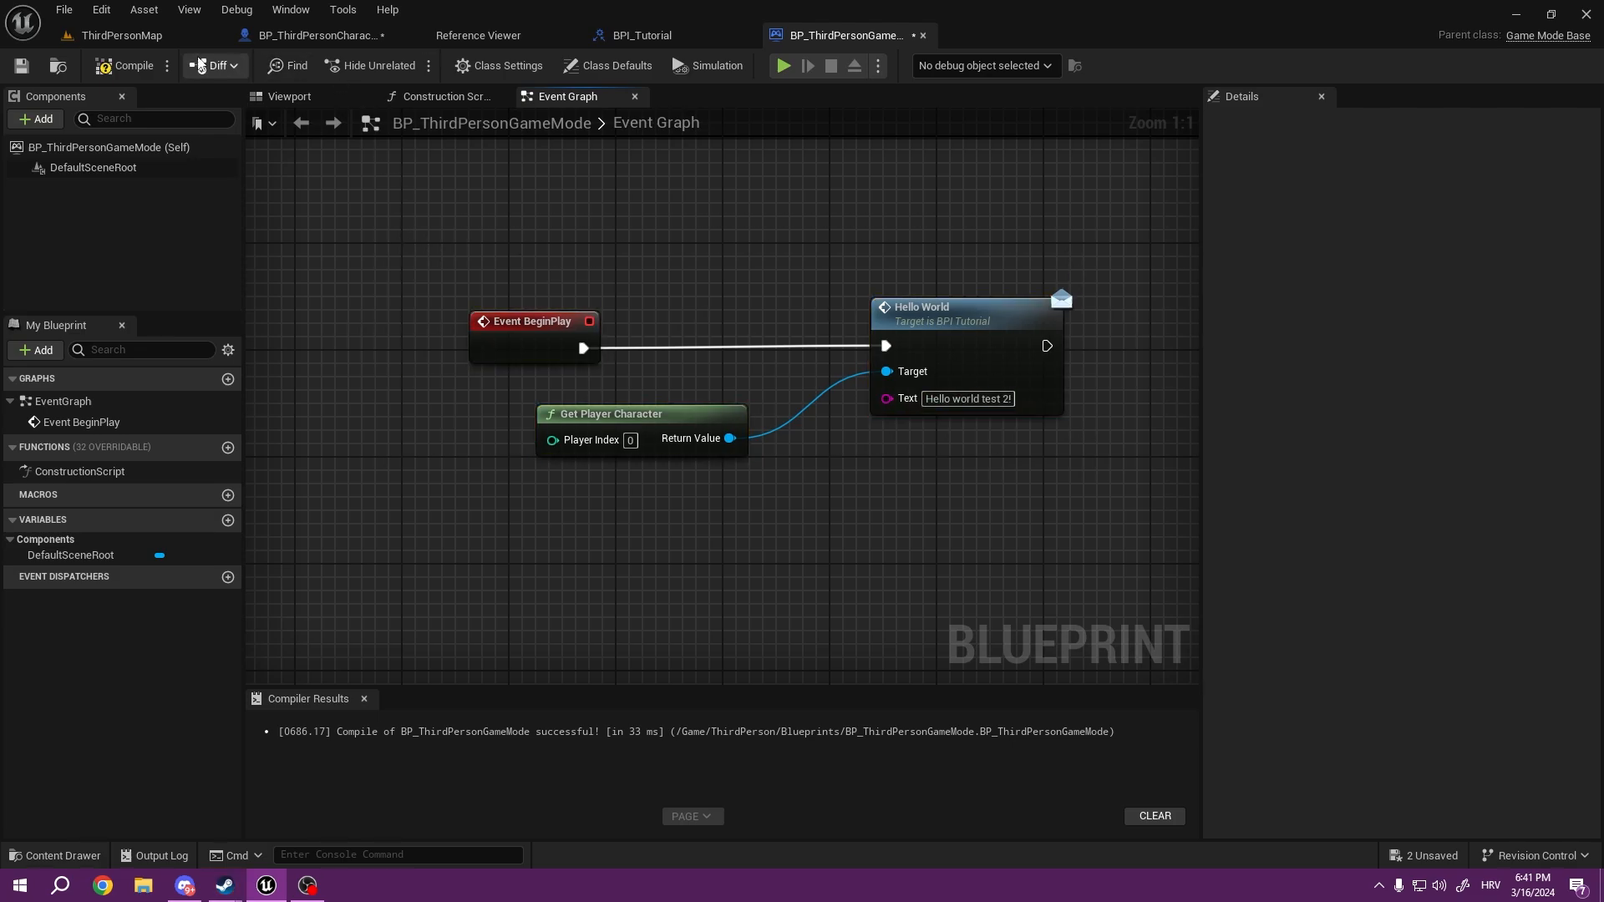
{"action": "left_click", "coordinate": [784, 65]}
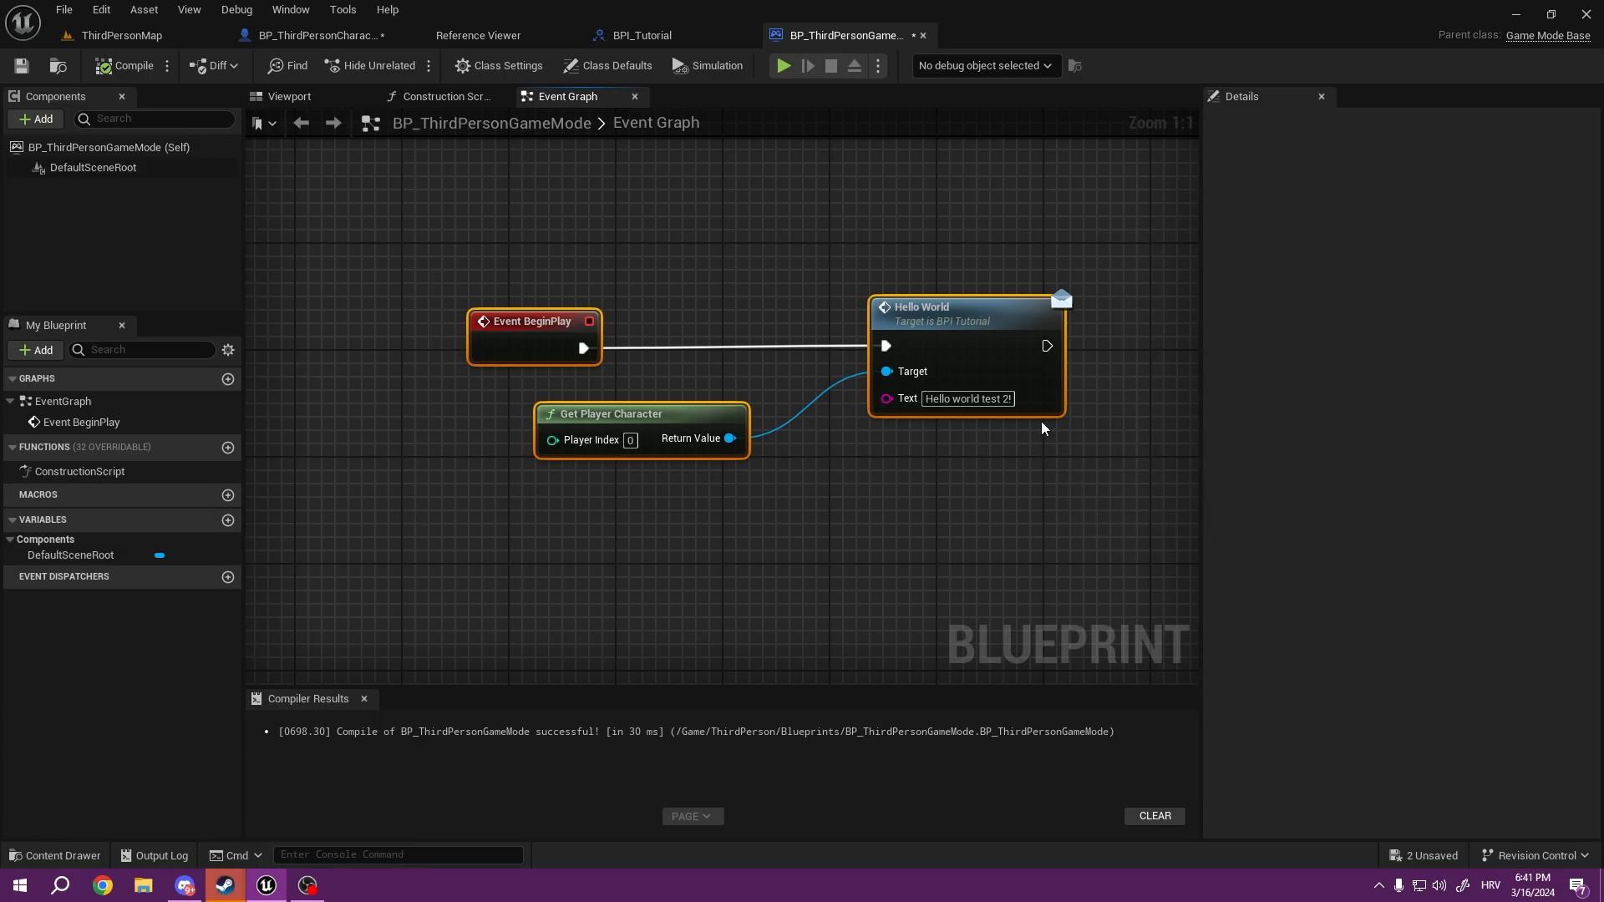
{"action": "mouse_move", "coordinate": [1031, 399]}
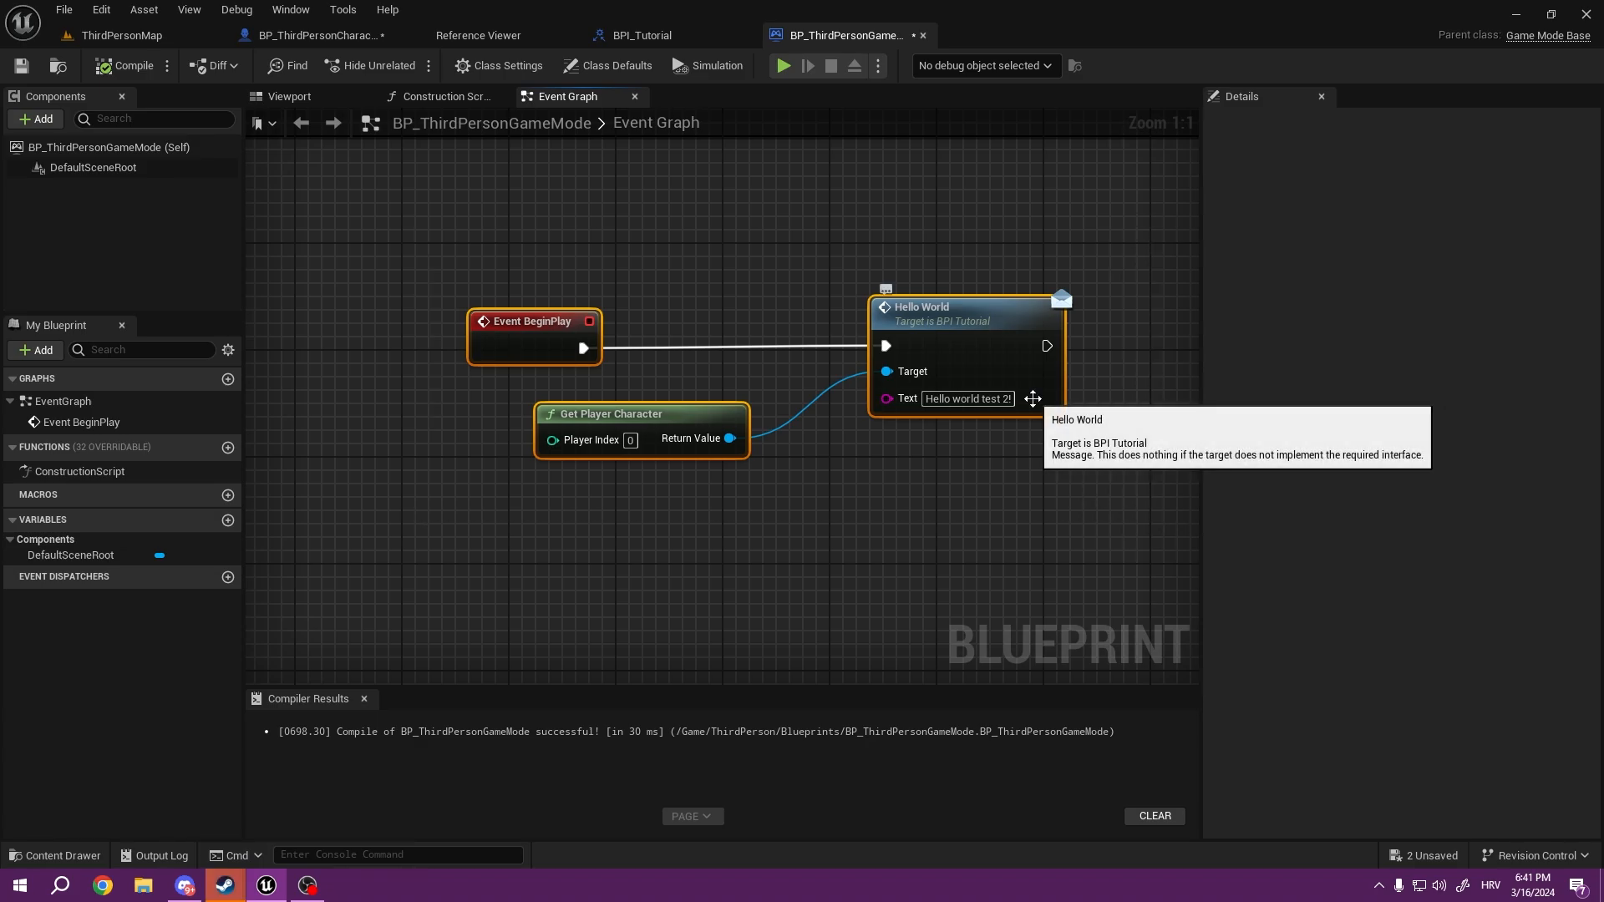
{"action": "mouse_move", "coordinate": [760, 174]}
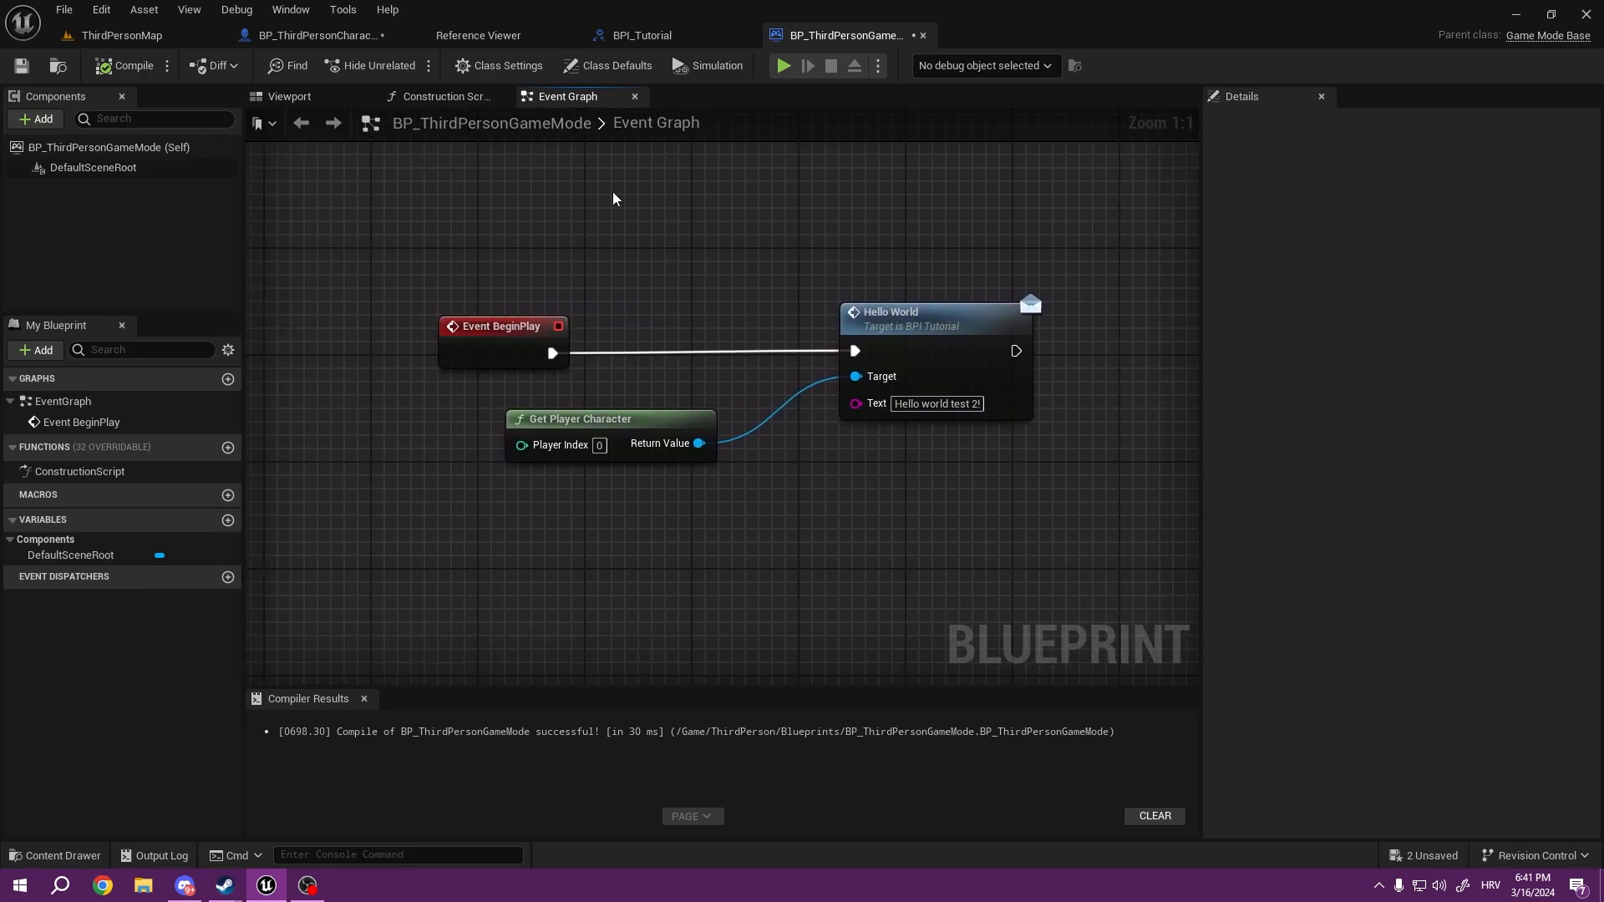
Step: Make Health a Float and feed Get Health into a Subtract node under Event Remove Health
{"action": "left_click", "coordinate": [310, 35]}
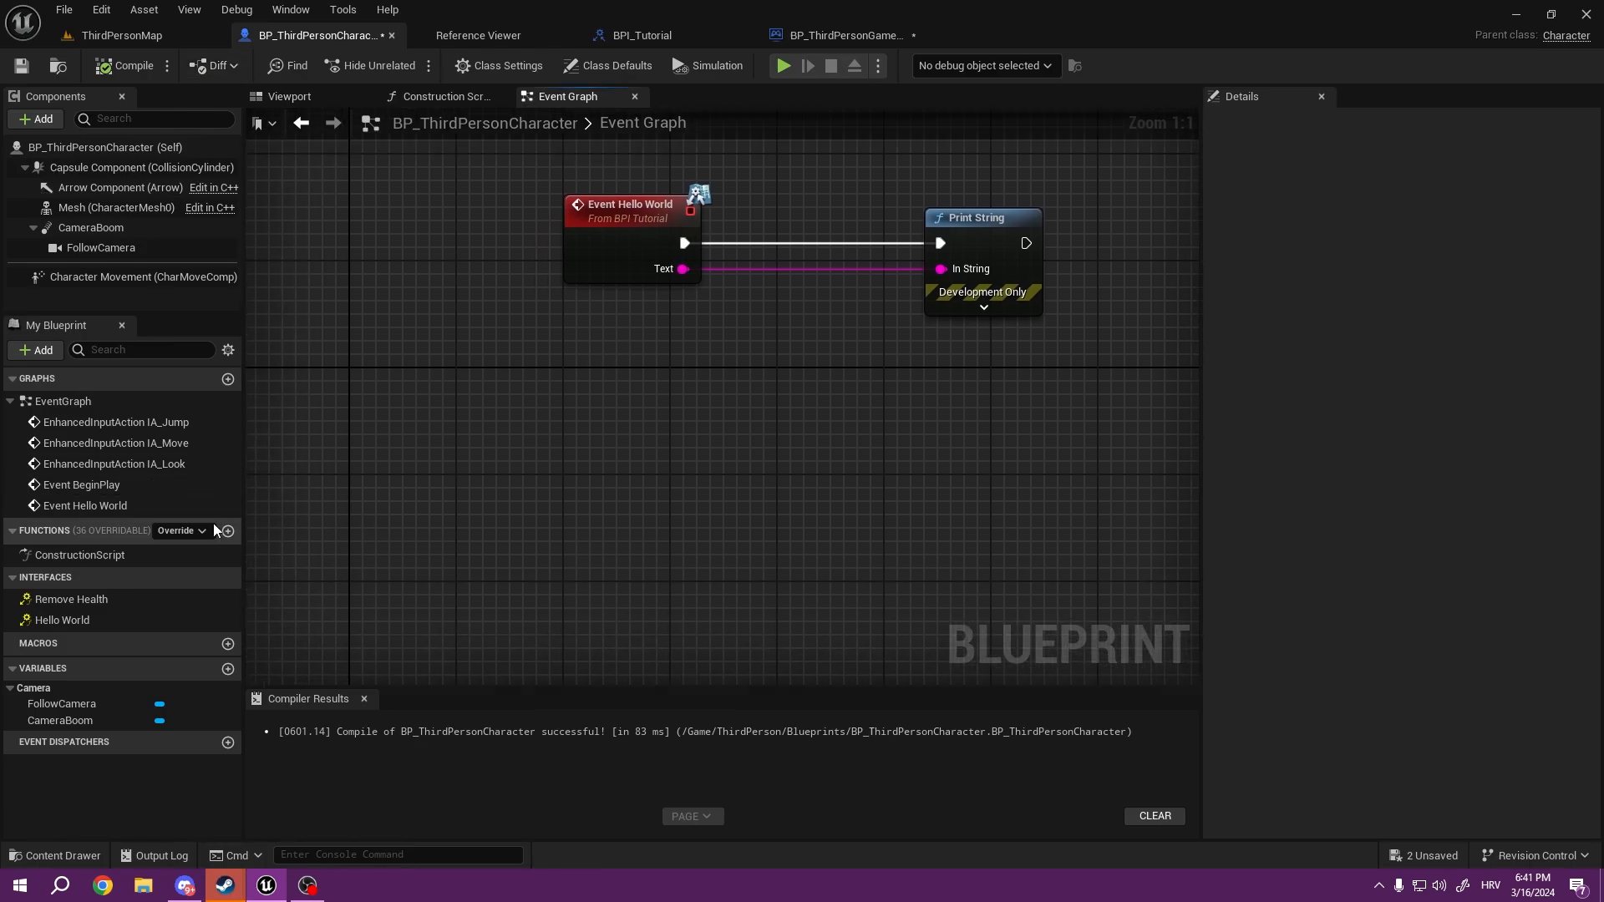
{"action": "mouse_move", "coordinate": [228, 669]}
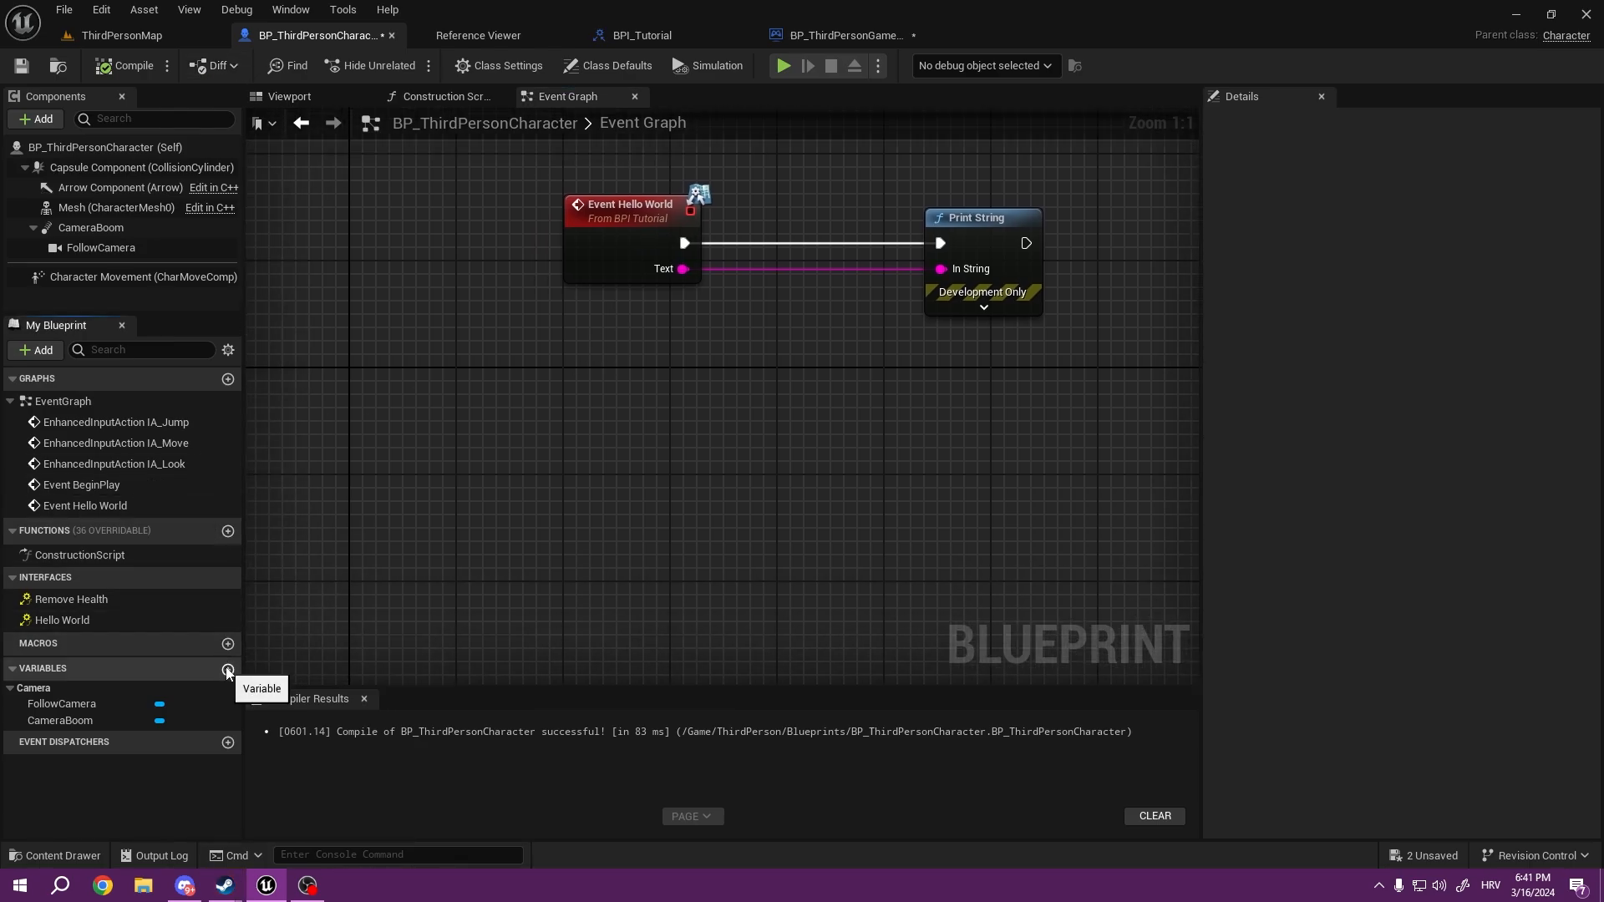
{"action": "left_click", "coordinate": [228, 668]}
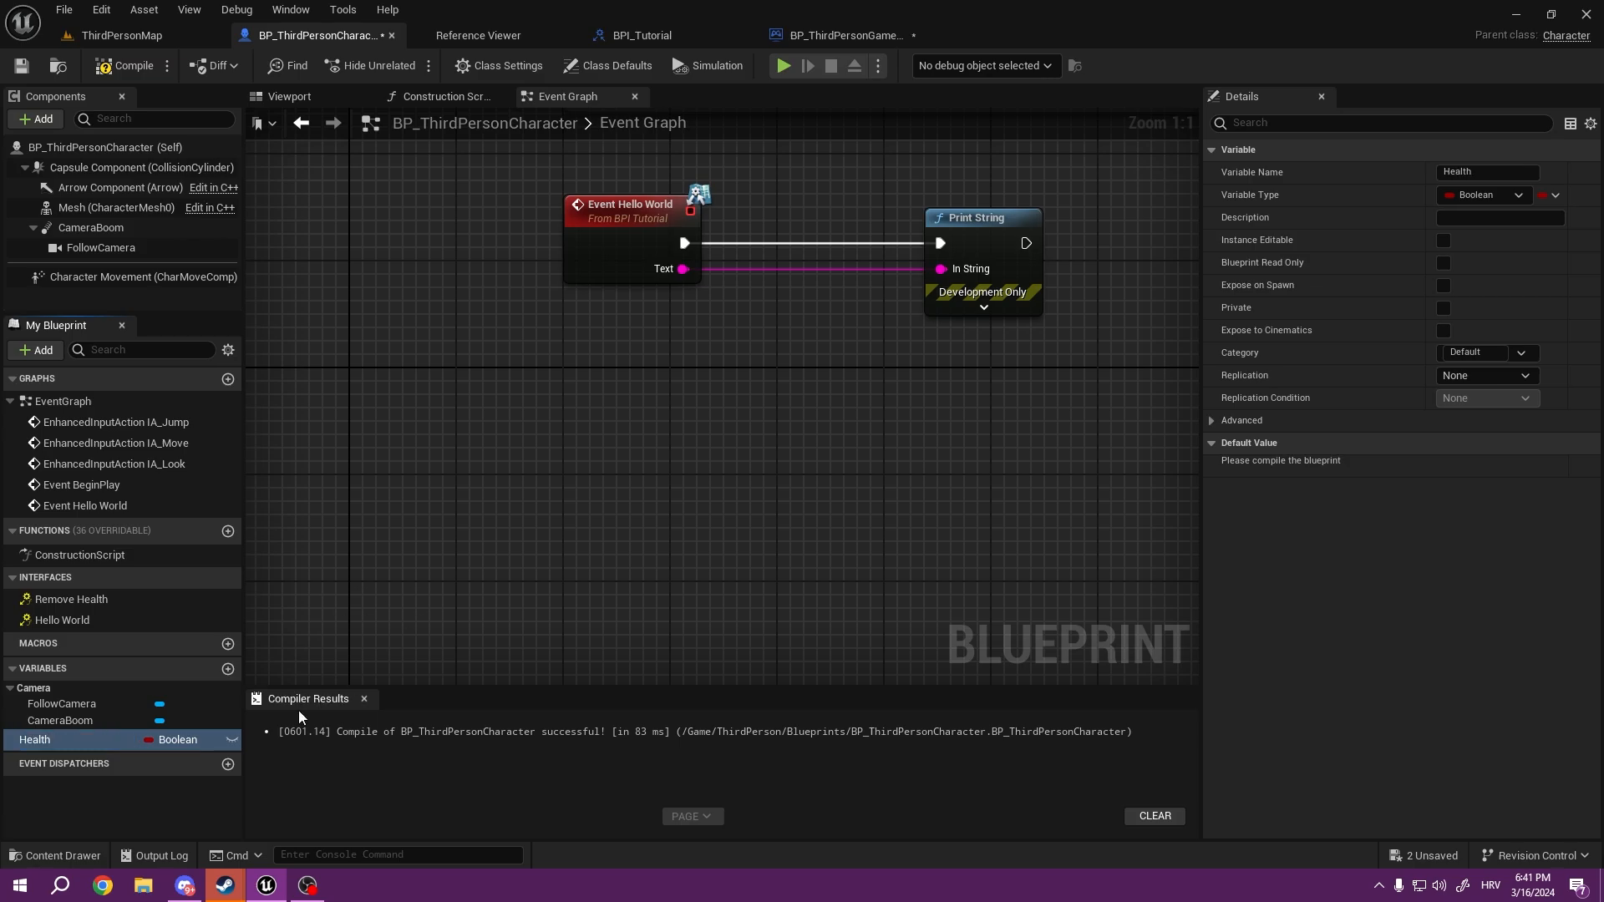
{"action": "mouse_move", "coordinate": [192, 504]}
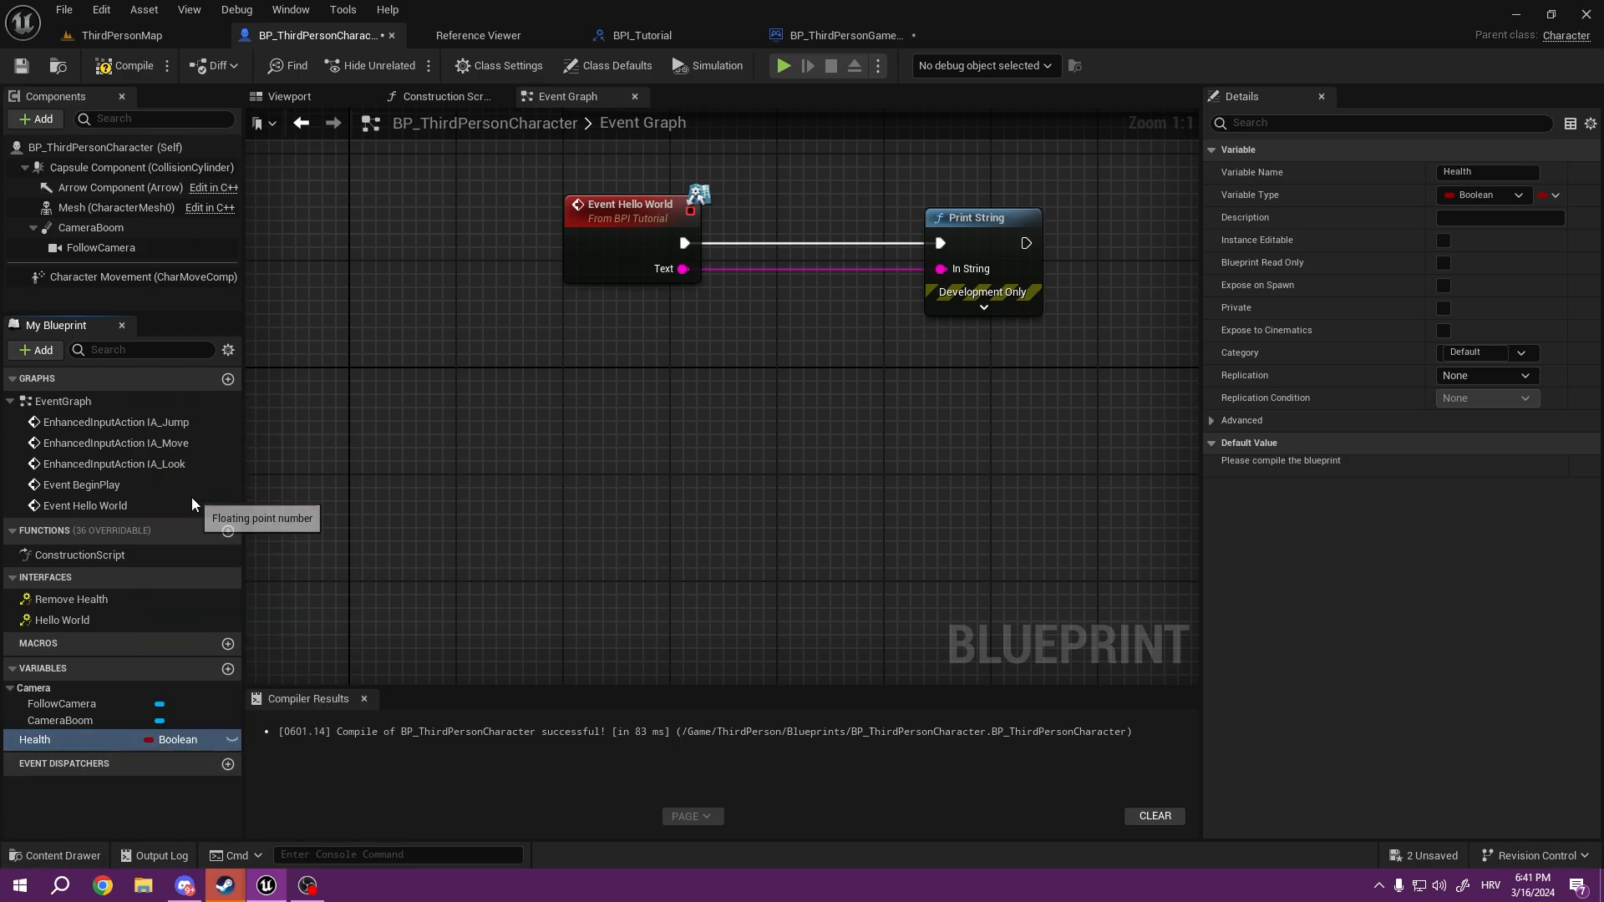
{"action": "left_click", "coordinate": [1481, 195]}
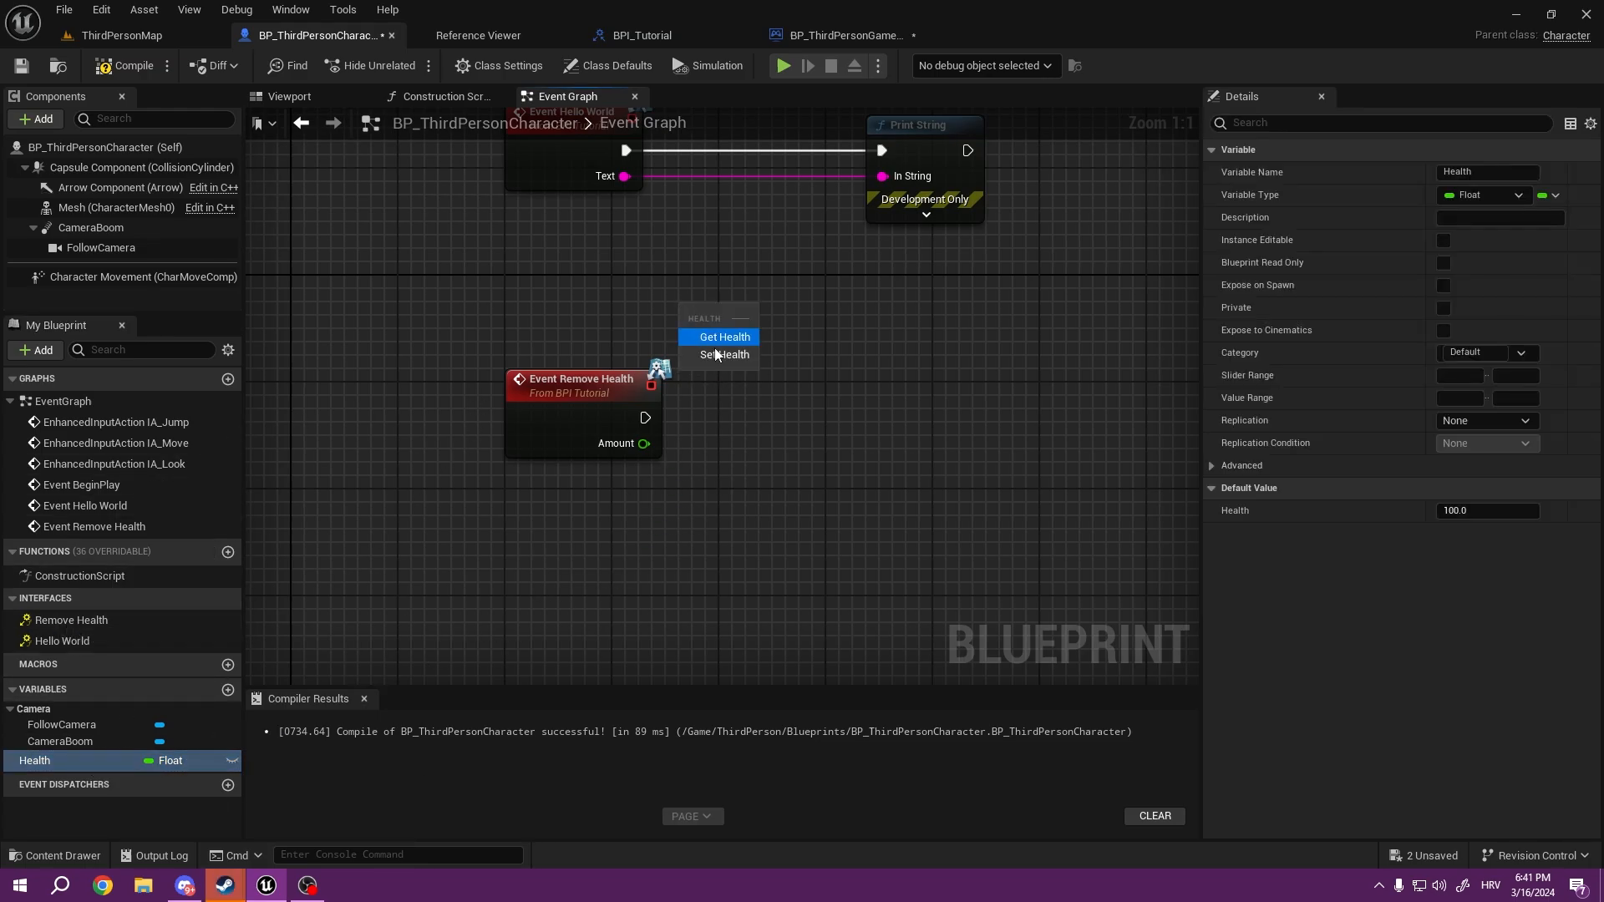
{"action": "left_click", "coordinate": [720, 337]}
{"action": "type", "text": "-"}
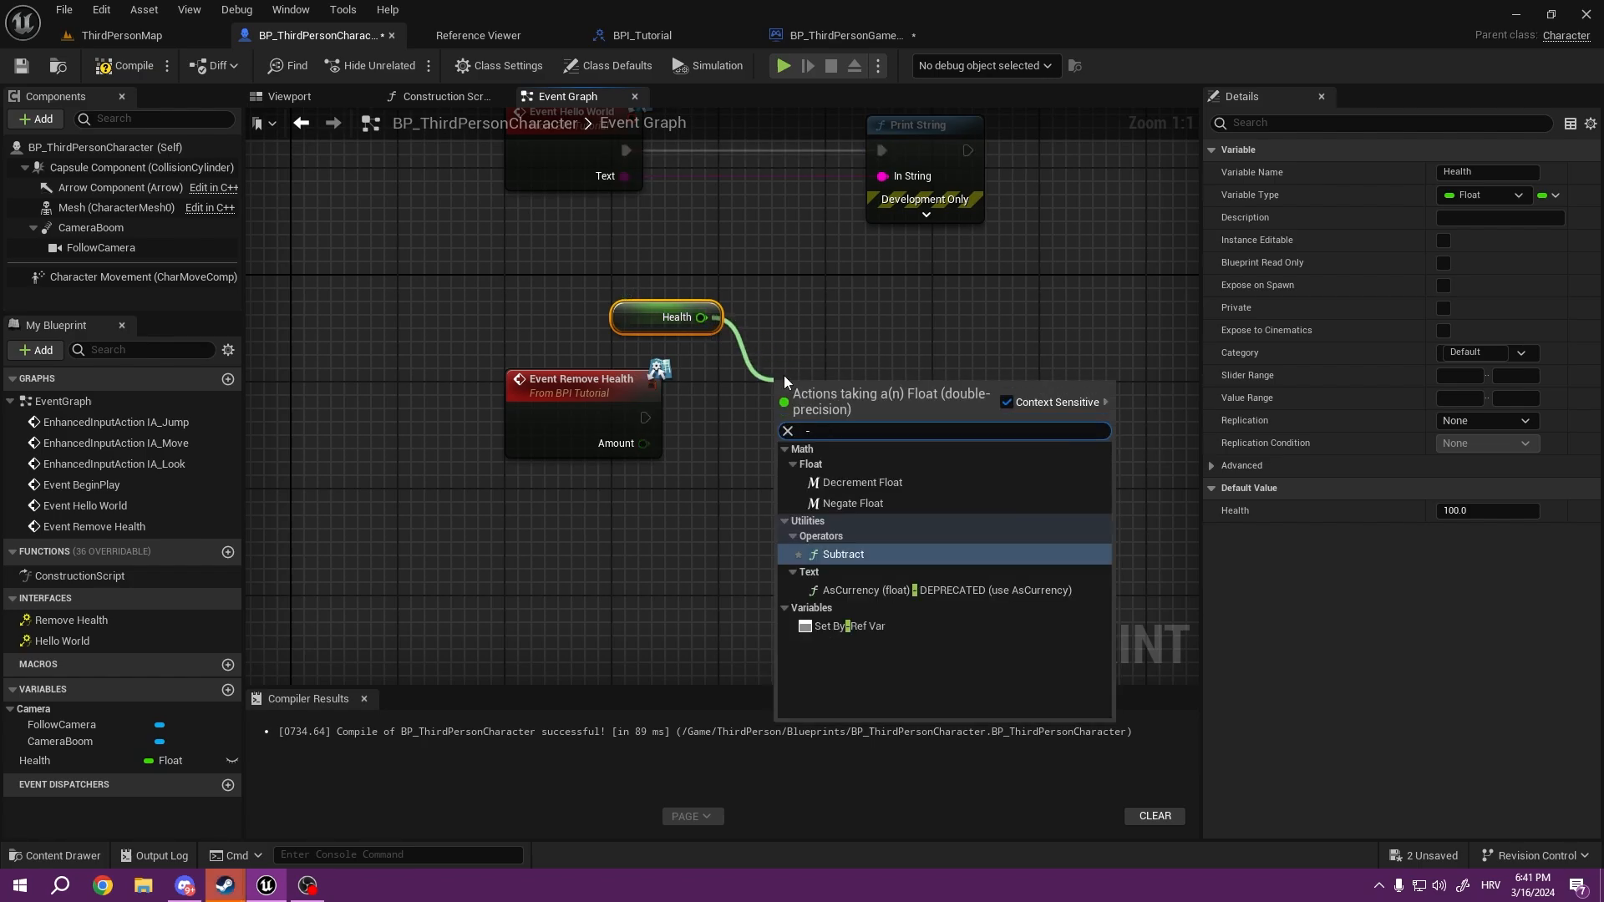
{"action": "left_click", "coordinate": [842, 553]}
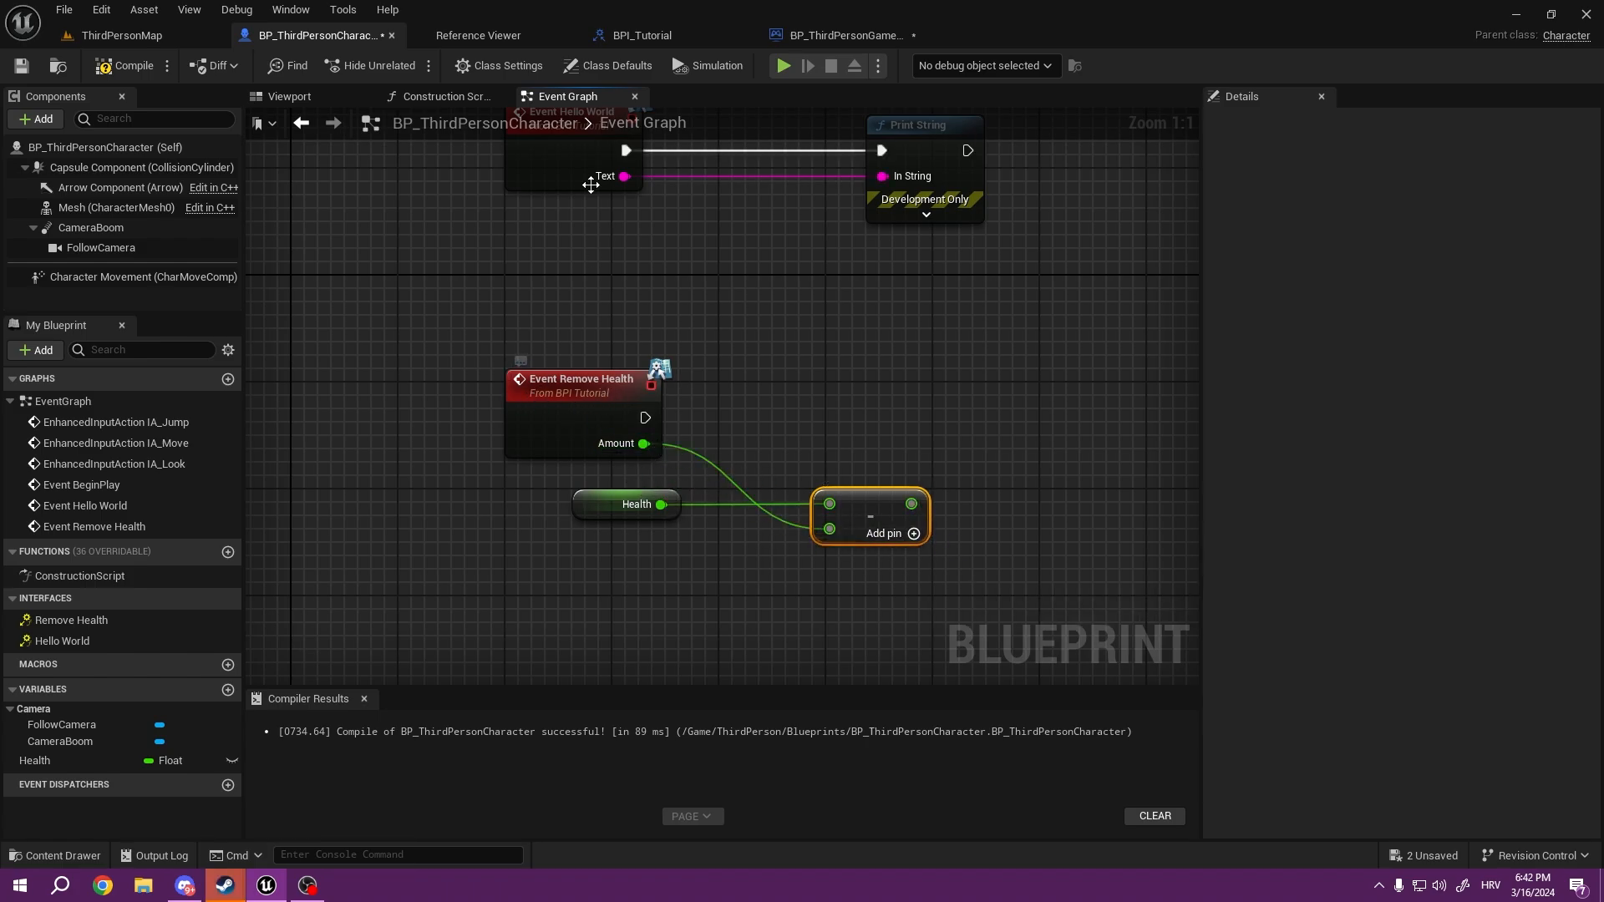
Step: Store the subtraction result into Health and print it, compile, then return to the level editor
{"action": "left_click", "coordinate": [643, 35]}
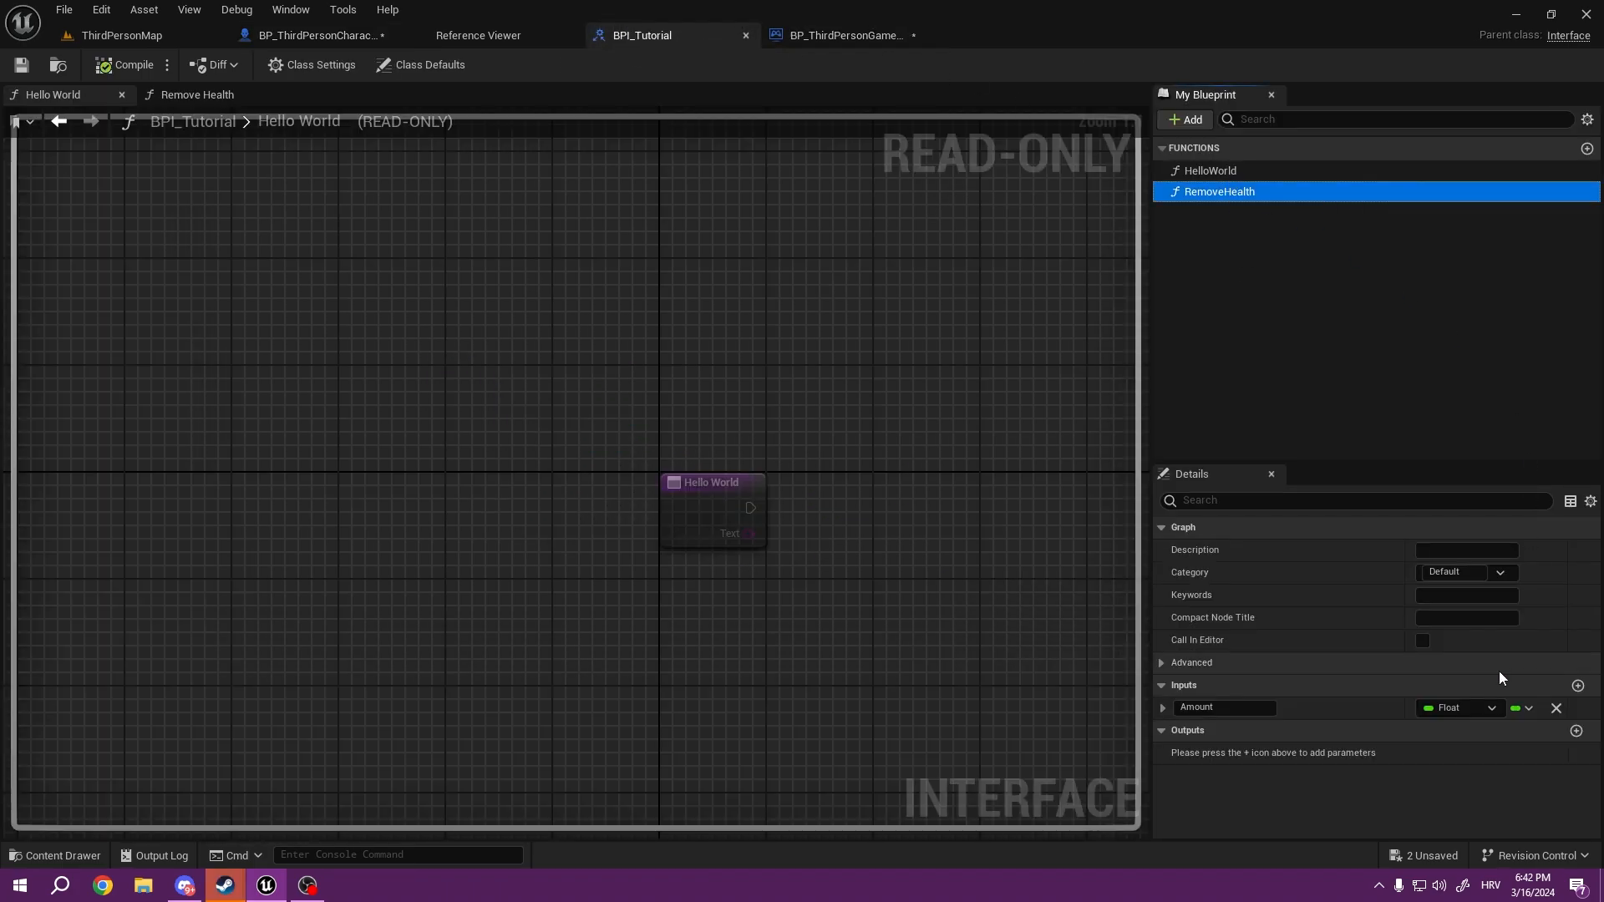
{"action": "left_click", "coordinate": [313, 35]}
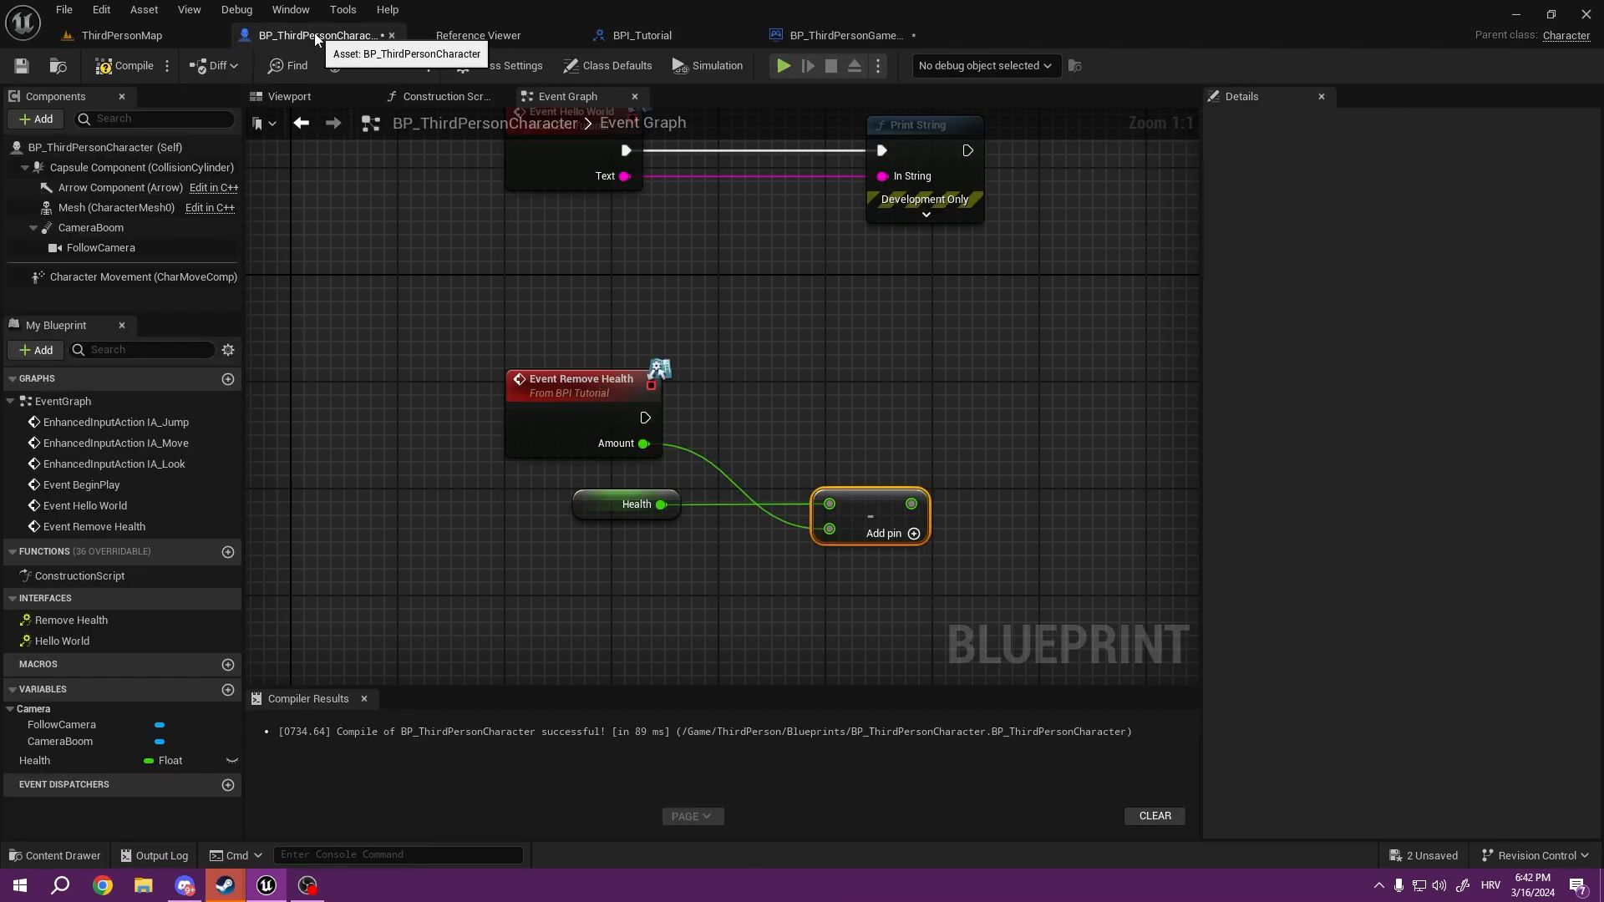
{"action": "left_click", "coordinate": [33, 760]}
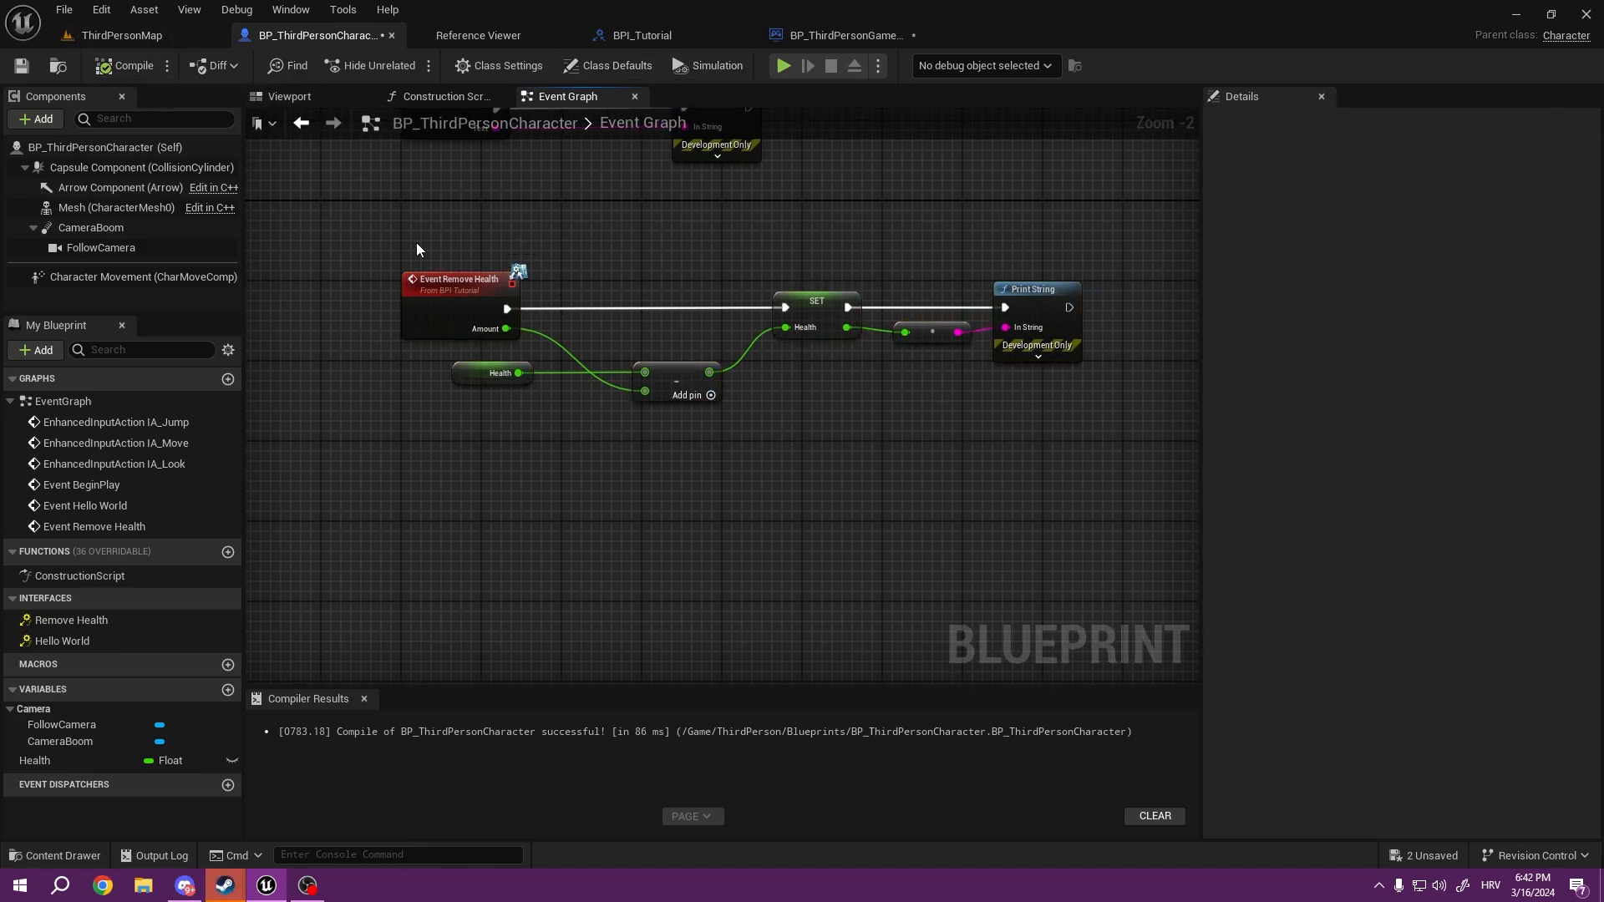
{"action": "left_click", "coordinate": [640, 35]}
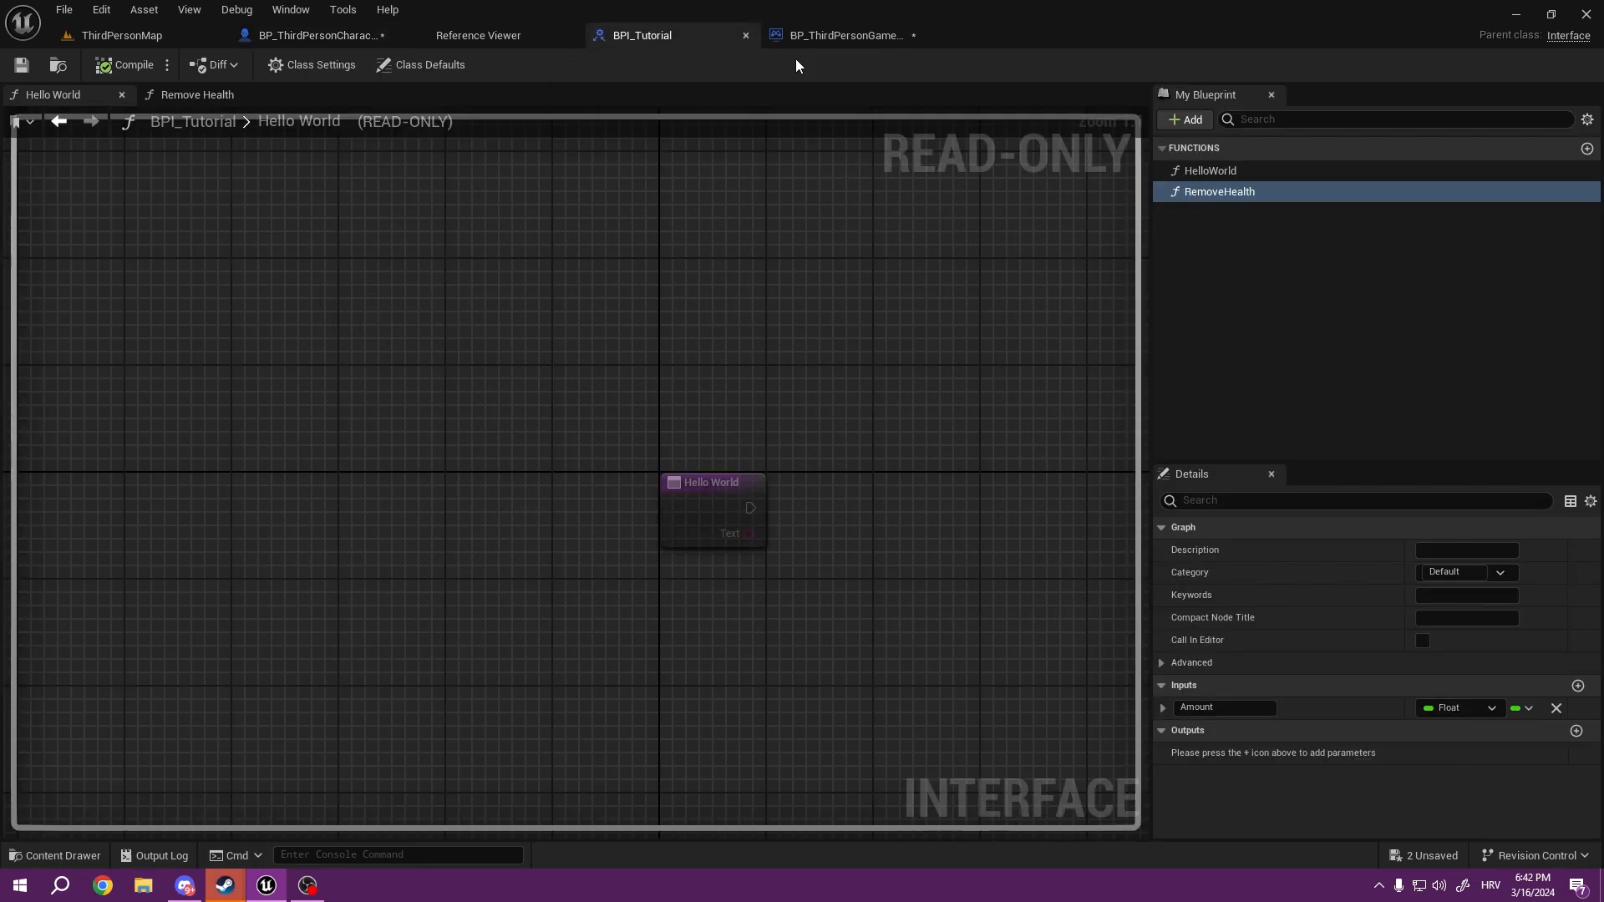
{"action": "left_click", "coordinate": [122, 36]}
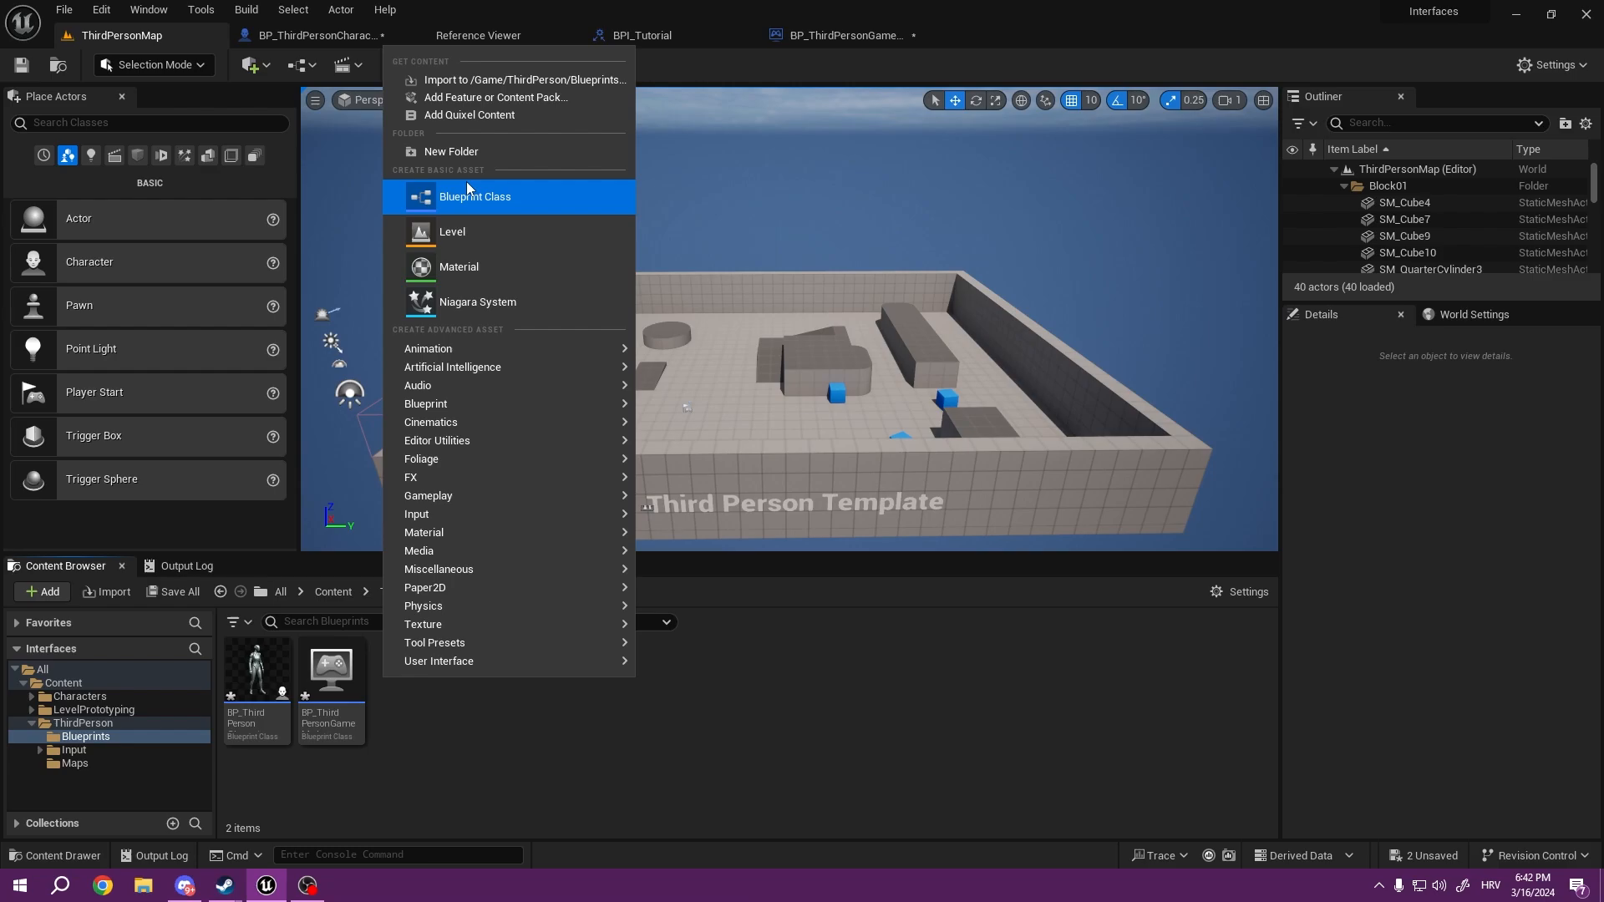
Step: Create a new Blueprint class named BP_Monster and bring up its Event Graph
{"action": "left_click", "coordinate": [474, 197]}
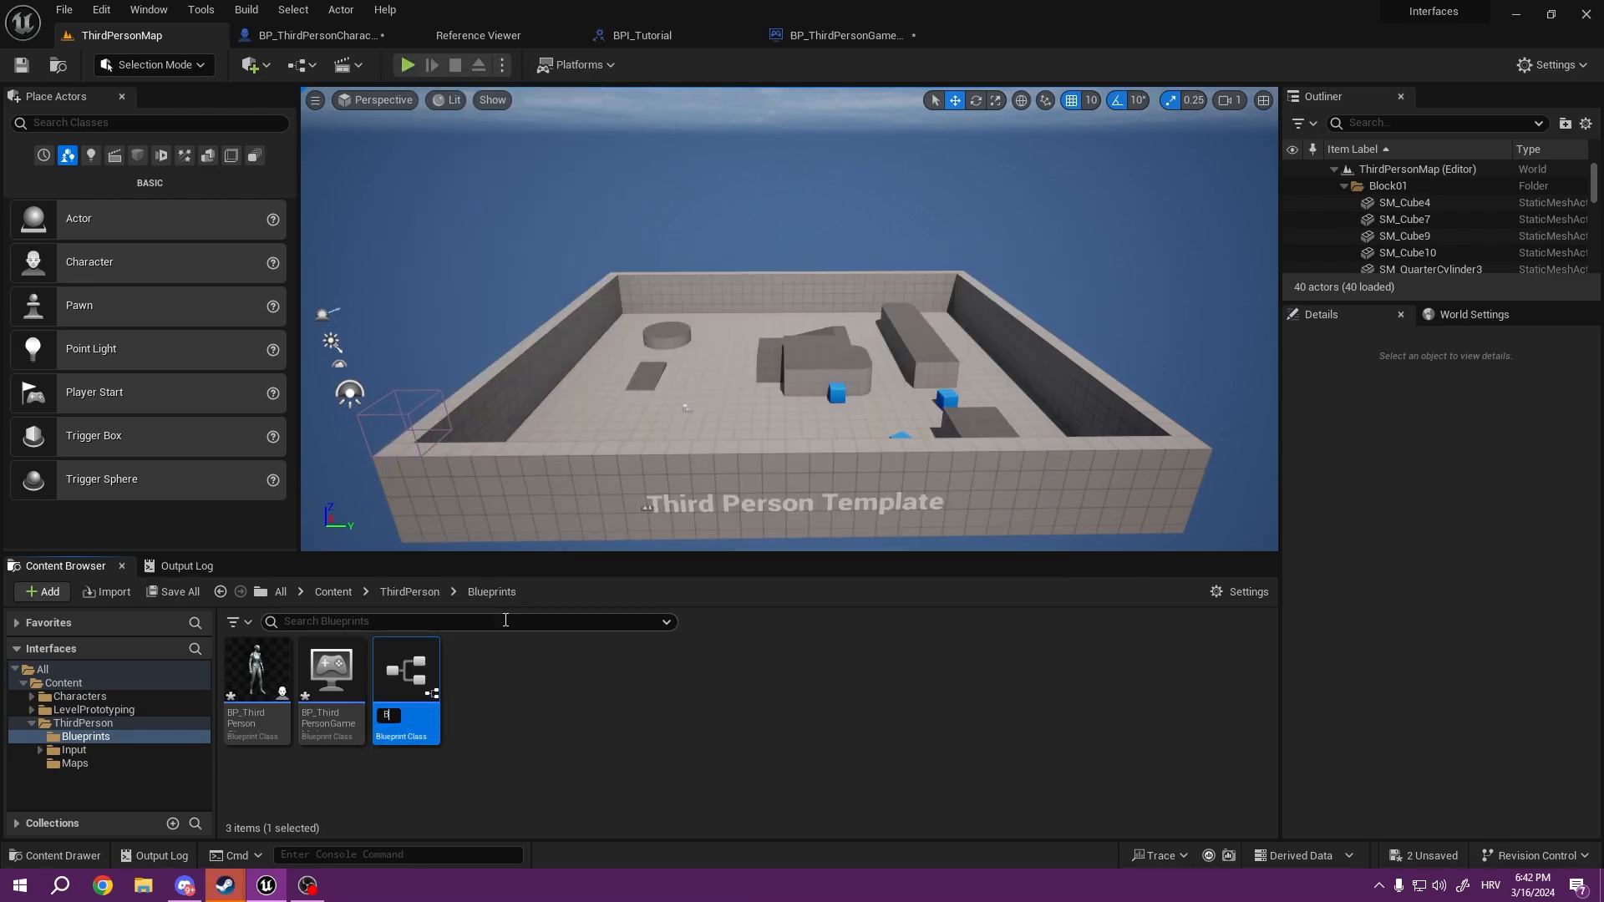
{"action": "type", "text": "BP_Monst"}
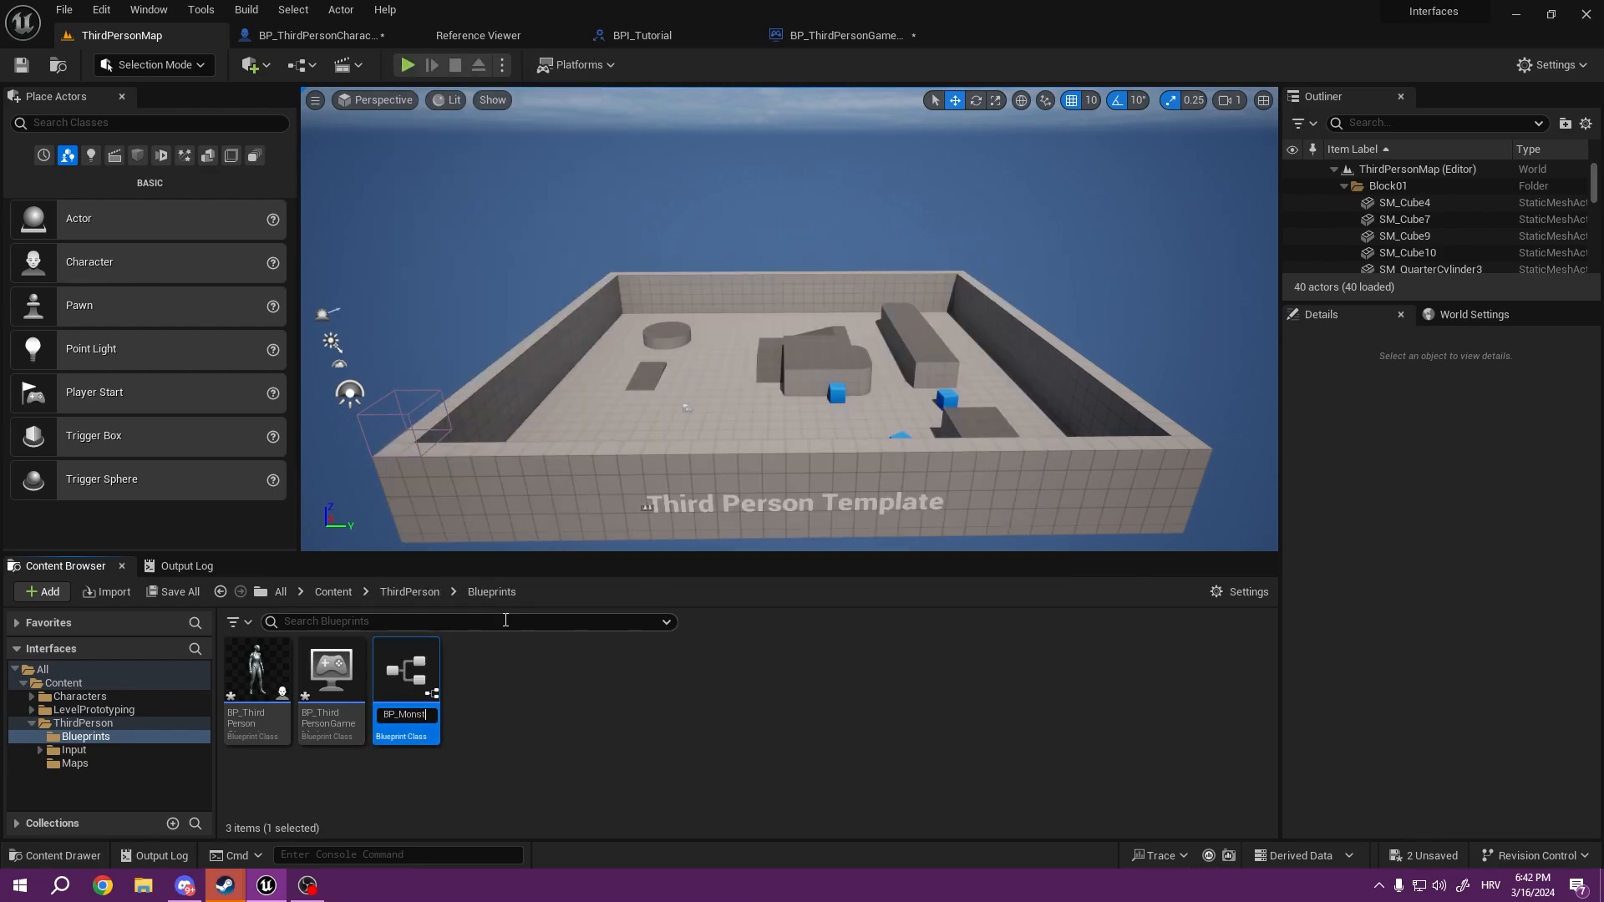
{"action": "double_click", "coordinate": [405, 670]}
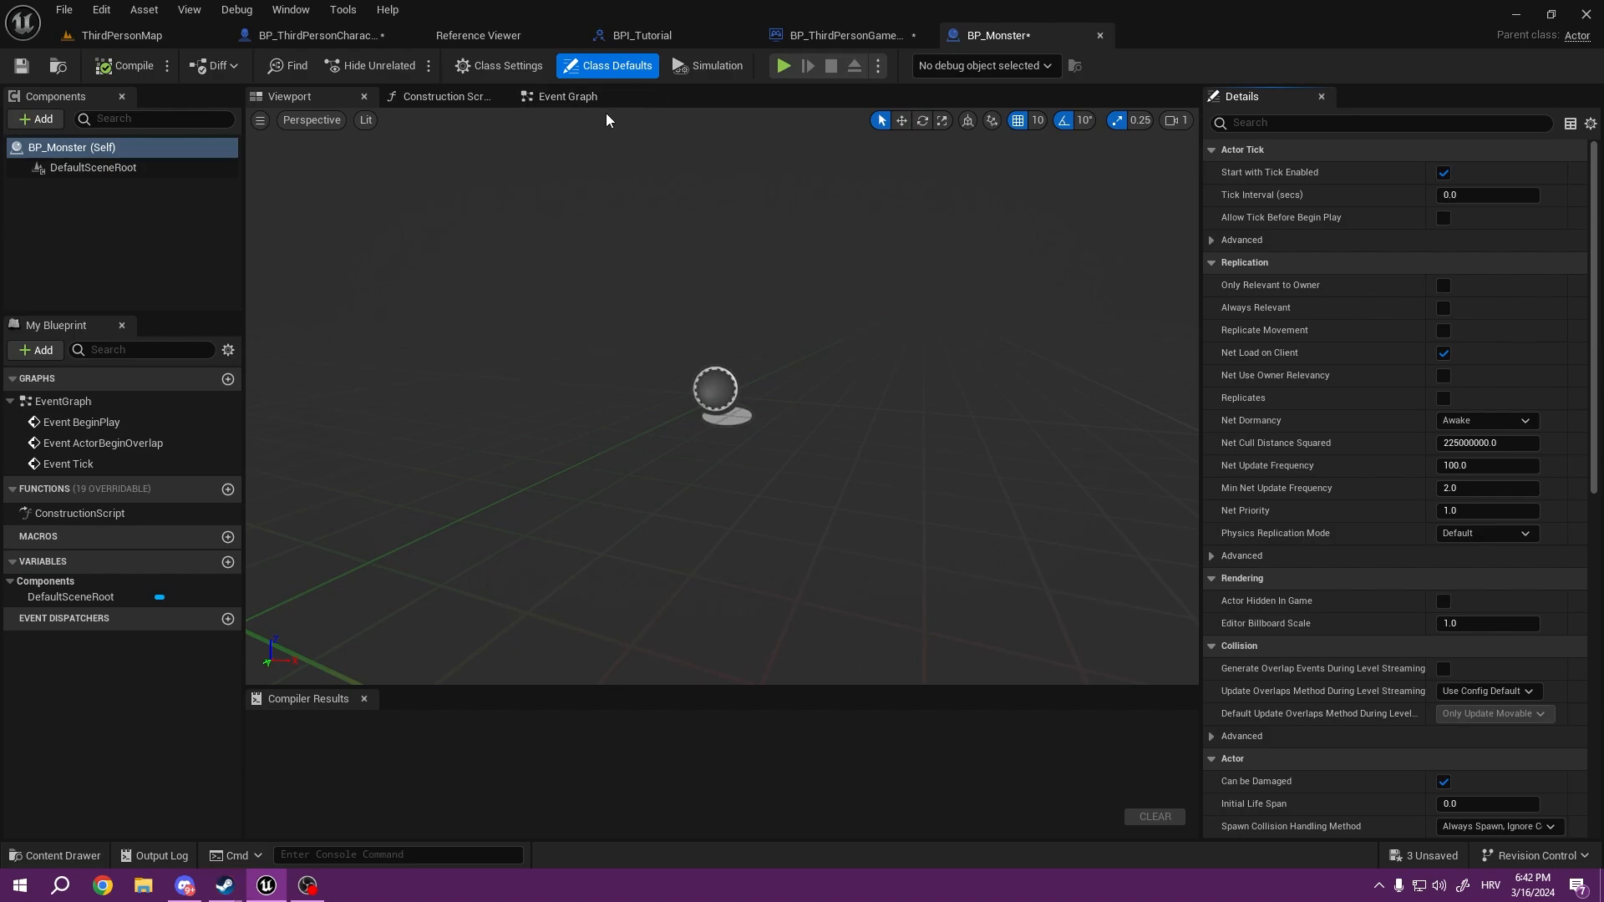
{"action": "left_click", "coordinate": [564, 96]}
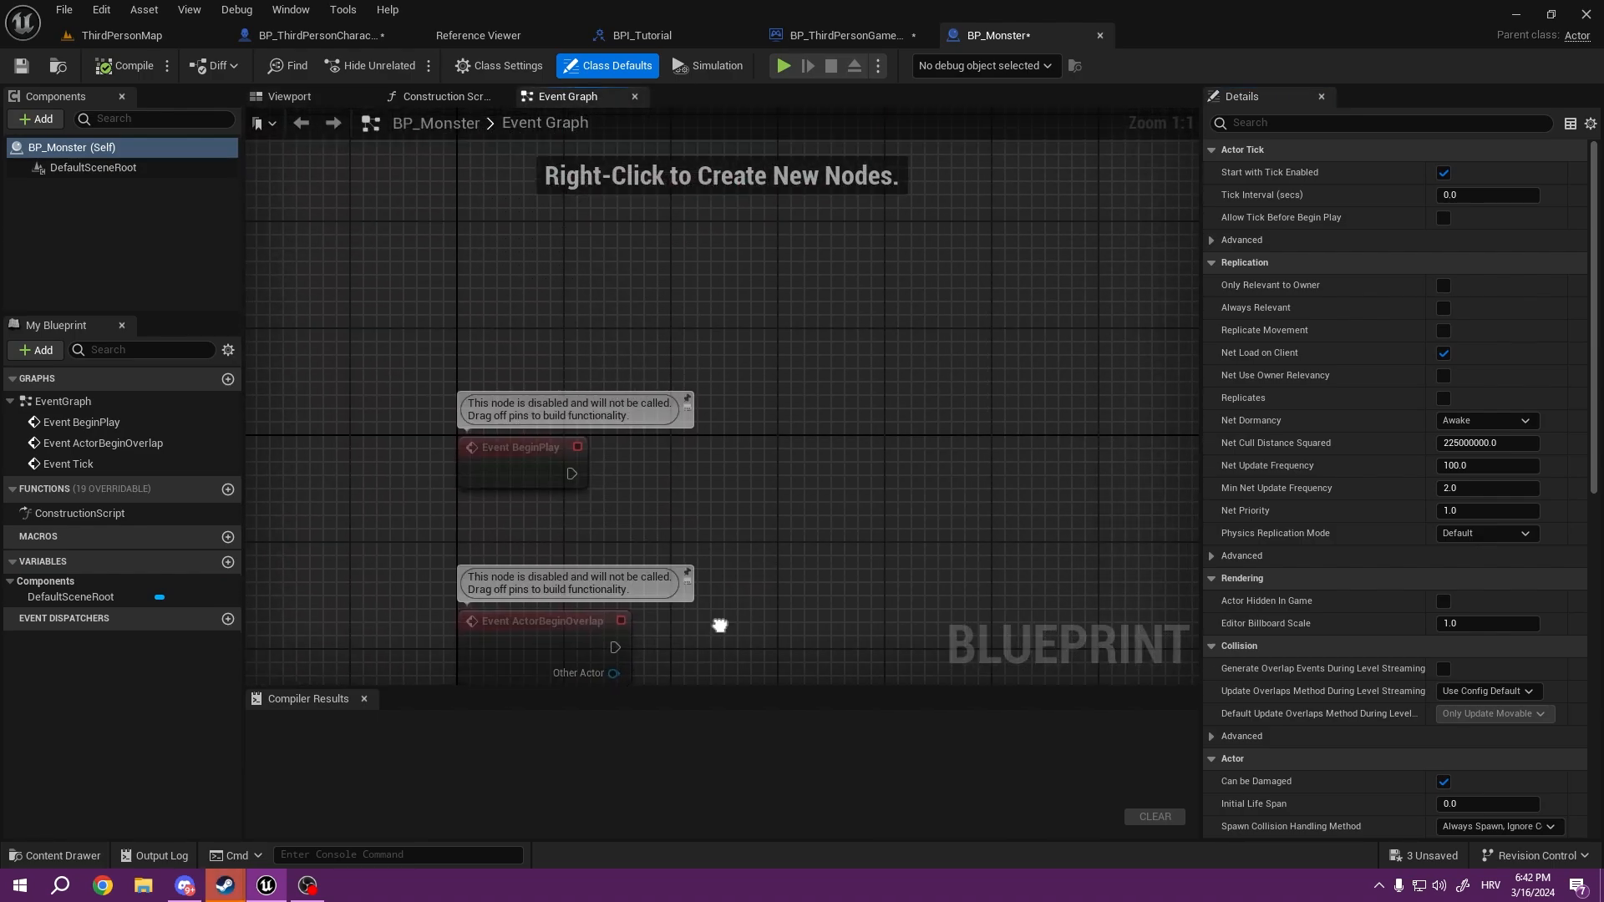
Step: Wire BeginPlay to Remove Health on the player character with a promoted DamageAmount variable, and compile
{"action": "left_click", "coordinate": [520, 447]}
{"action": "type", "text": "get pla"}
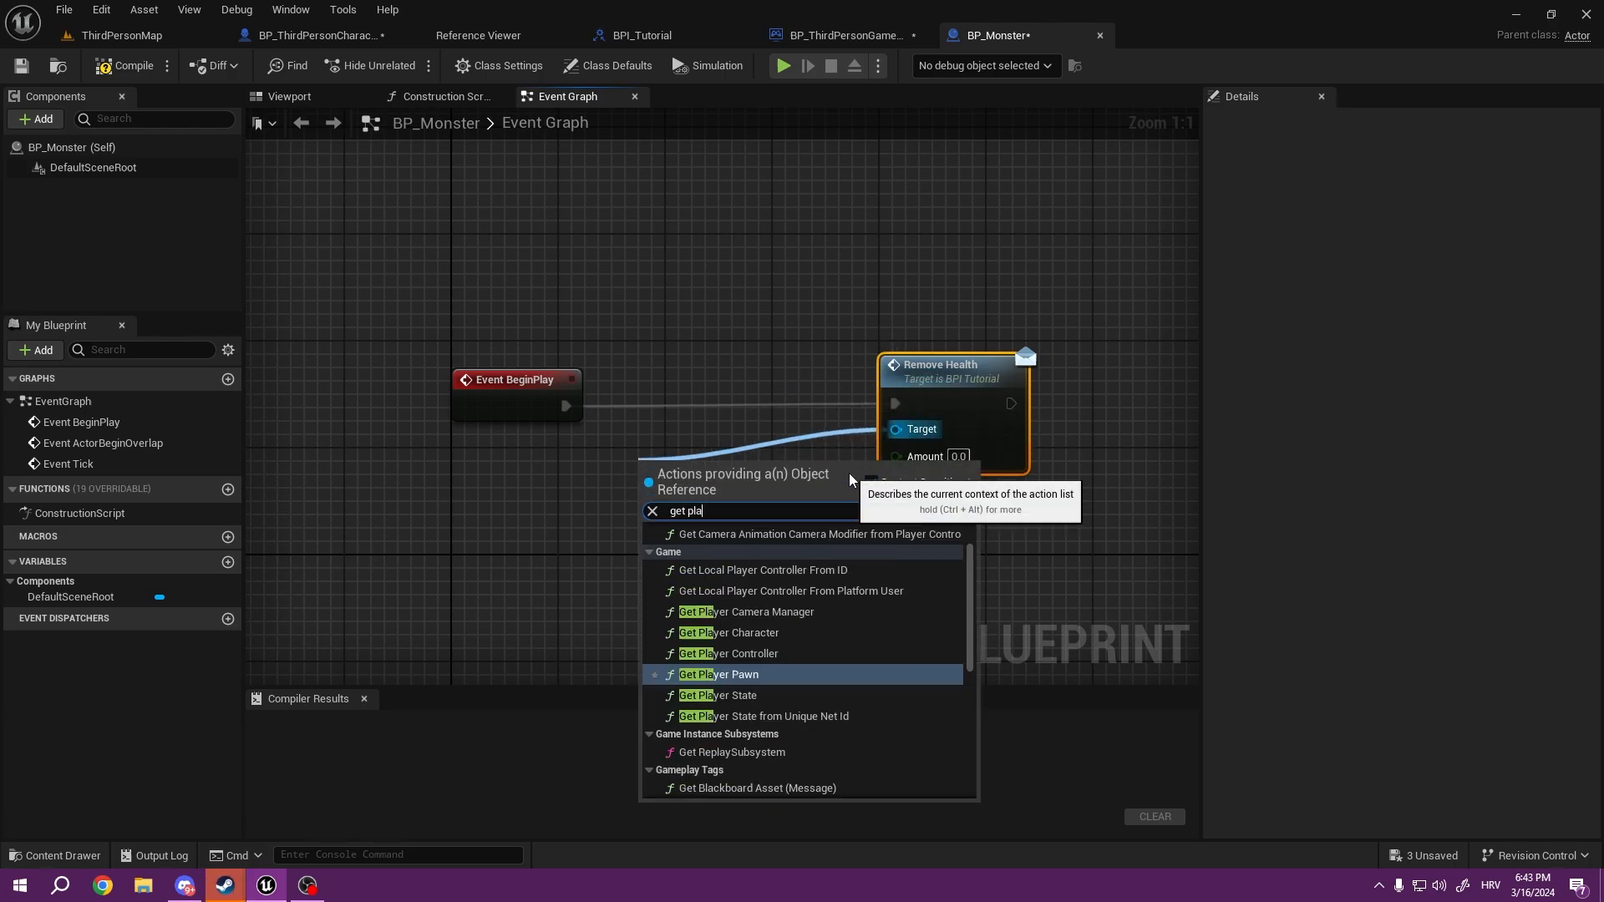
{"action": "left_click", "coordinate": [728, 633]}
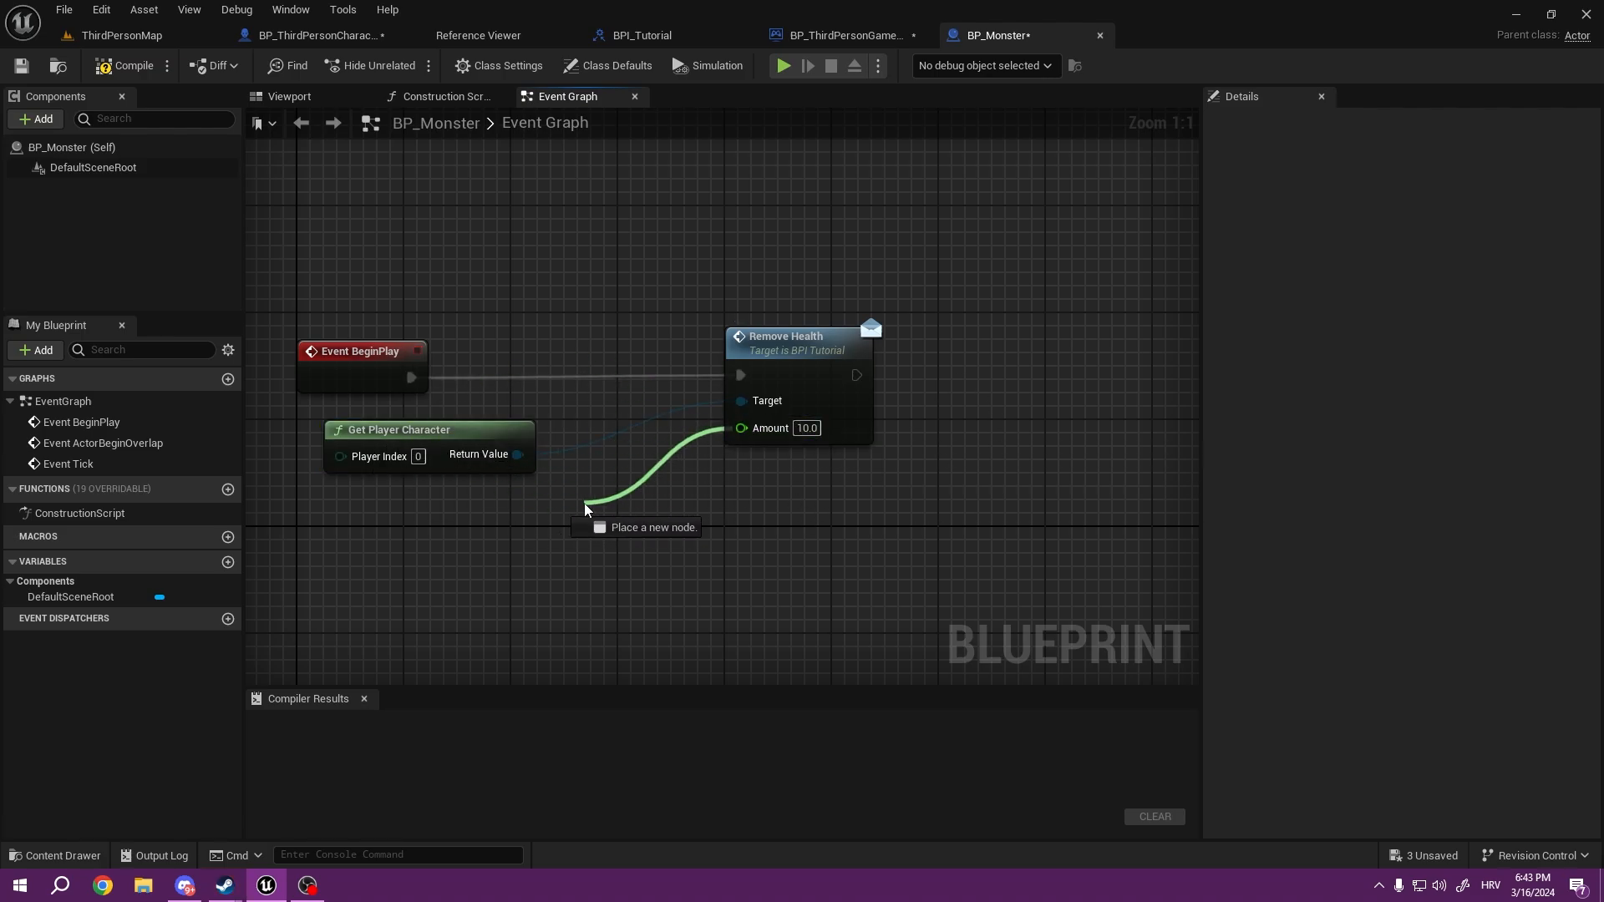
{"action": "left_click", "coordinate": [585, 509]}
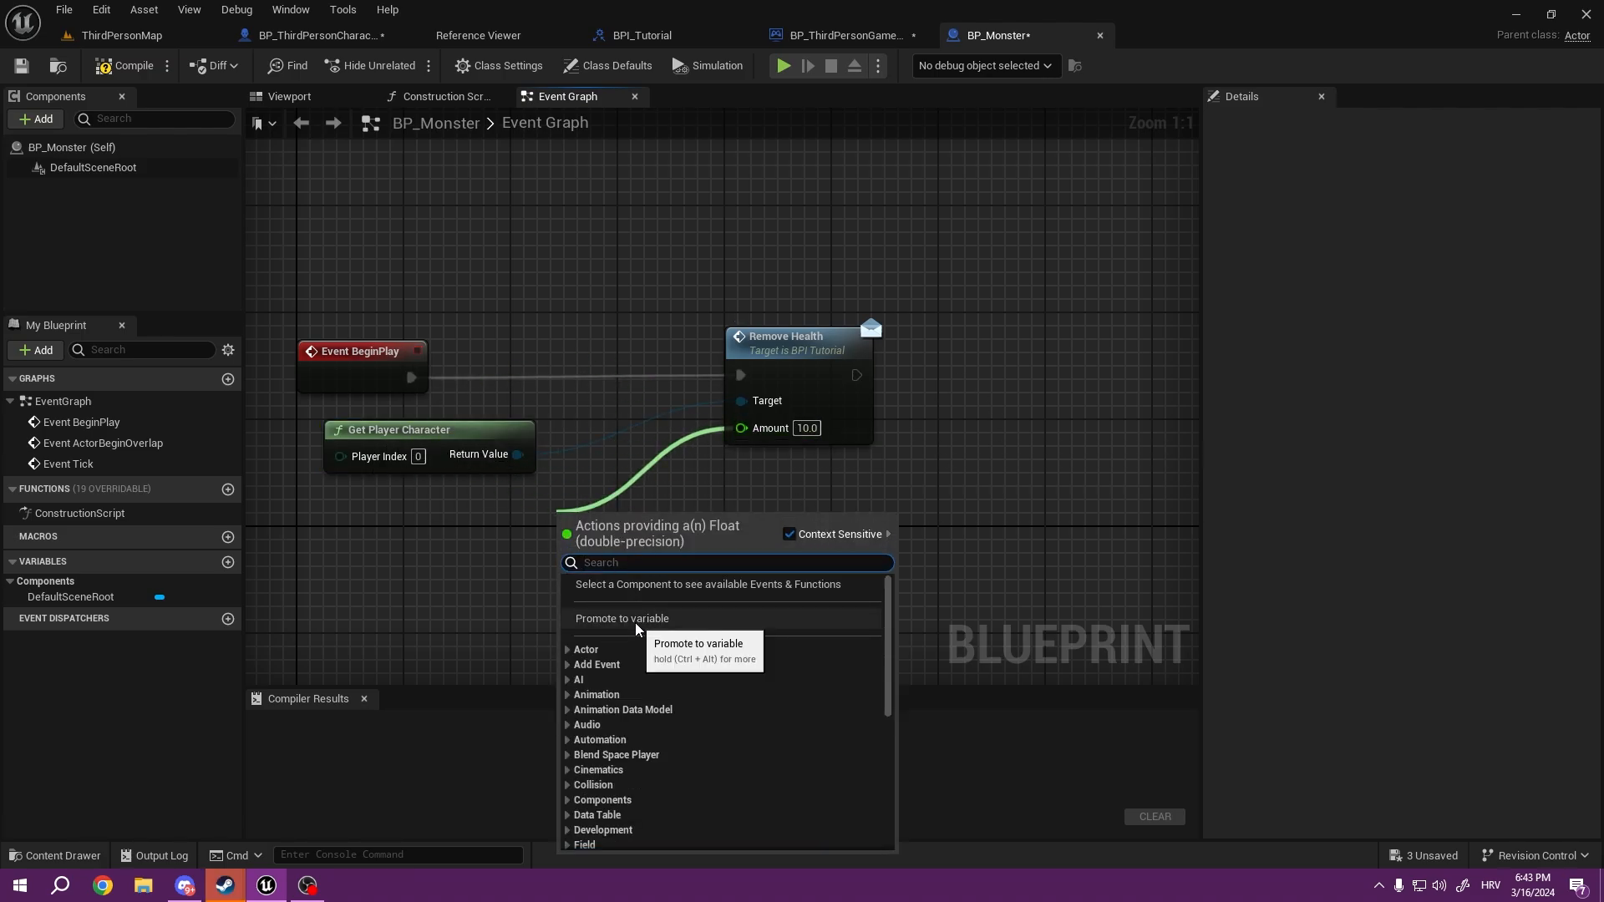
{"action": "left_click", "coordinate": [621, 618]}
{"action": "type", "text": "DamageAmount"}
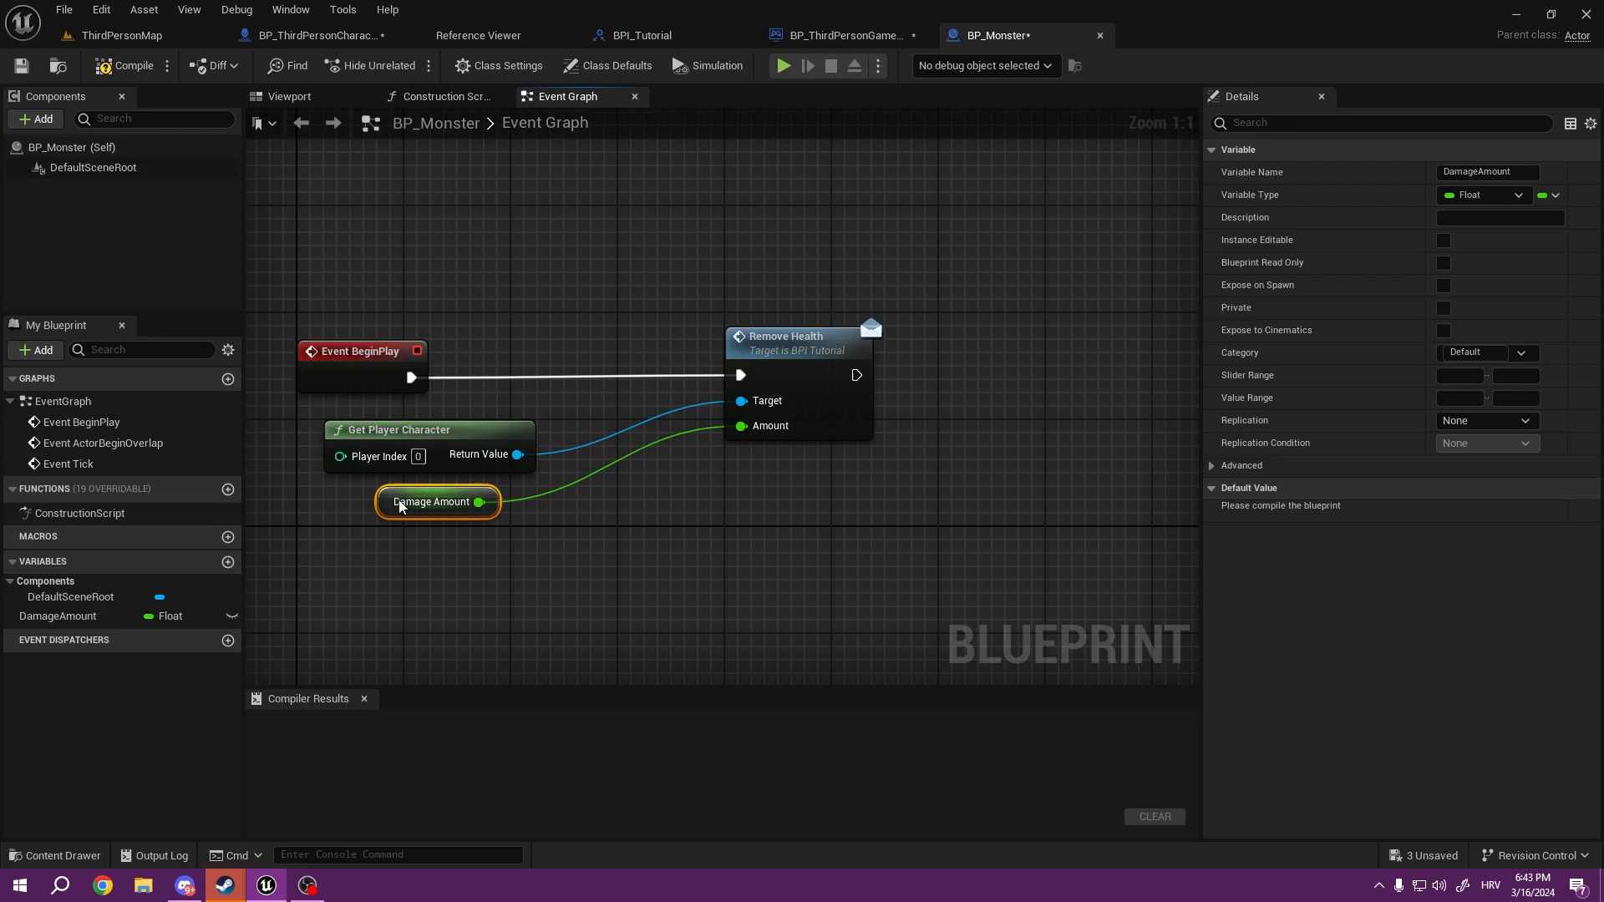
{"action": "left_click", "coordinate": [624, 578]}
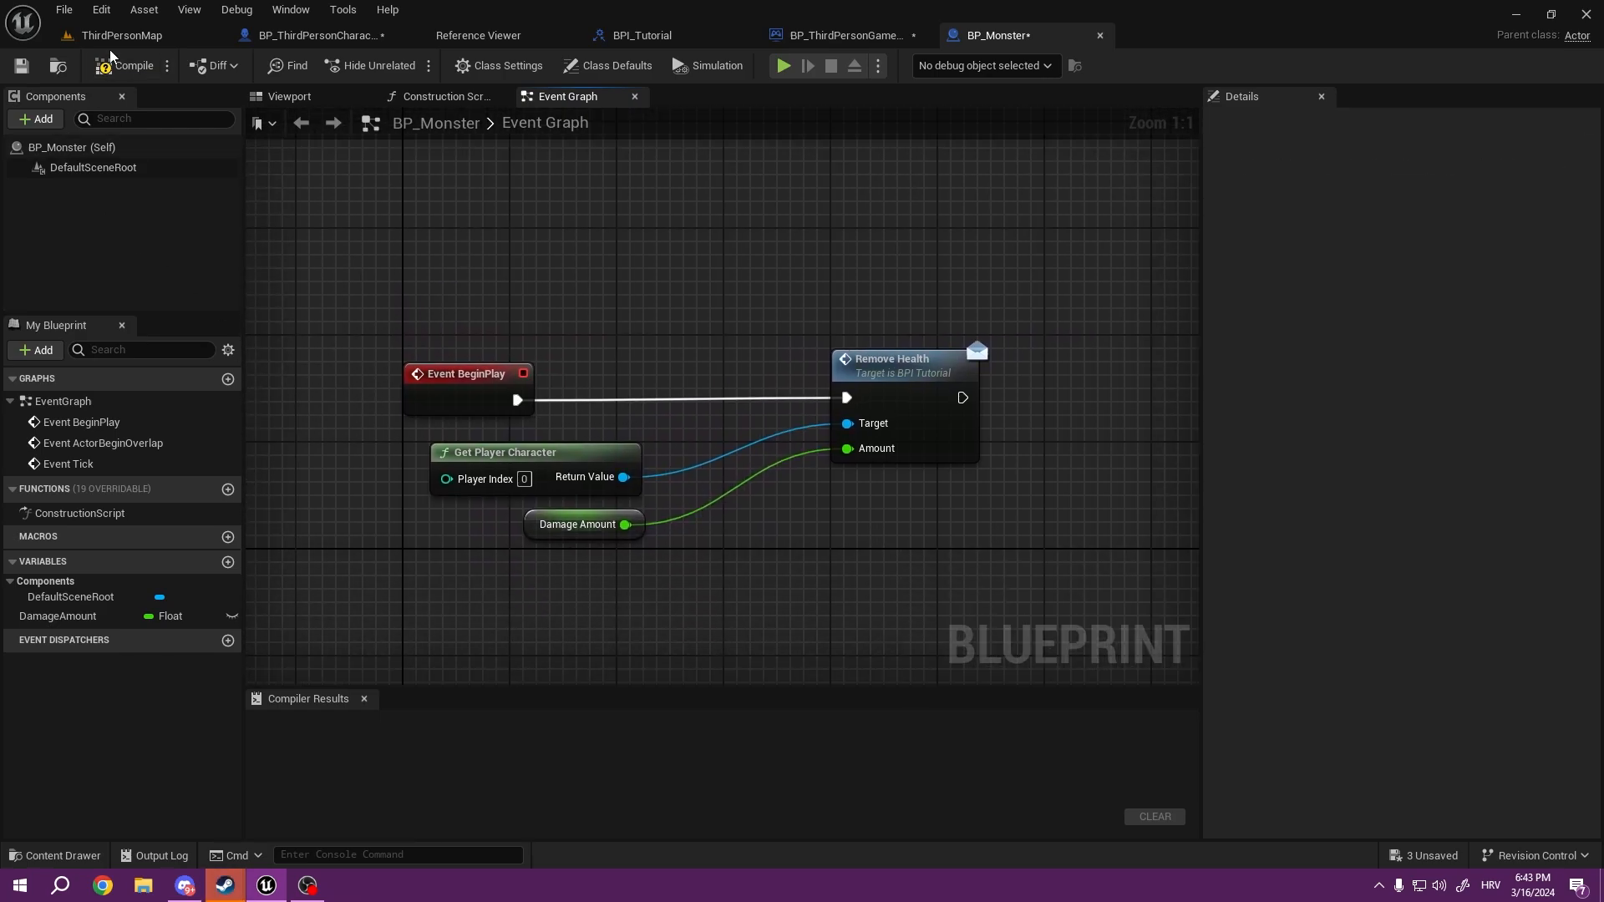
{"action": "left_click", "coordinate": [131, 64]}
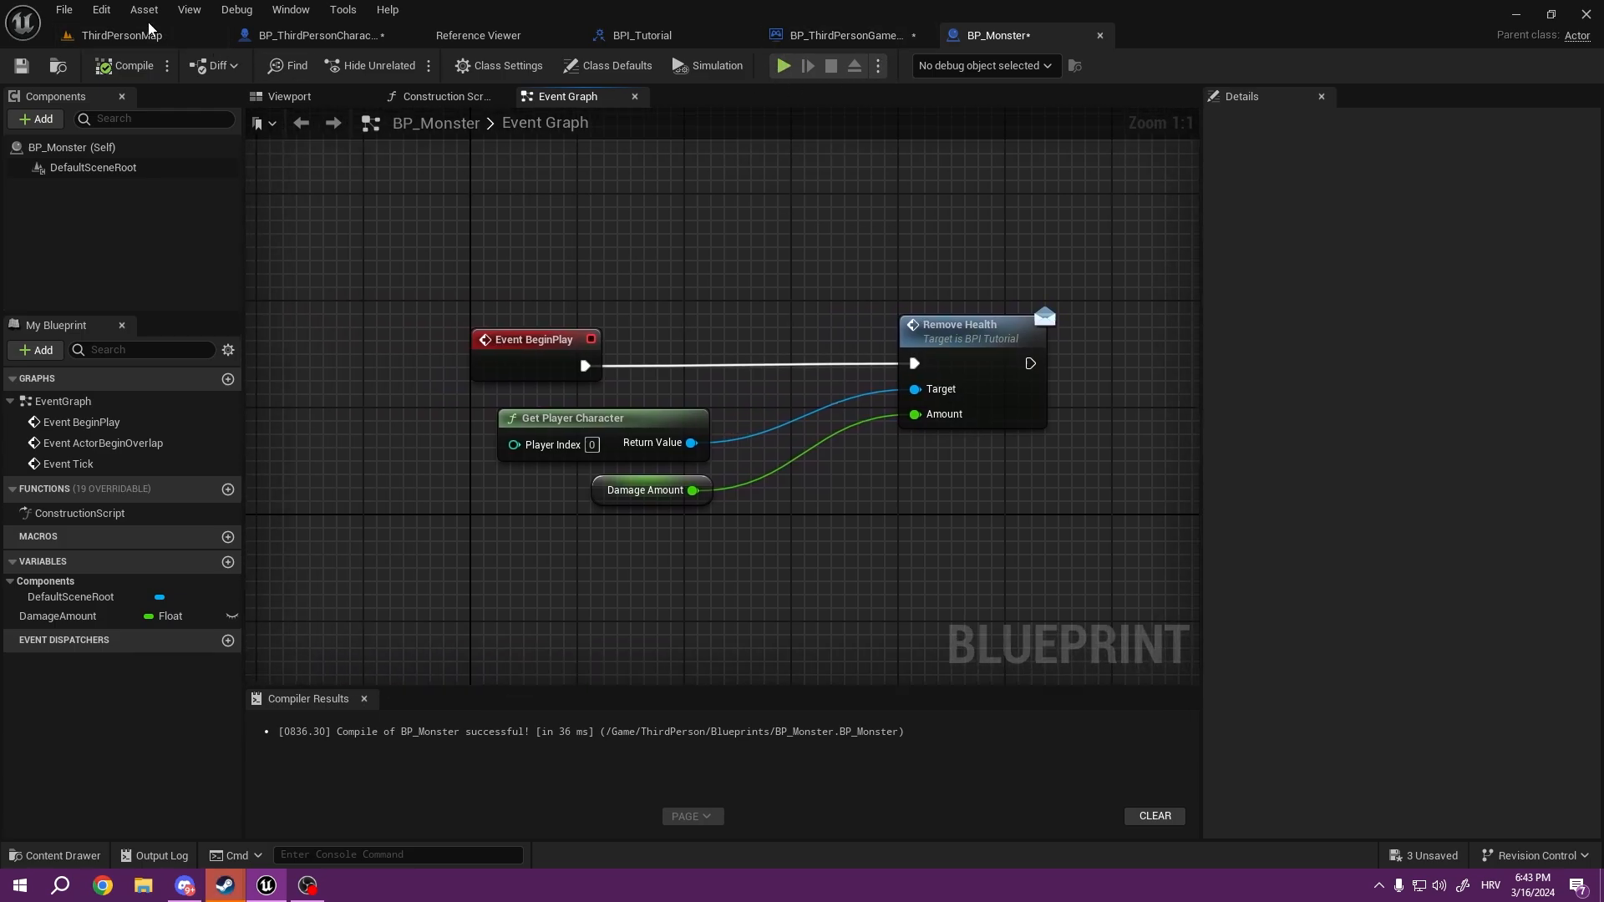
{"action": "left_click", "coordinate": [120, 35]}
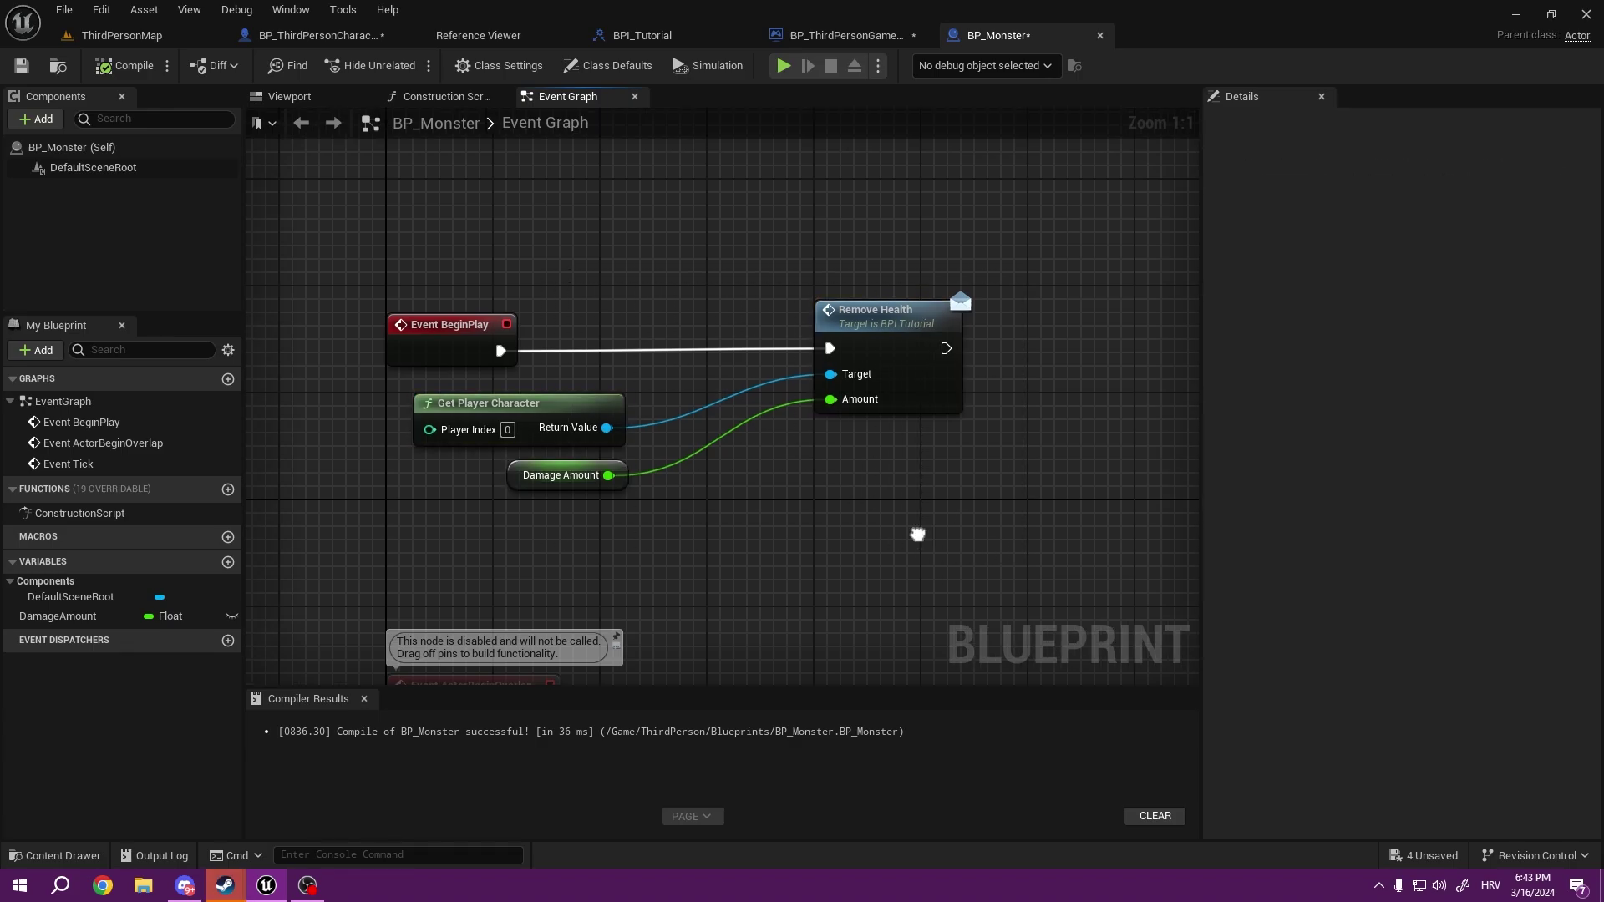
Step: In BP_ThirdPersonCharacter set the Print String text colour to red with a 12-second duration, and compile
{"action": "left_click", "coordinate": [311, 35]}
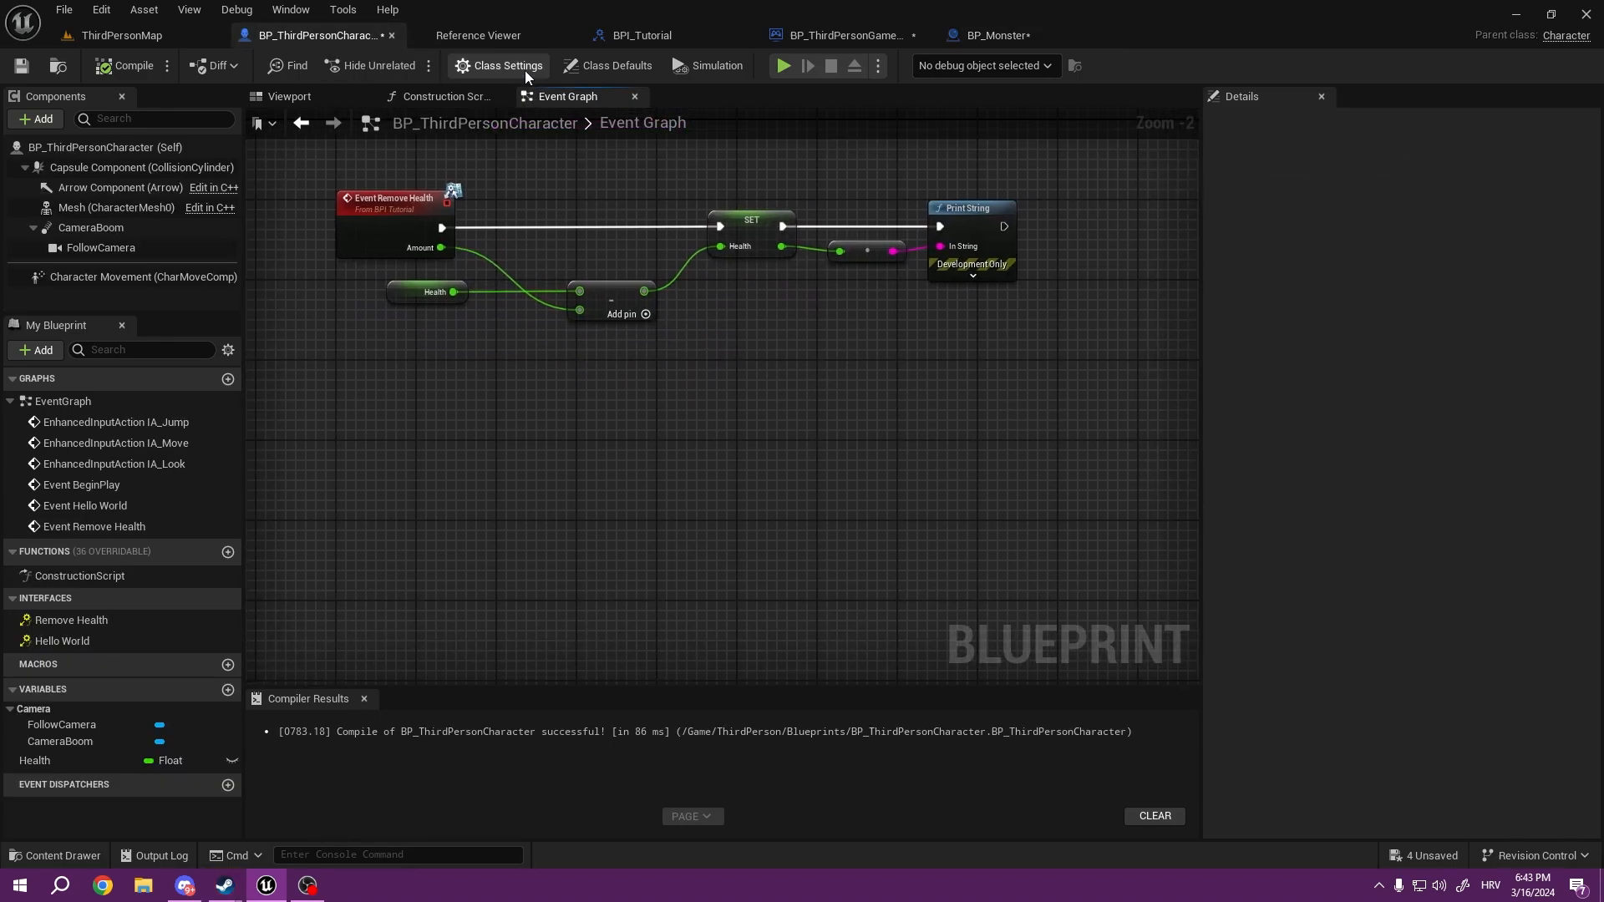
{"action": "left_click", "coordinate": [783, 64]}
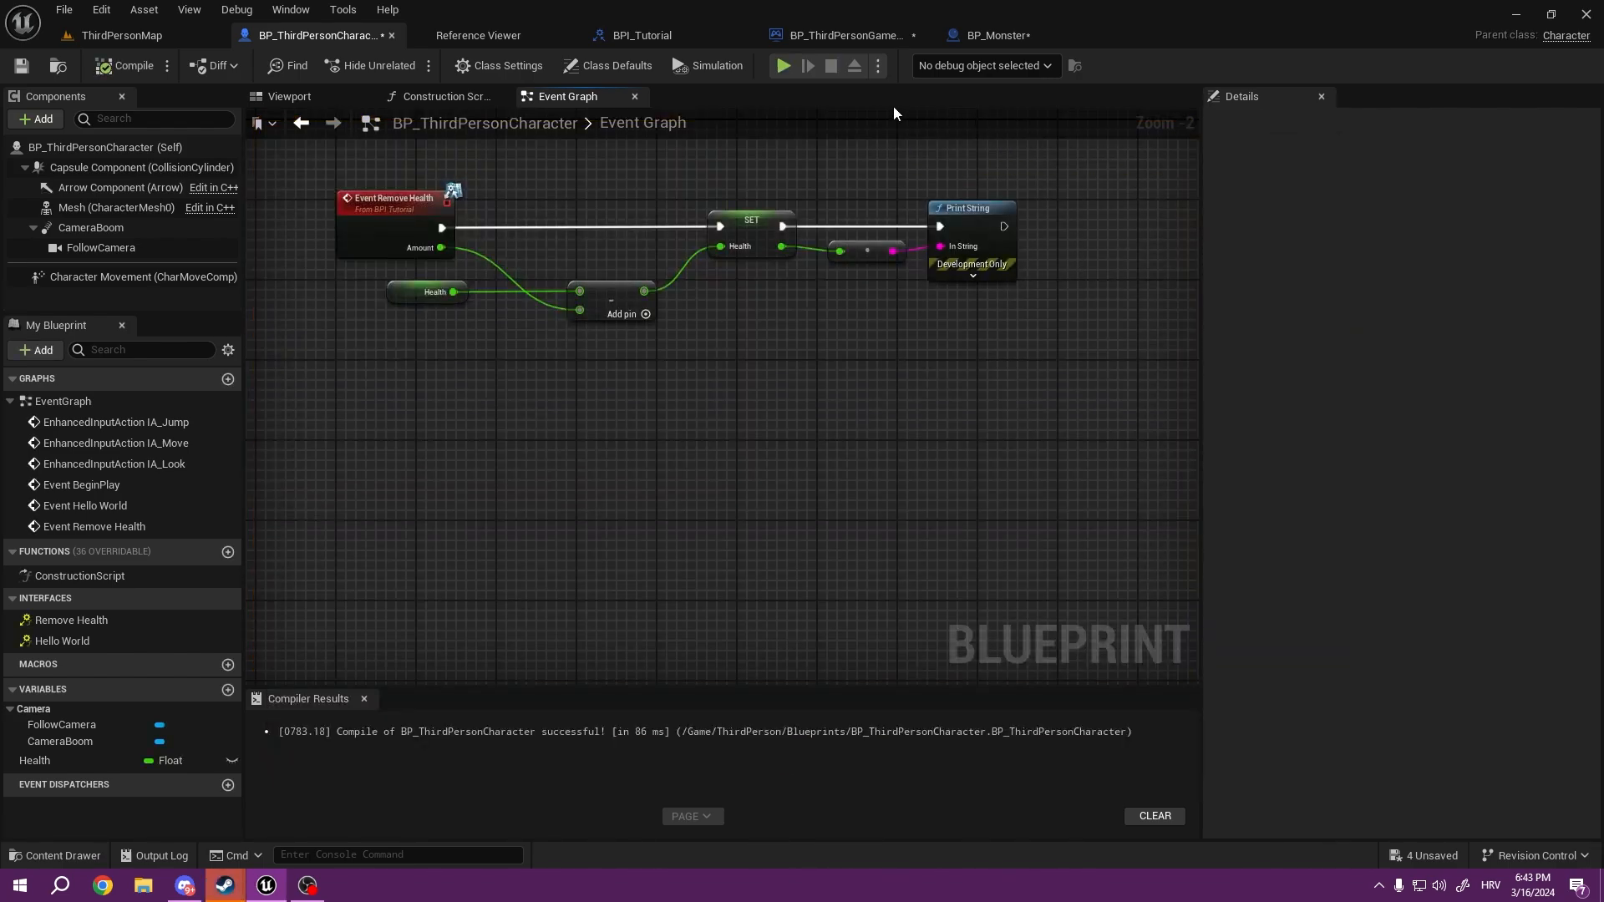
{"action": "left_click", "coordinate": [972, 274]}
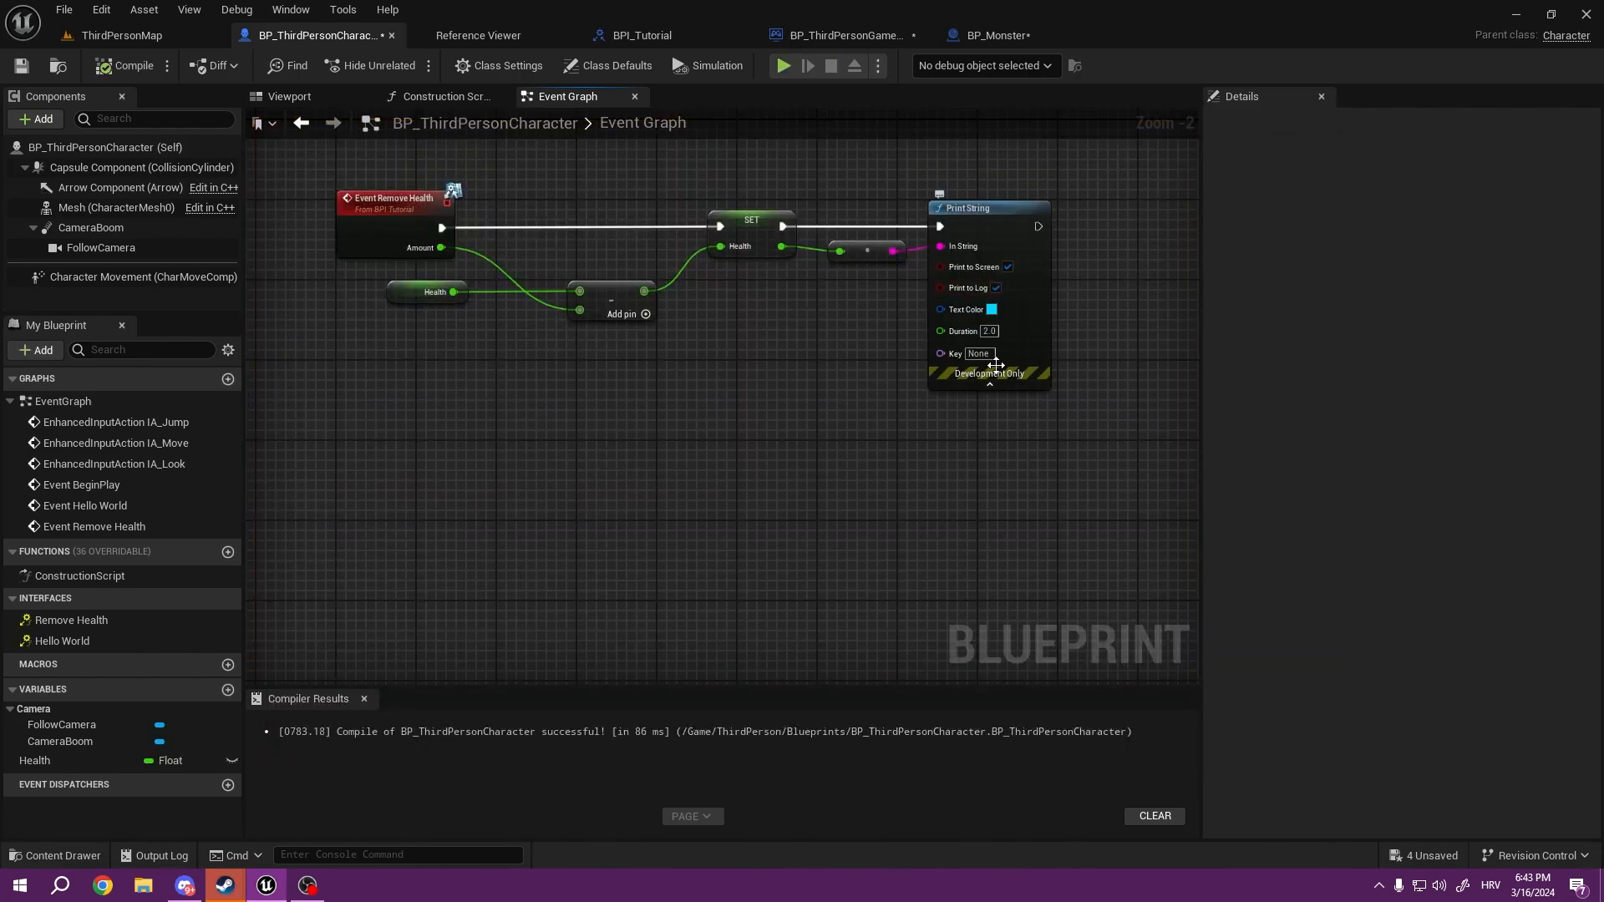
{"action": "left_click", "coordinate": [1015, 309]}
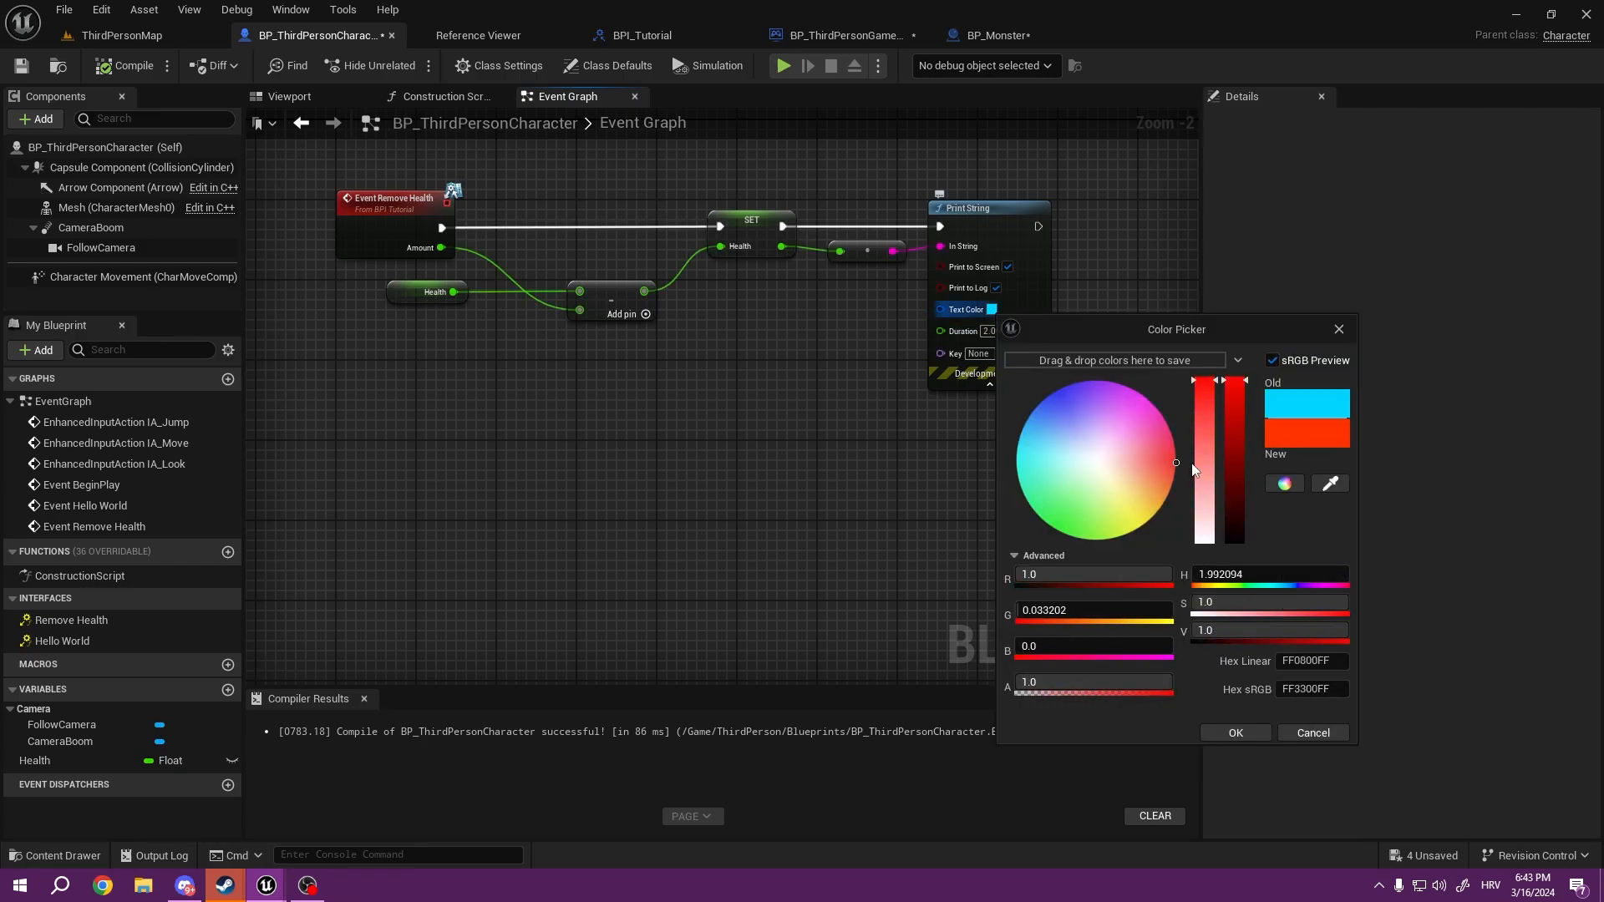
{"action": "mouse_move", "coordinate": [1236, 733]}
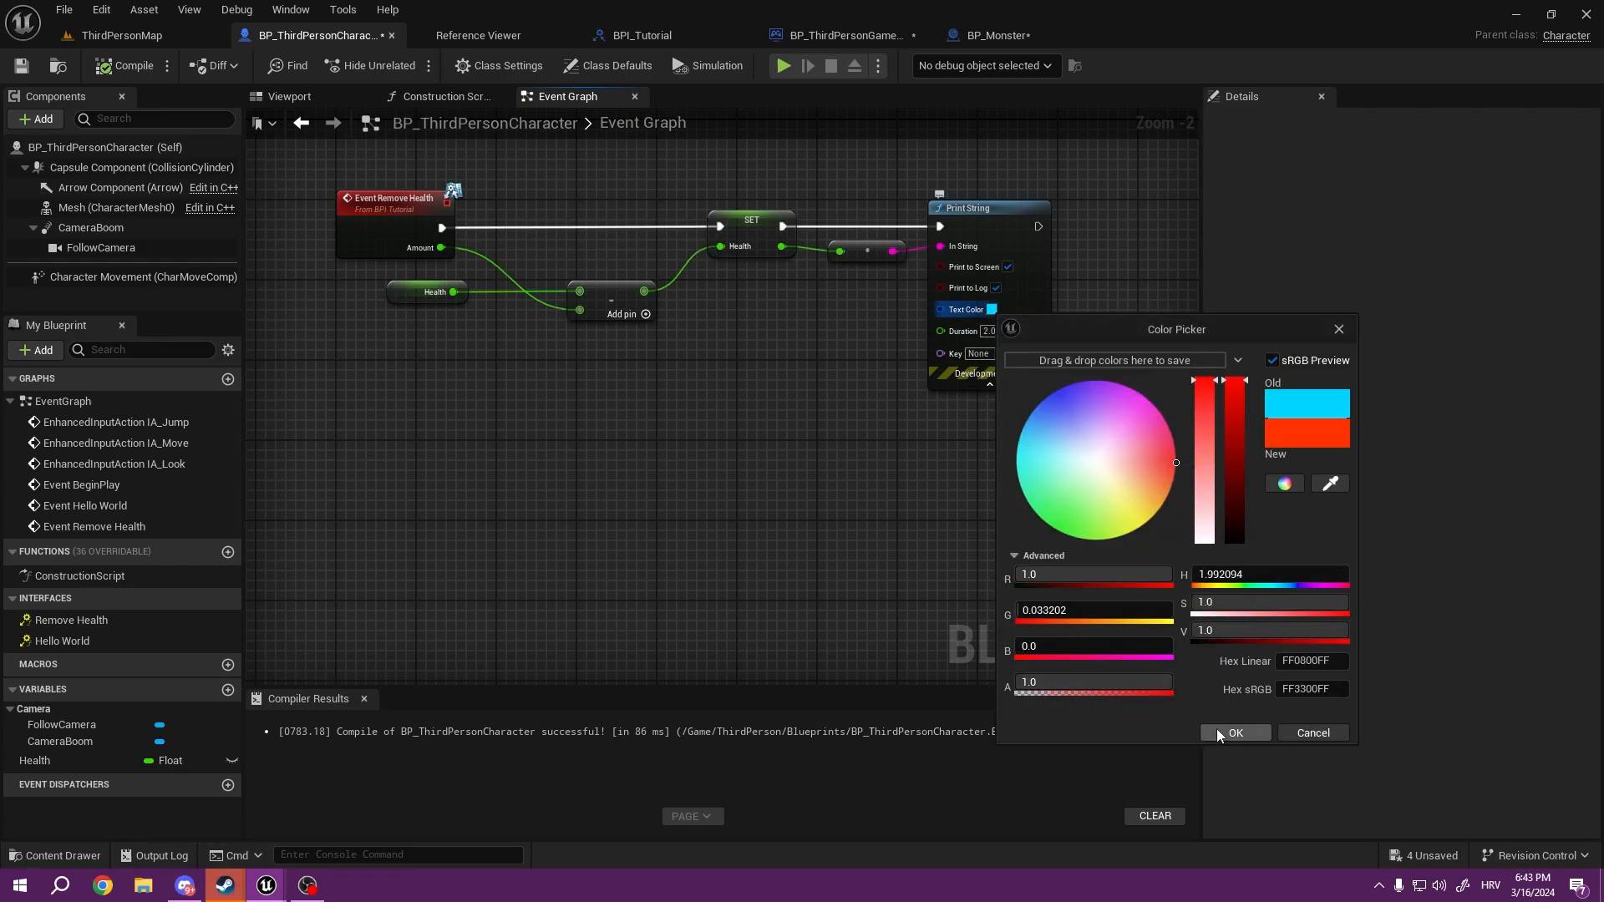
{"action": "left_click", "coordinate": [1236, 732]}
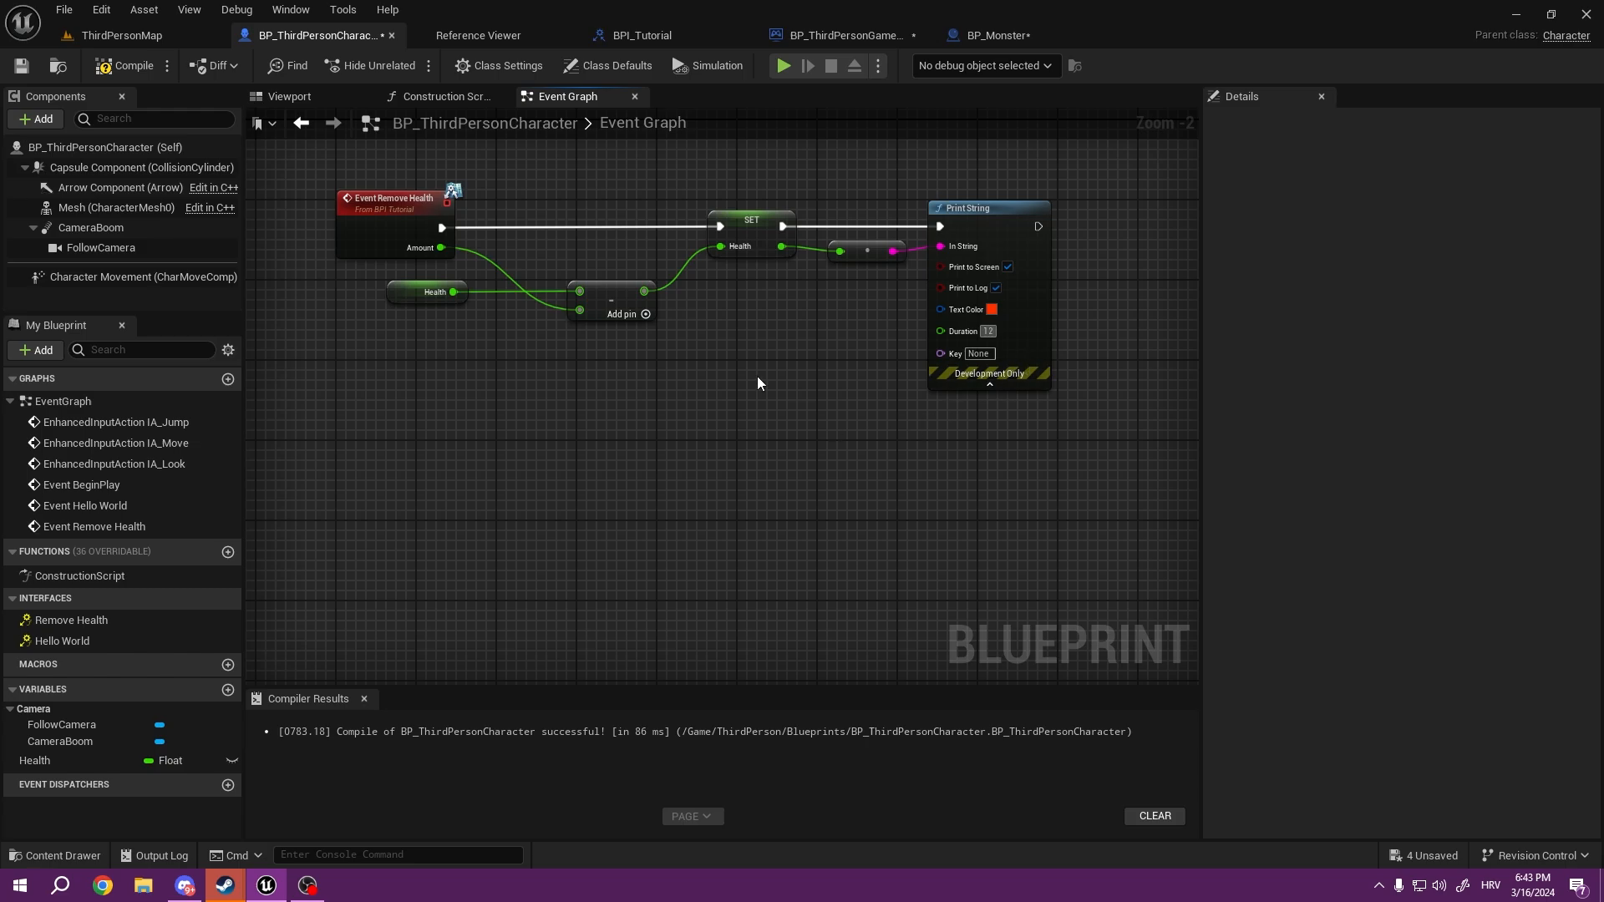
{"action": "left_click", "coordinate": [782, 65]}
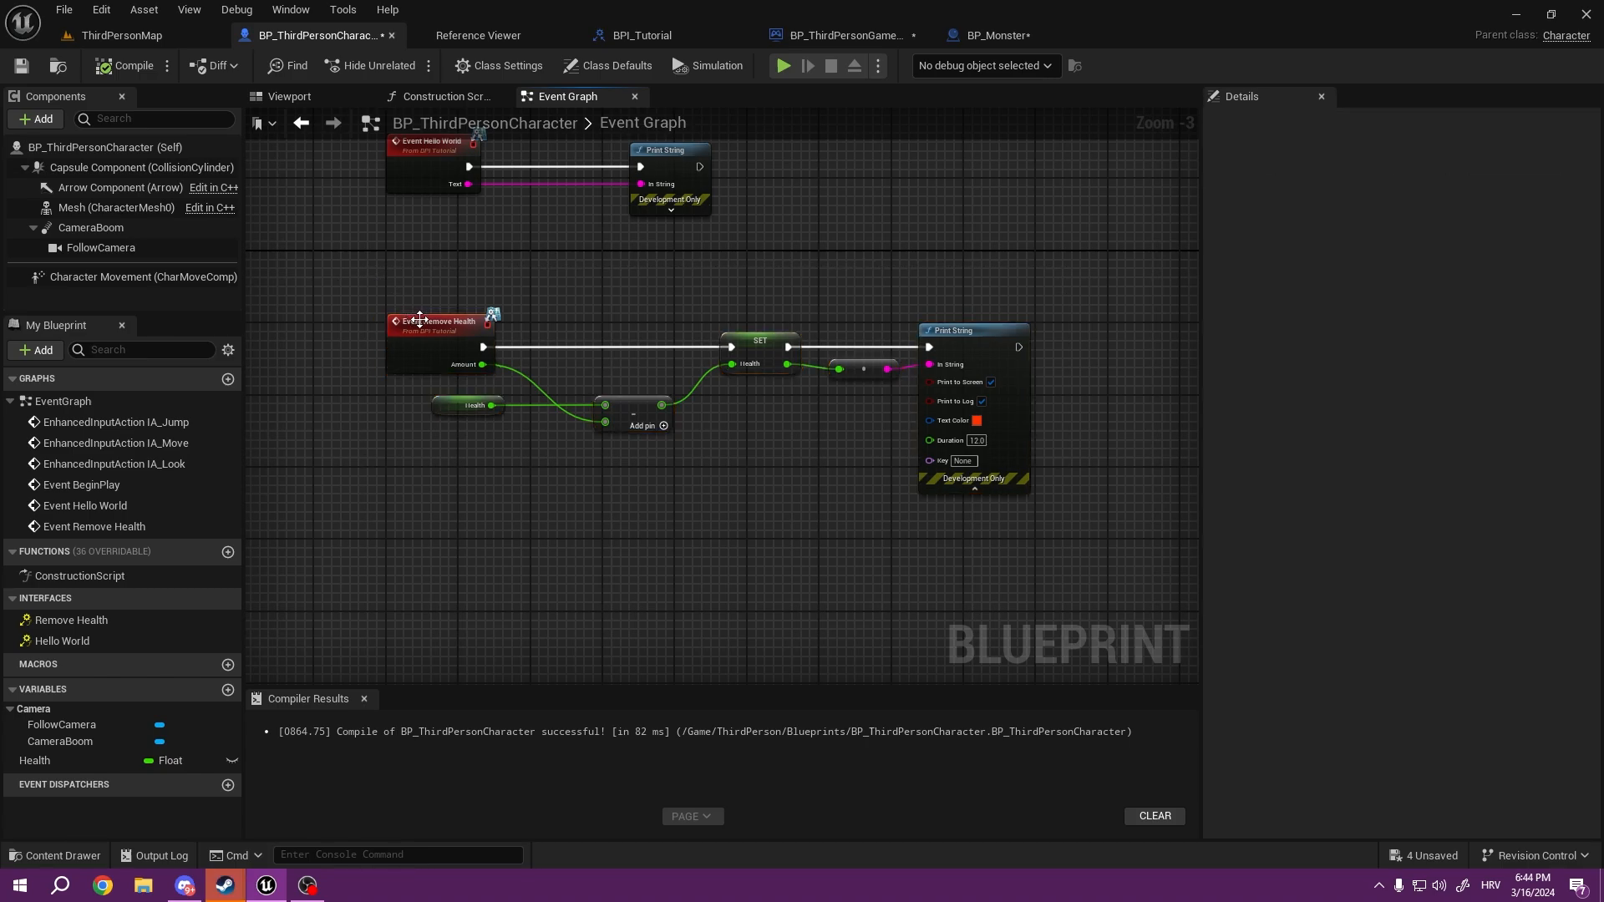
{"action": "mouse_move", "coordinate": [359, 328]}
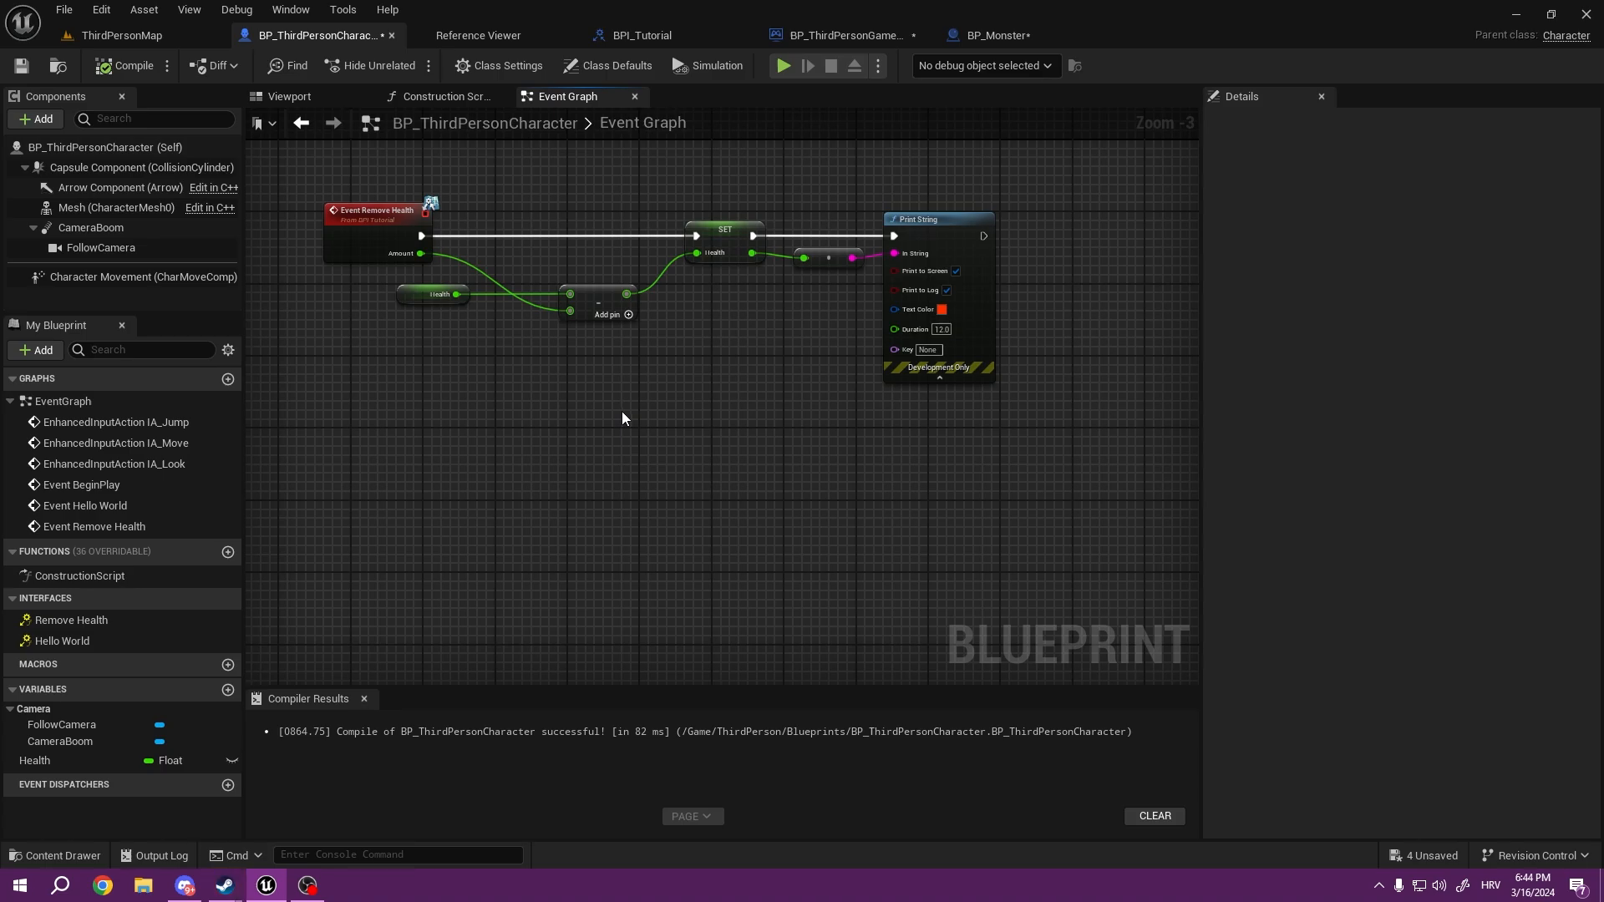
{"action": "mouse_move", "coordinate": [671, 420]}
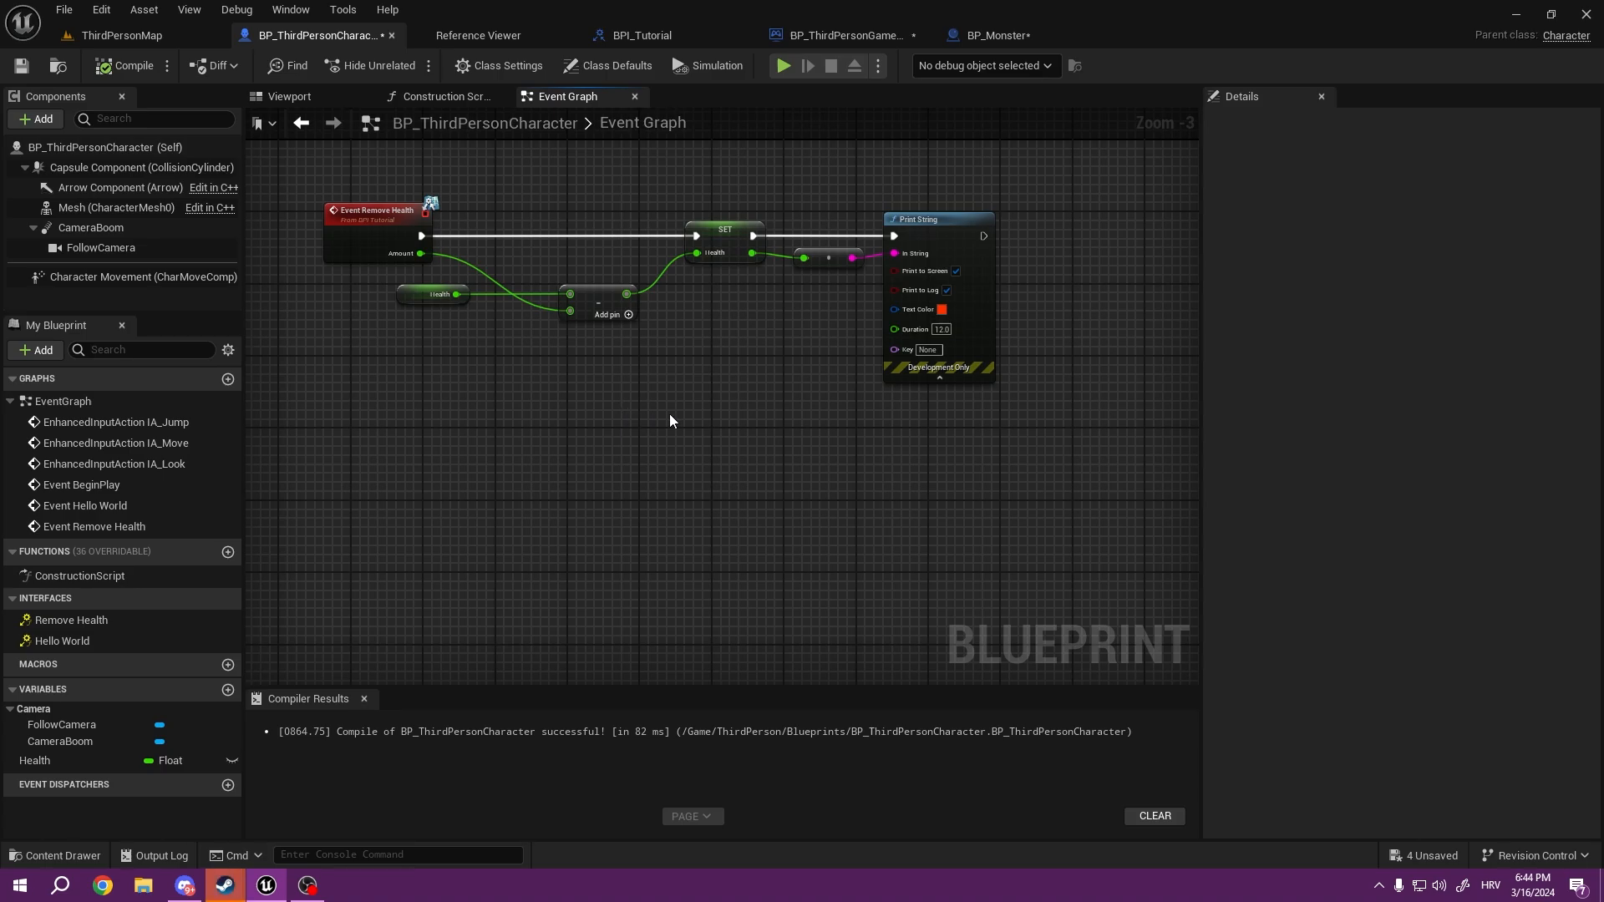